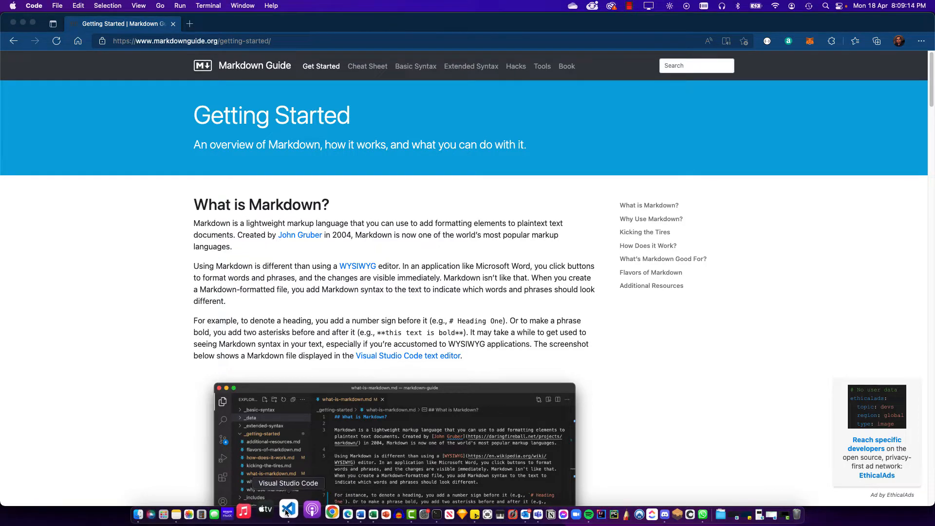
# Step: Bring the empty Visual Studio Code window to the front from the Dock
pyautogui.rightClick(288, 512)
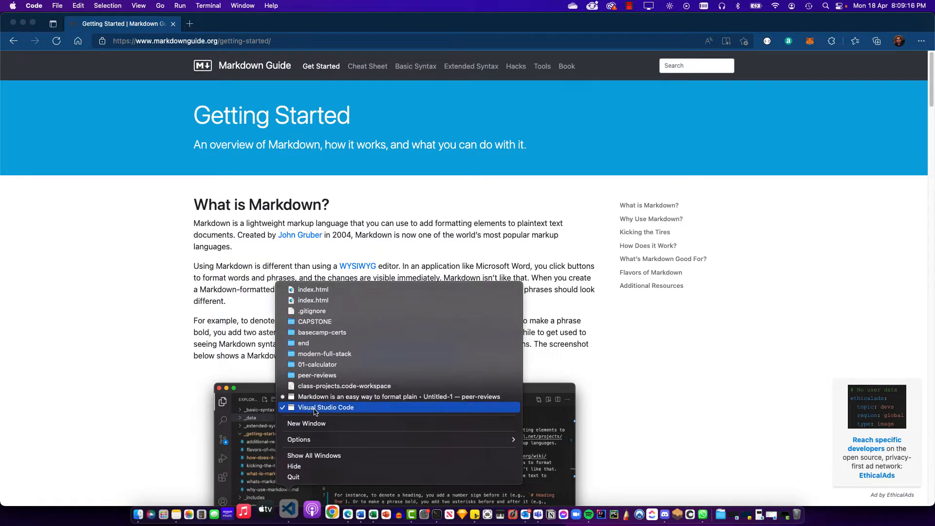
pyautogui.click(326, 407)
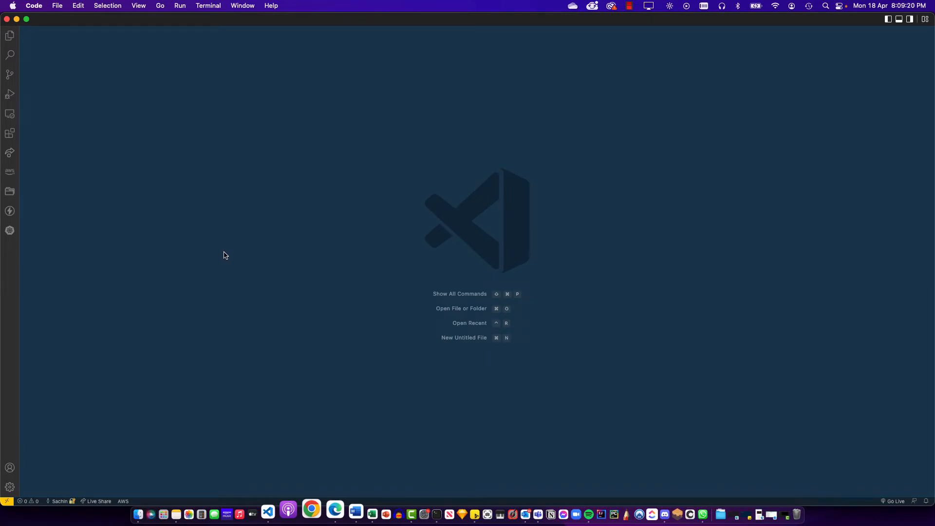
pyautogui.moveTo(21, 198)
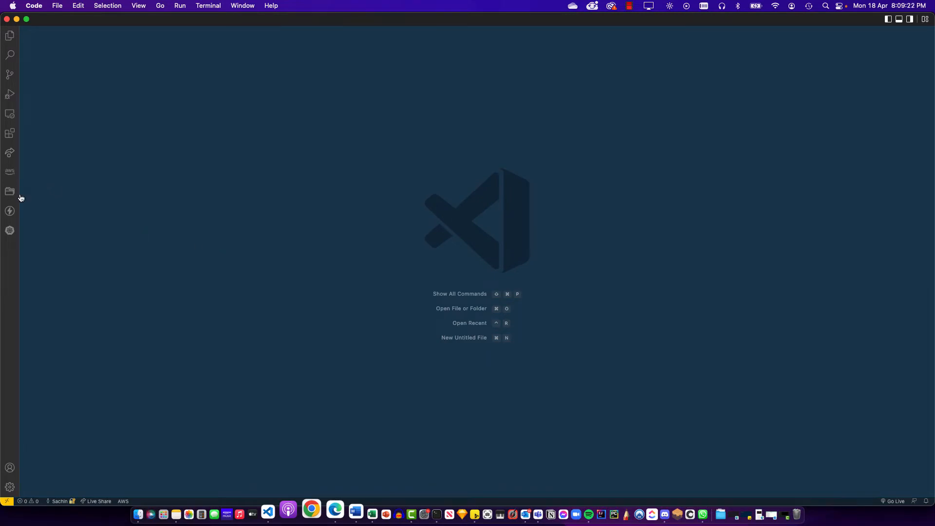
pyautogui.moveTo(10, 133)
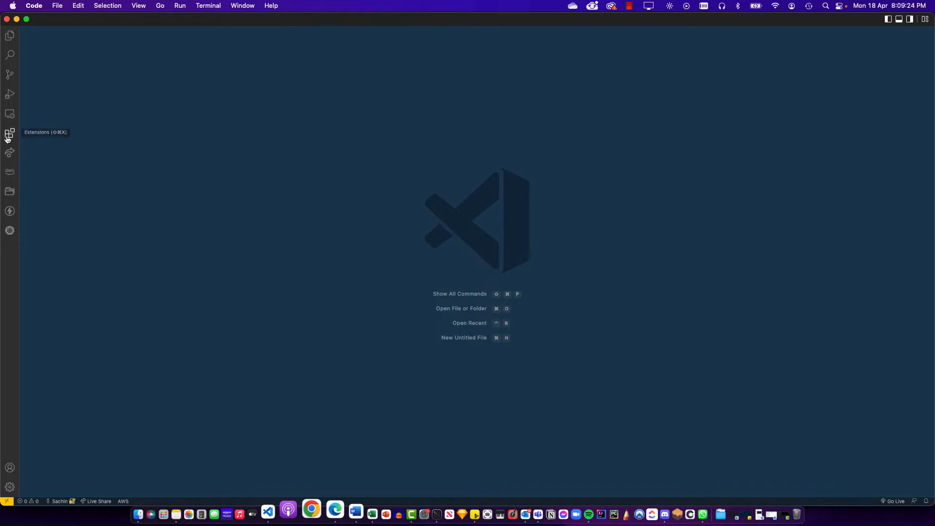
# Step: Search 'markdown' in Extensions, update Markdown All in One to 3.4.2 and reload
pyautogui.click(10, 133)
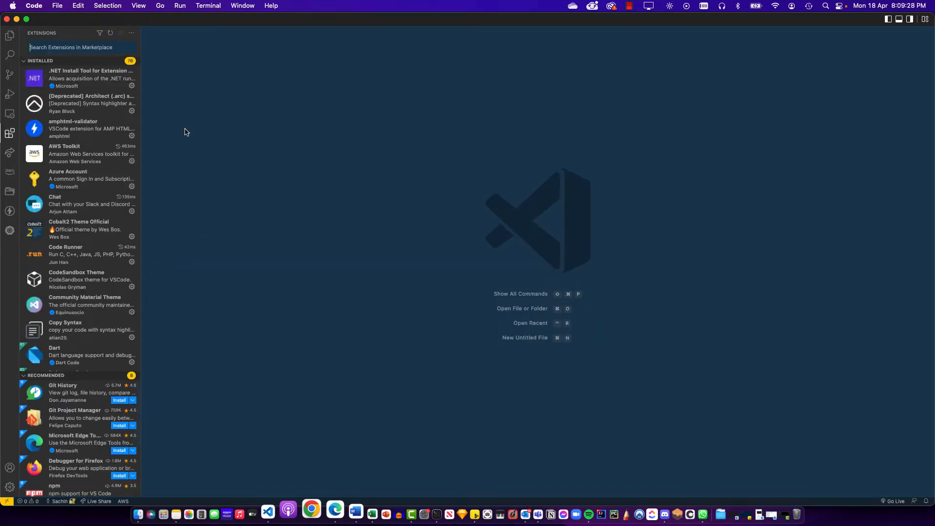
pyautogui.write('m')
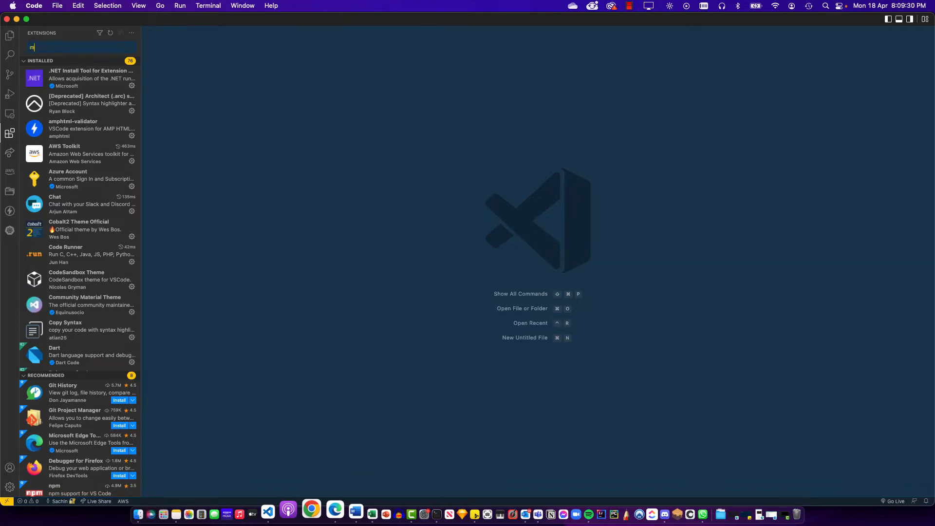
pyautogui.write('arkdown')
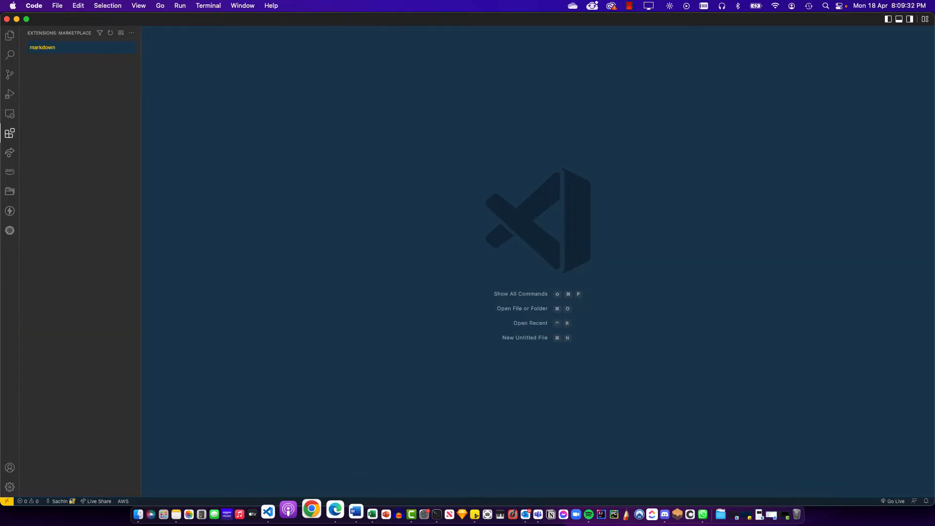
pyautogui.write('markdown')
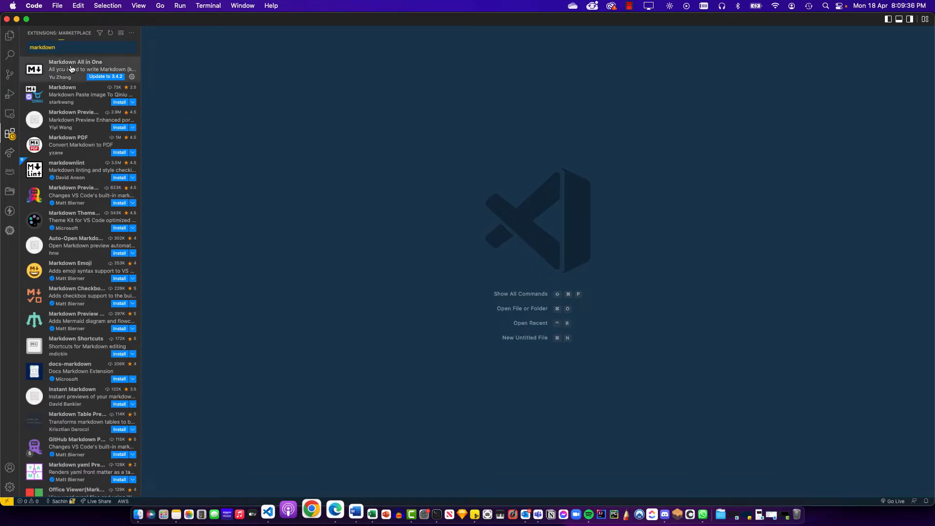
pyautogui.click(78, 69)
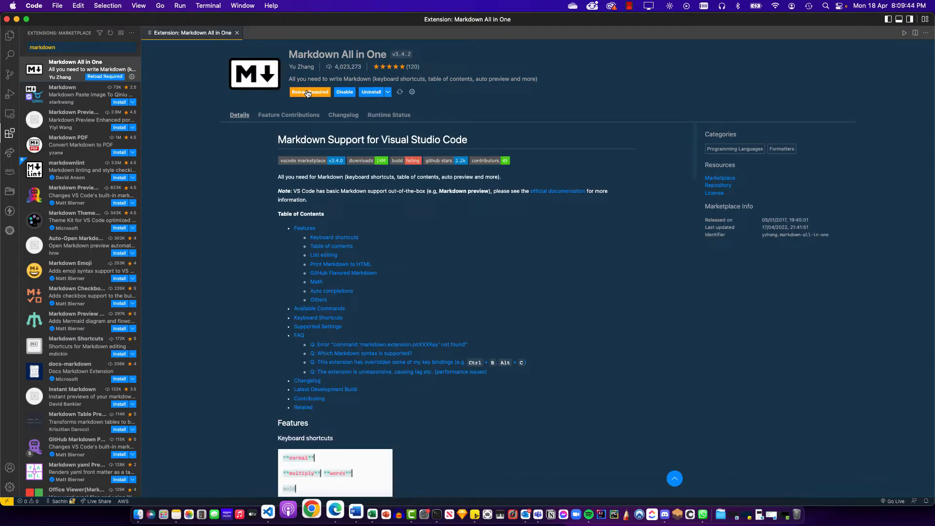
pyautogui.moveTo(308, 92)
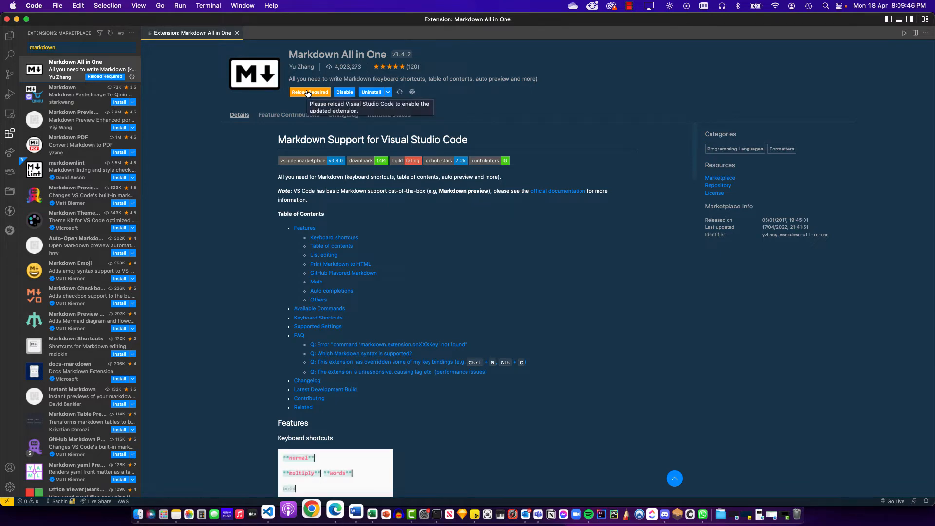
pyautogui.click(310, 92)
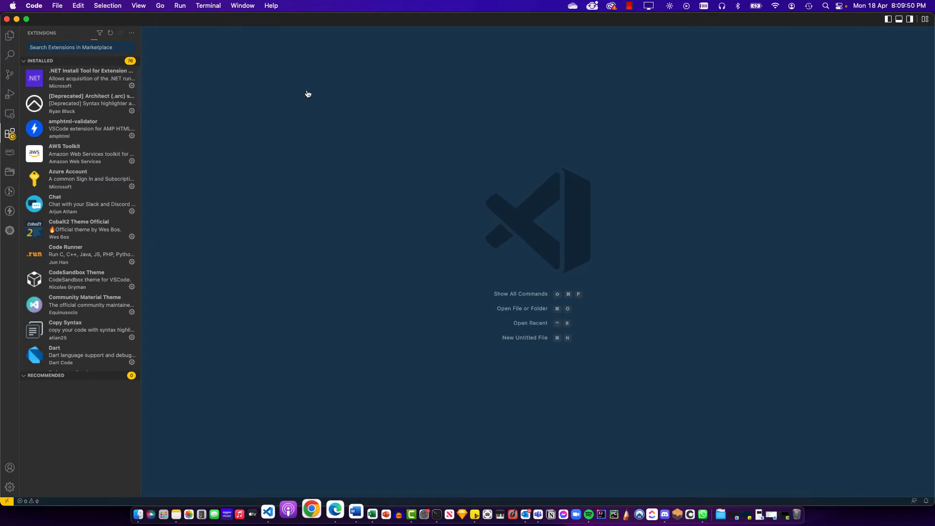
# Step: Show the Explorer view, which reports no folder opened yet
pyautogui.click(9, 35)
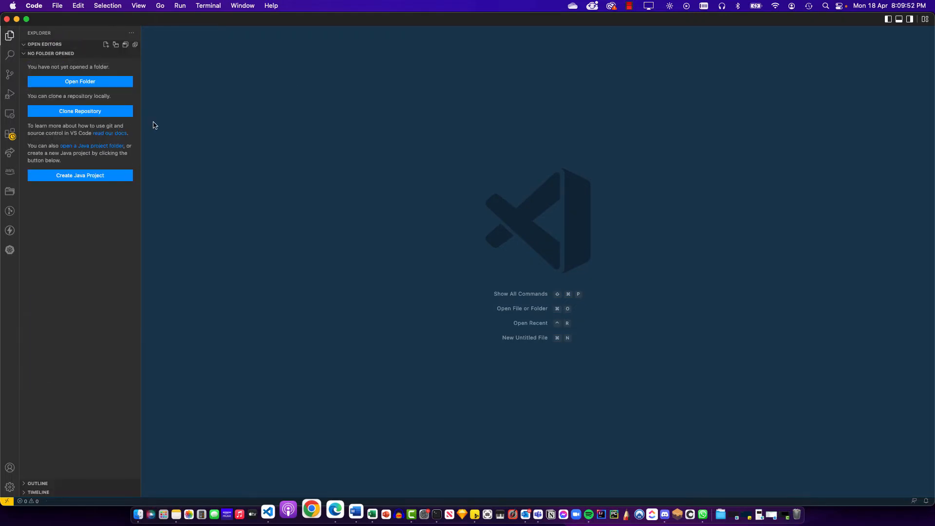
pyautogui.moveTo(229, 141)
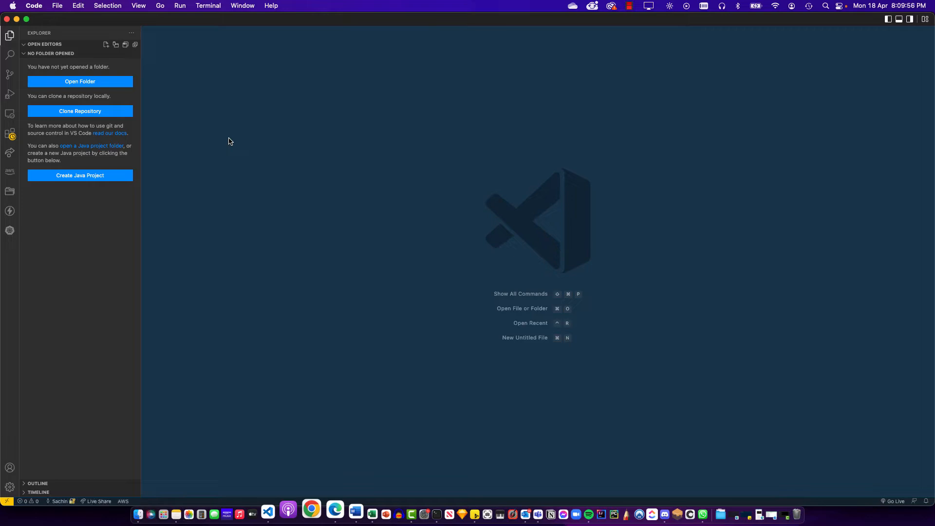
pyautogui.moveTo(187, 123)
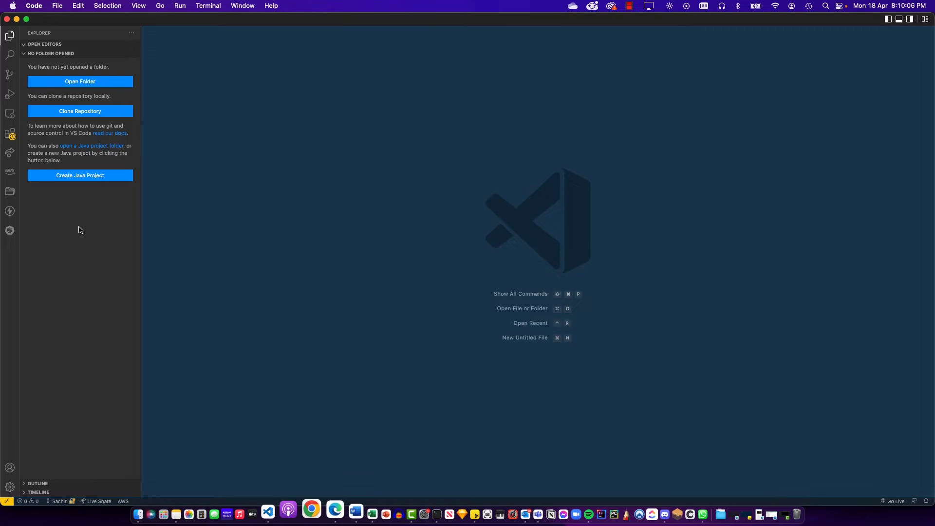
pyautogui.moveTo(83, 213)
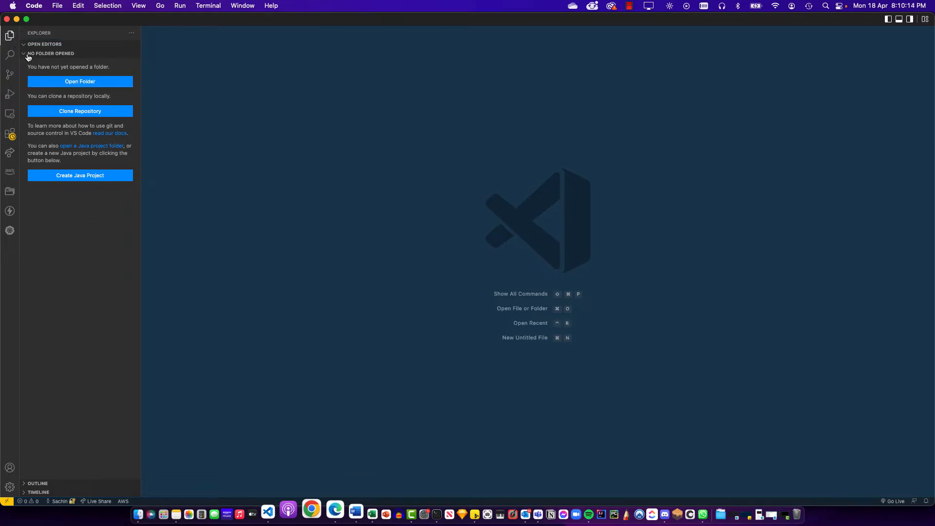
pyautogui.moveTo(80, 82)
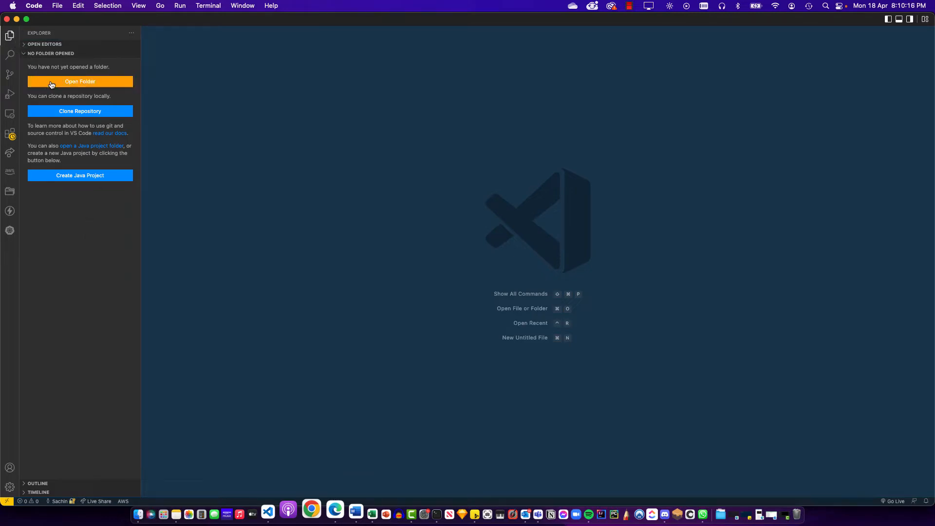
# Step: Open the md-app folder and create a new README.md file in it
pyautogui.click(80, 81)
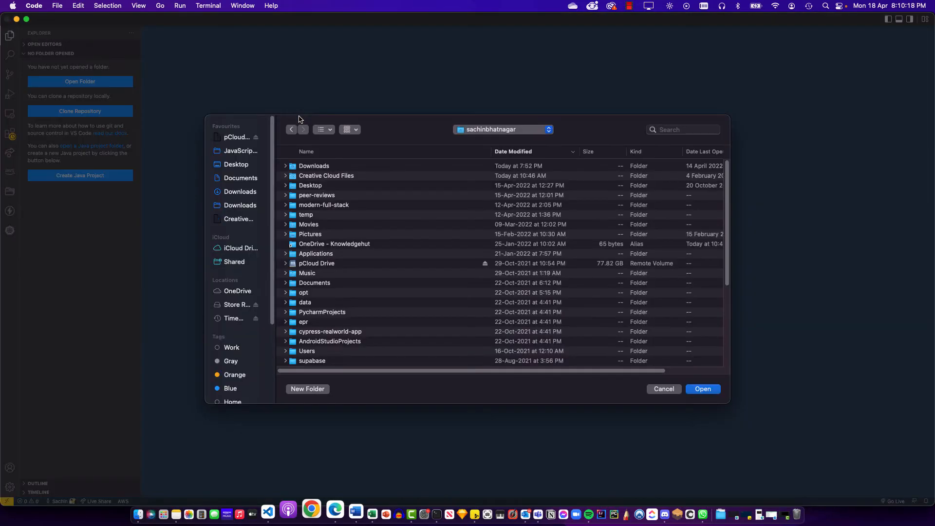
pyautogui.click(703, 389)
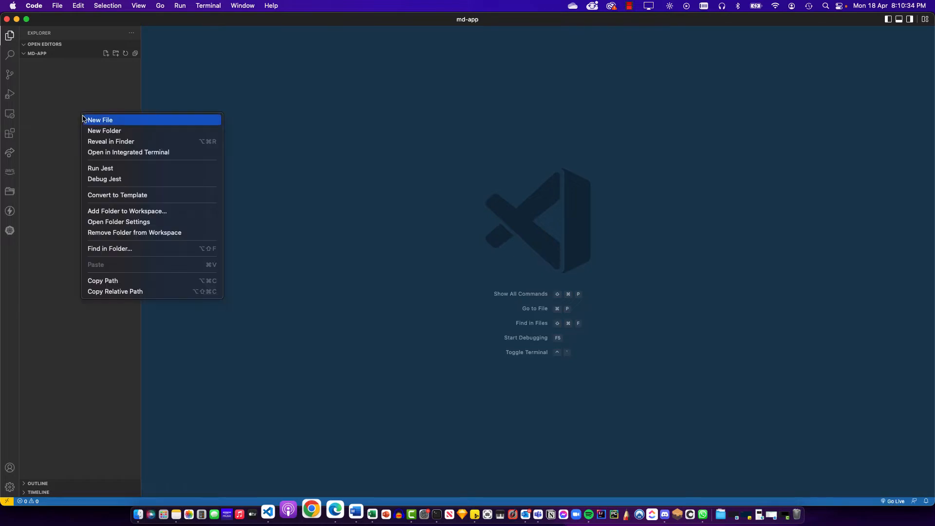
pyautogui.click(100, 120)
pyautogui.write('README.md')
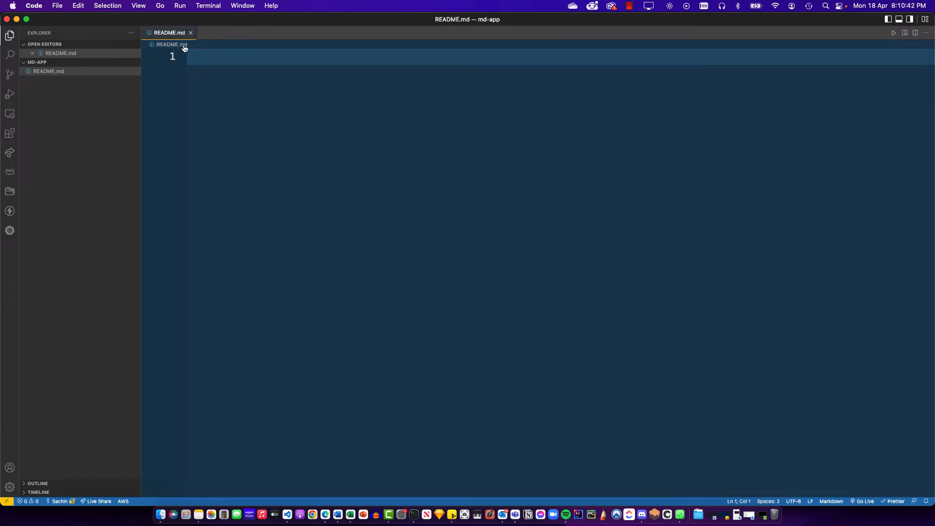
pyautogui.moveTo(379, 113)
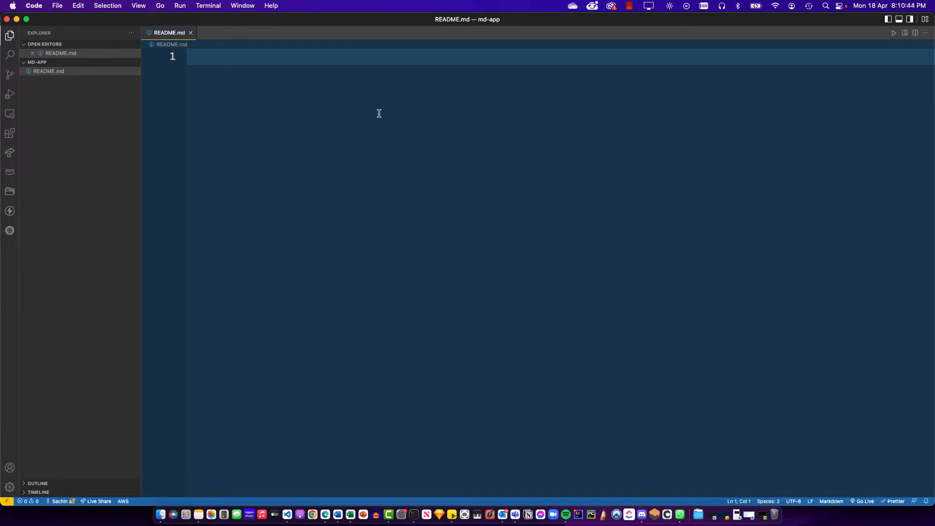
pyautogui.moveTo(297, 101)
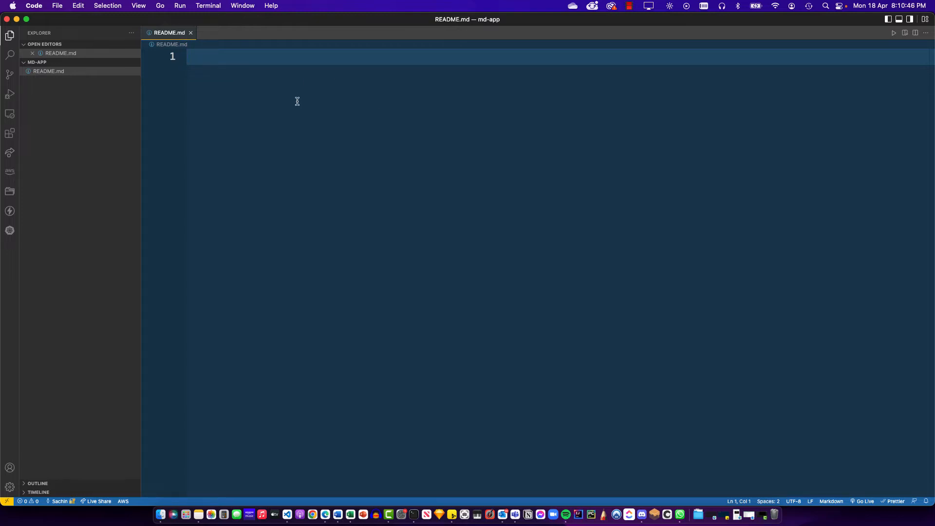
pyautogui.moveTo(322, 103)
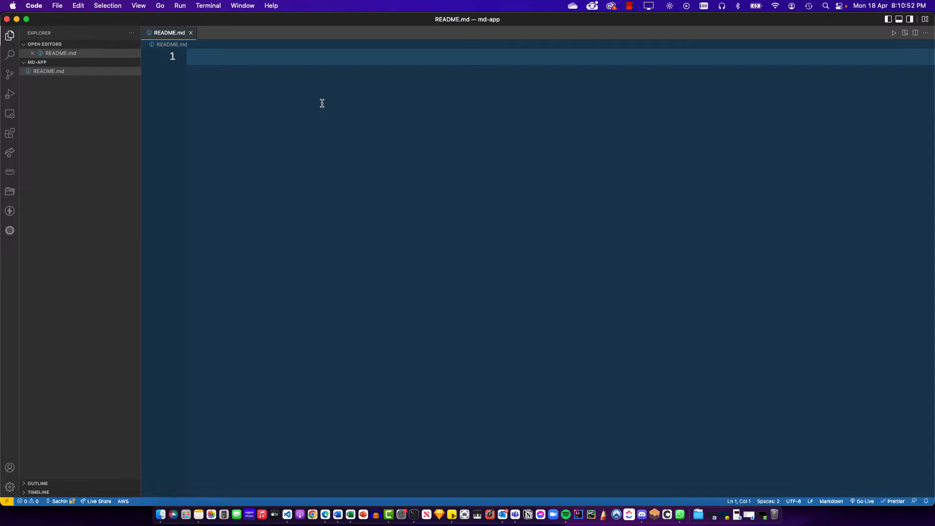
pyautogui.moveTo(609, 101)
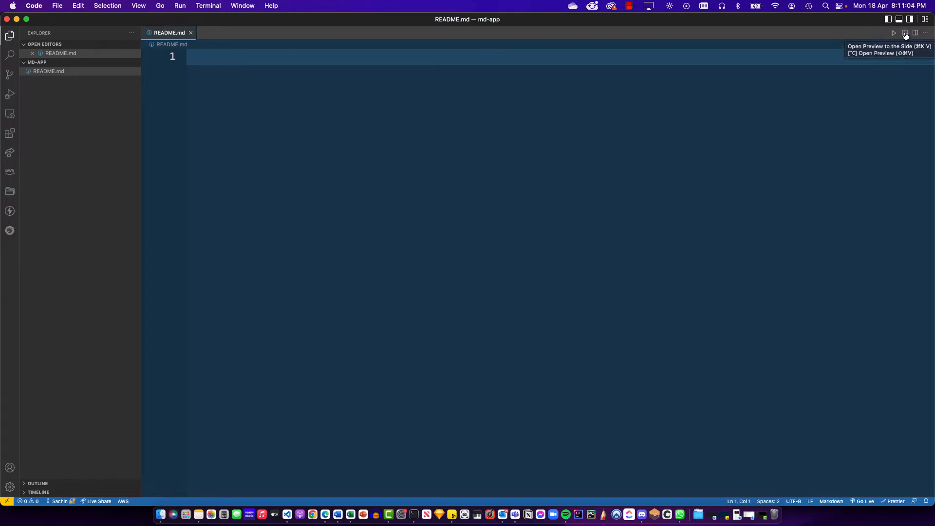
pyautogui.click(905, 33)
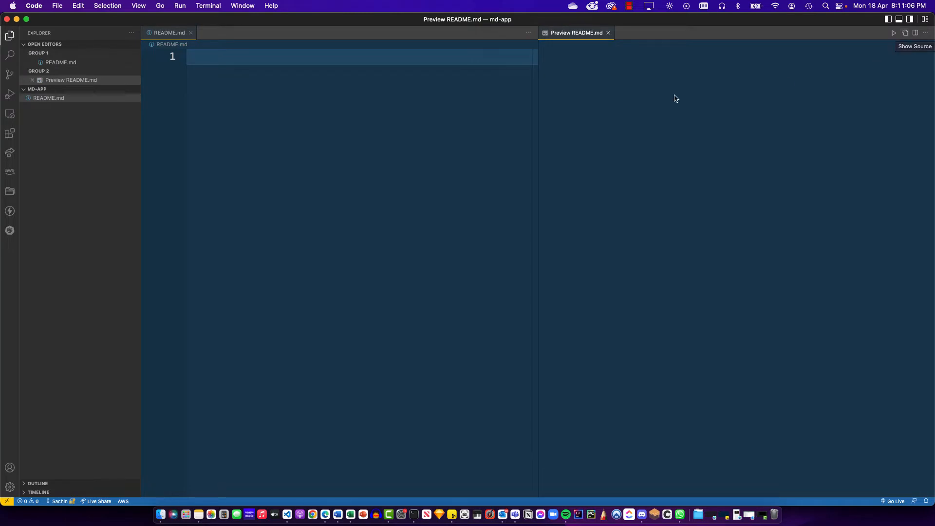
pyautogui.moveTo(653, 71)
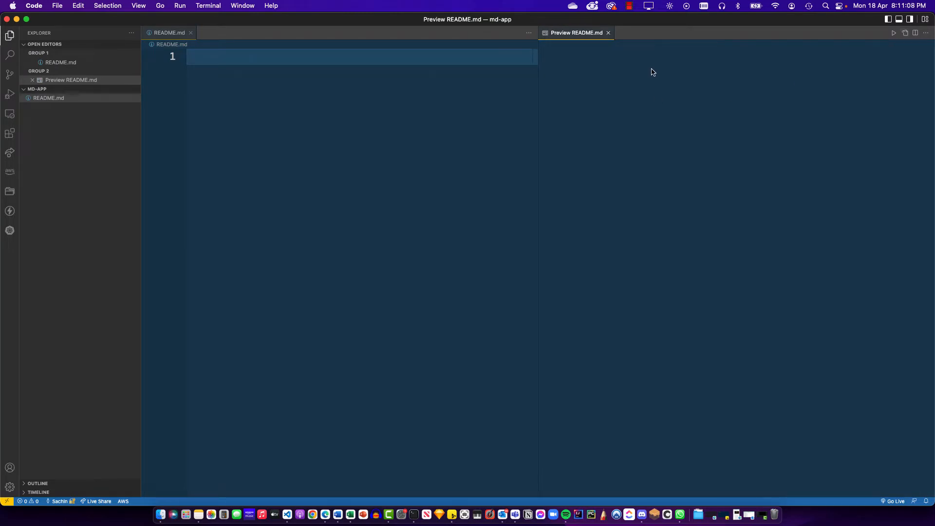
pyautogui.click(358, 56)
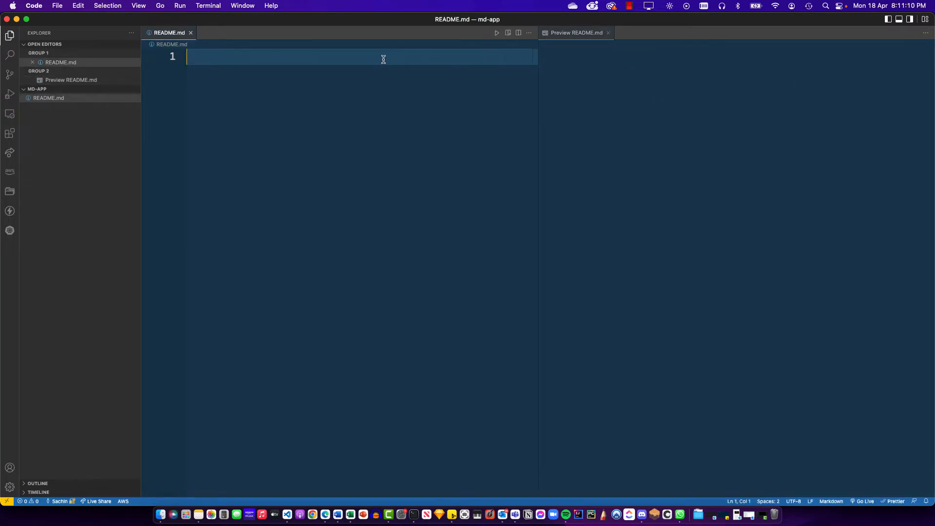
pyautogui.moveTo(675, 70)
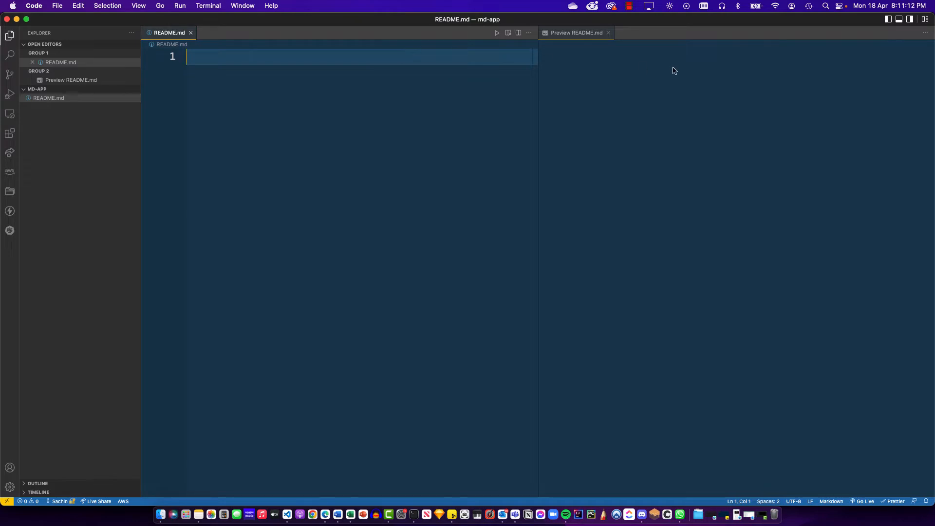
pyautogui.moveTo(227, 56)
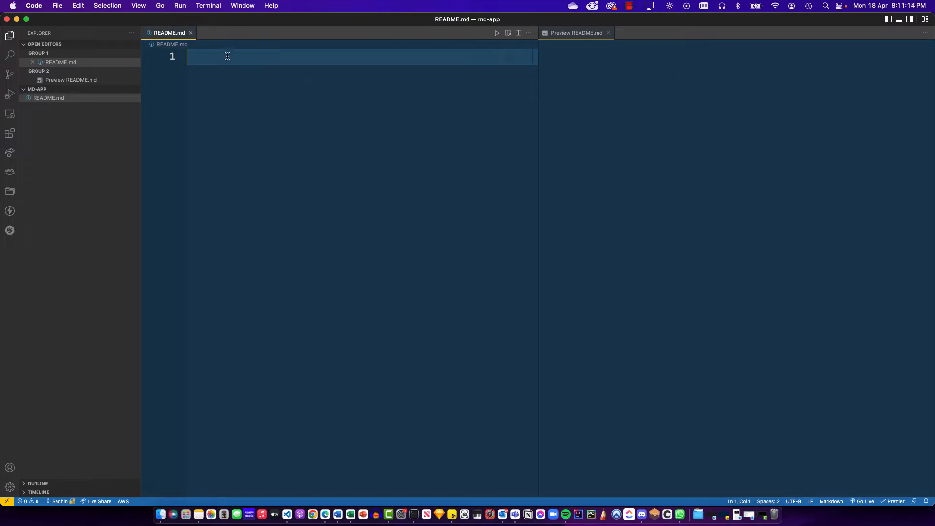
pyautogui.moveTo(161, 146)
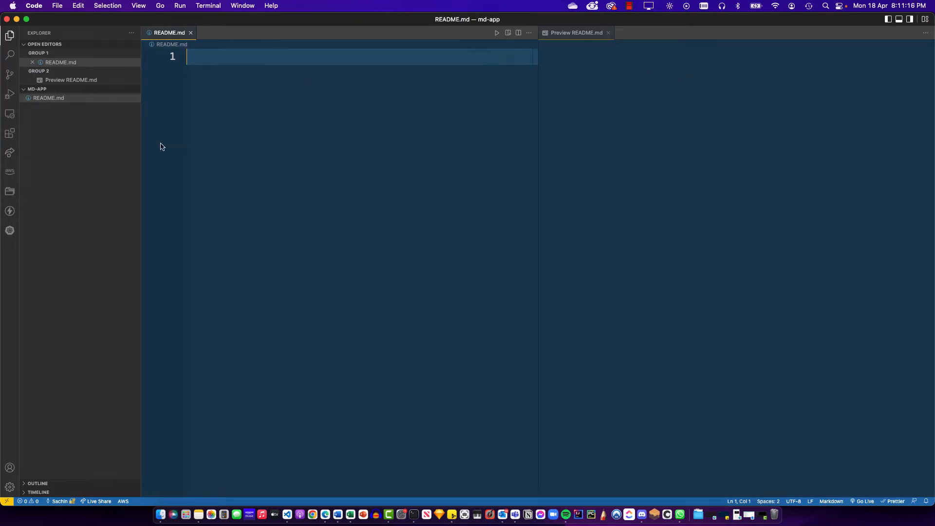
pyautogui.moveTo(140, 129)
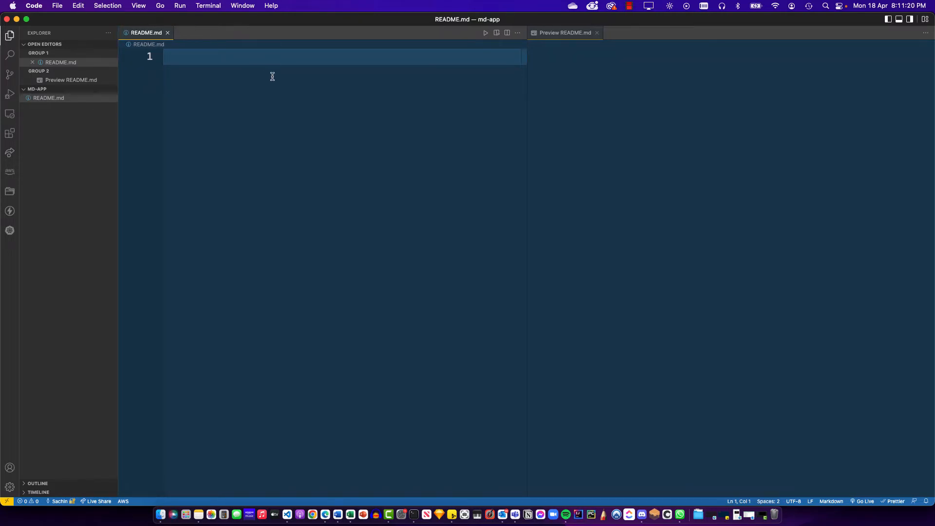
pyautogui.moveTo(275, 85)
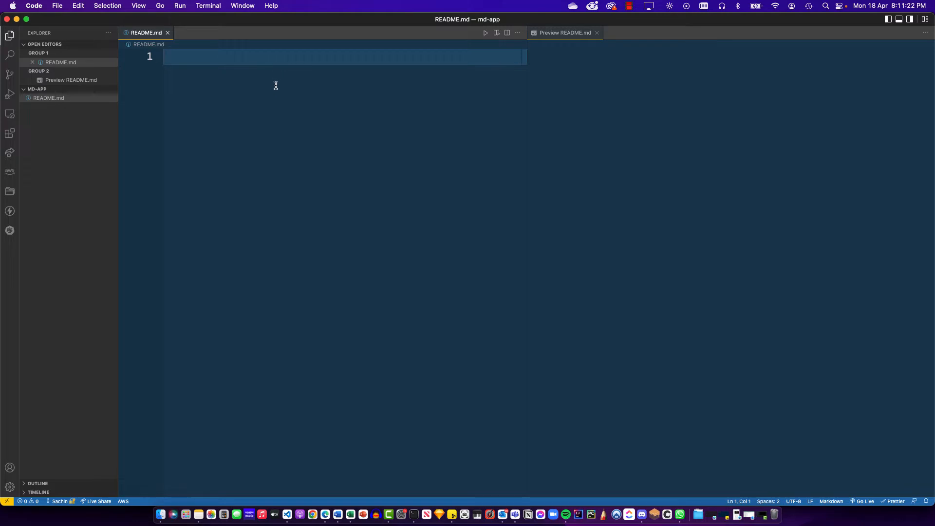
pyautogui.moveTo(273, 122)
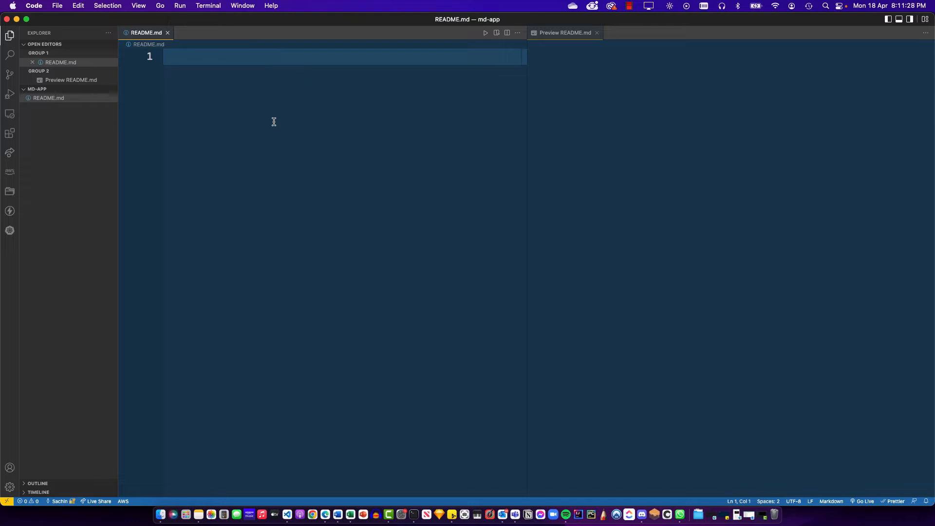
pyautogui.moveTo(63, 106)
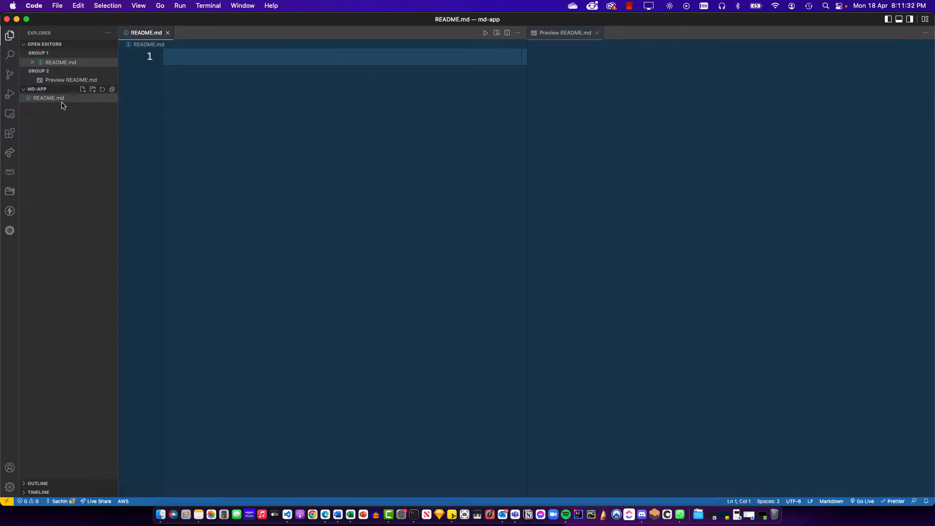
pyautogui.moveTo(64, 130)
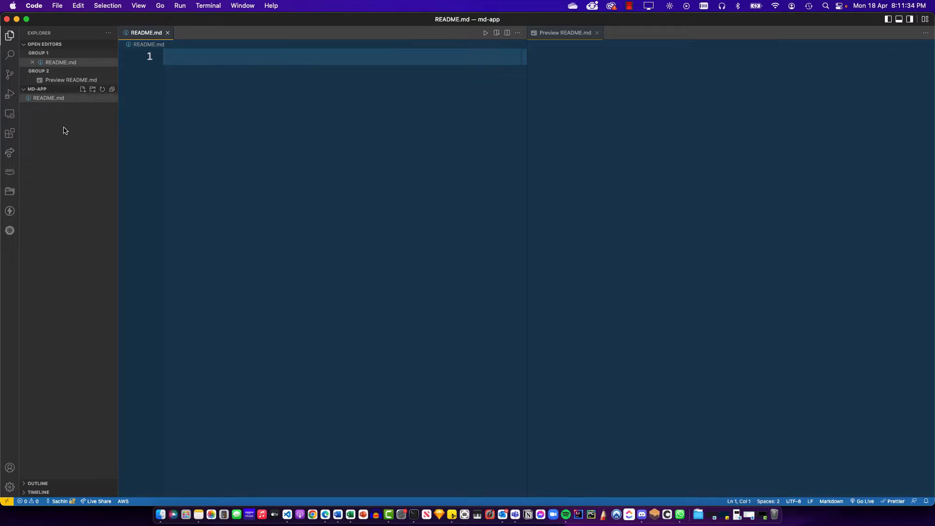
pyautogui.moveTo(67, 112)
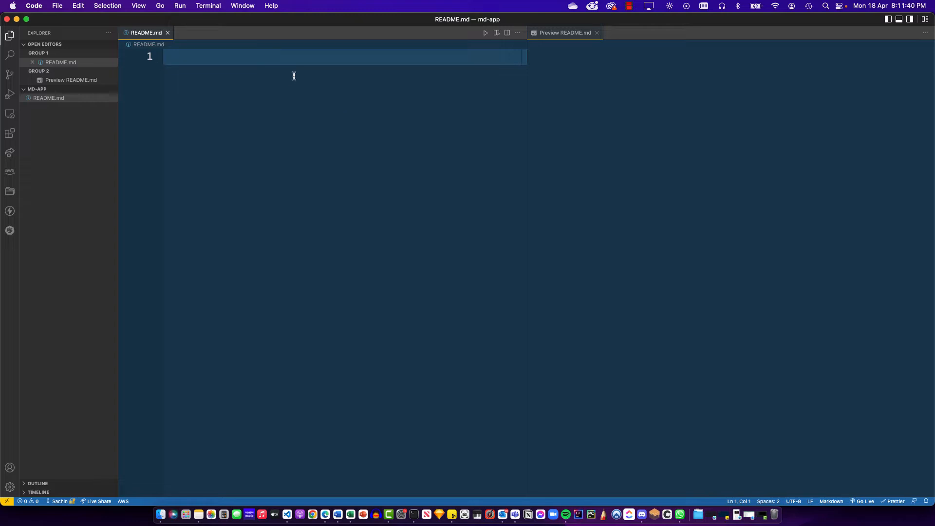
pyautogui.moveTo(300, 149)
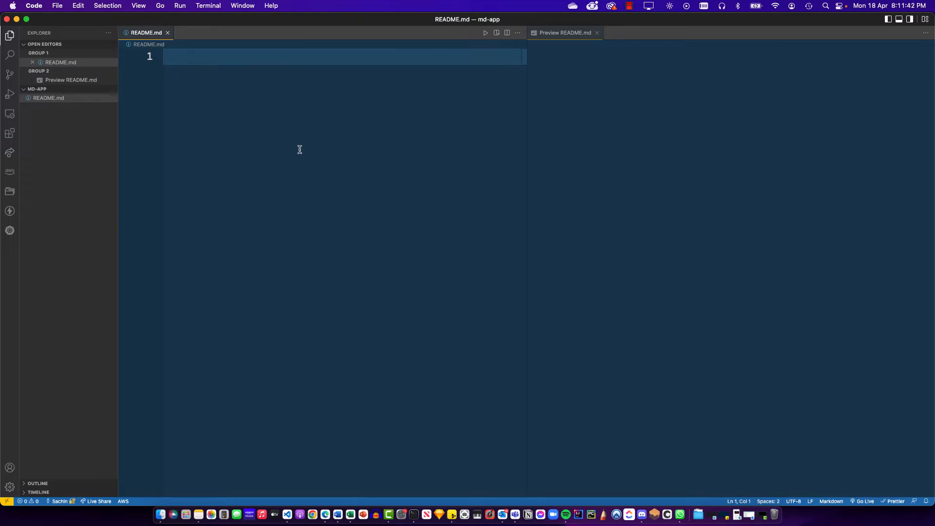
pyautogui.moveTo(58, 114)
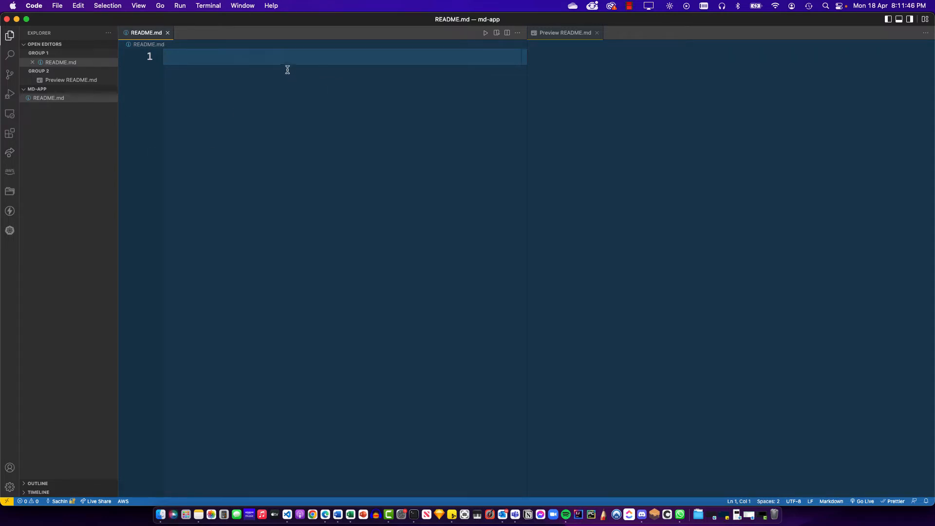
pyautogui.moveTo(301, 116)
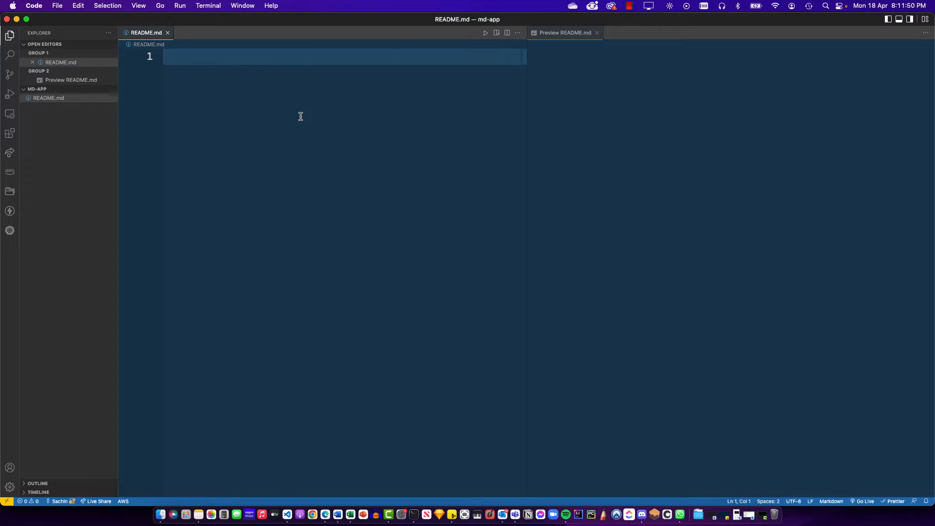
# Step: Write '# Shopping App', trying ## and ### levels before settling on a single #
pyautogui.write('#')
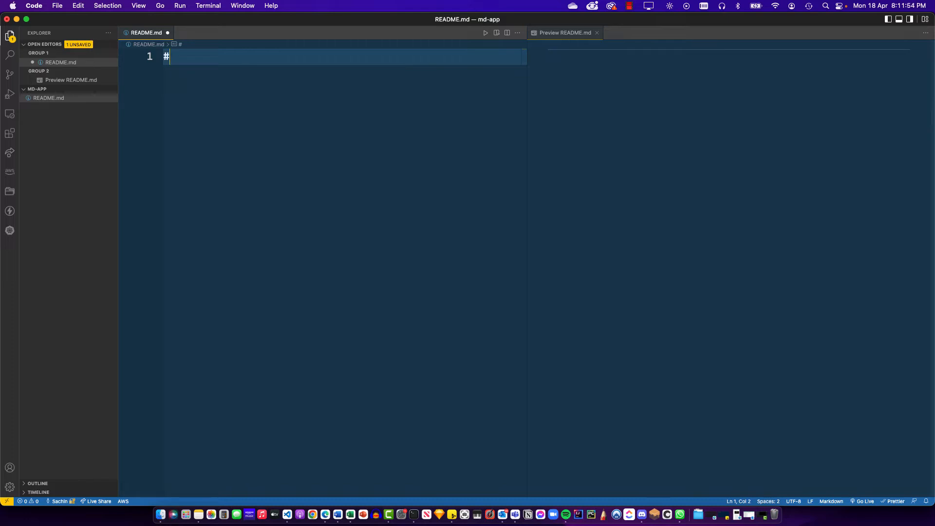
pyautogui.write('Shopp')
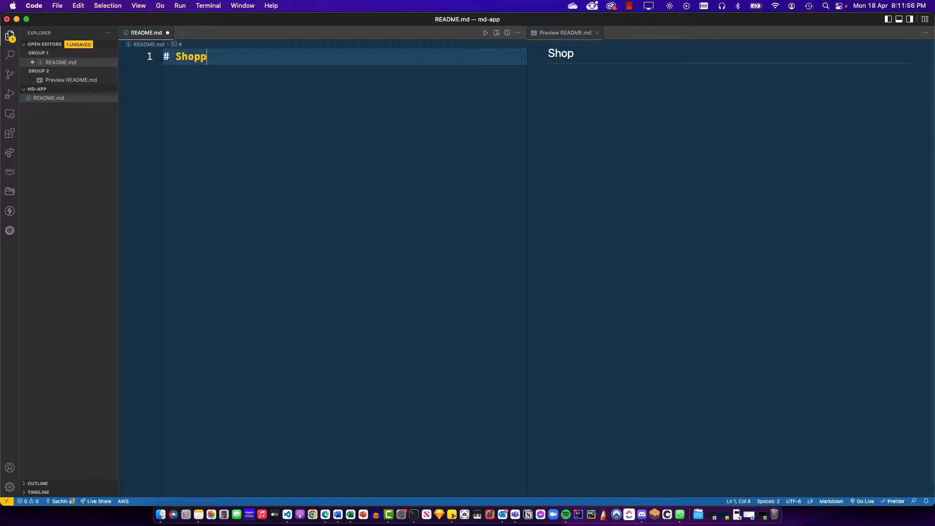
pyautogui.write('ing App')
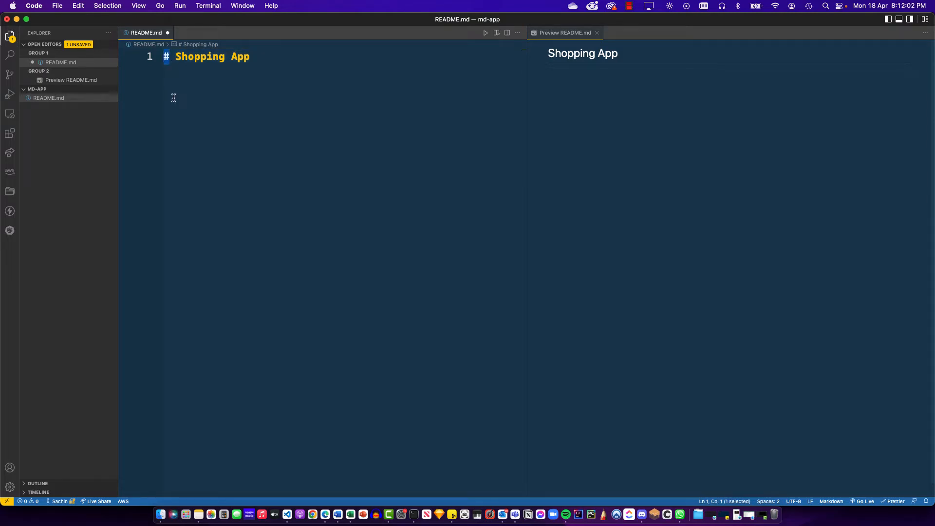
pyautogui.click(171, 56)
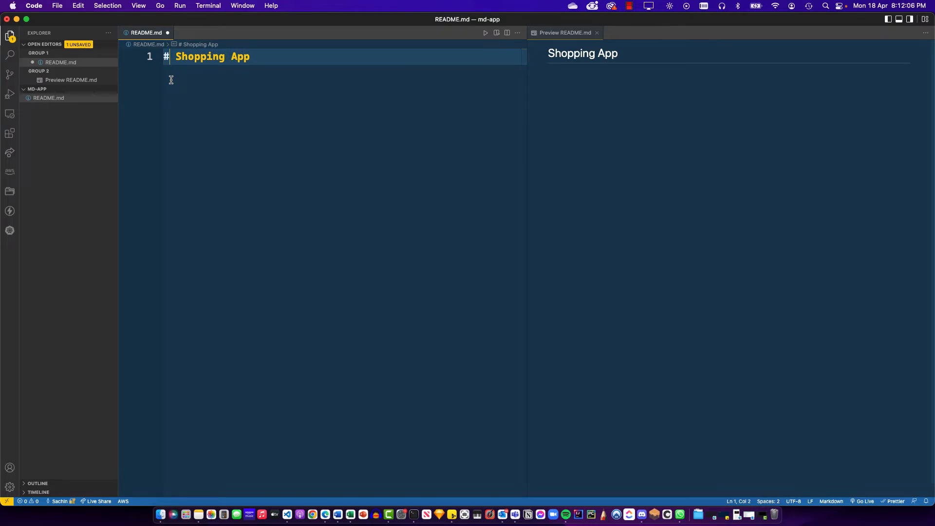
pyautogui.write('#')
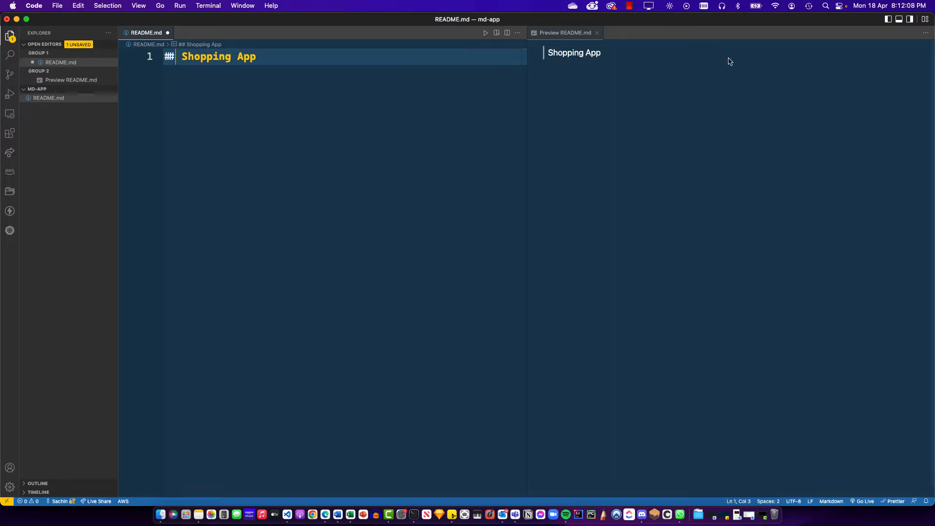
pyautogui.moveTo(574, 68)
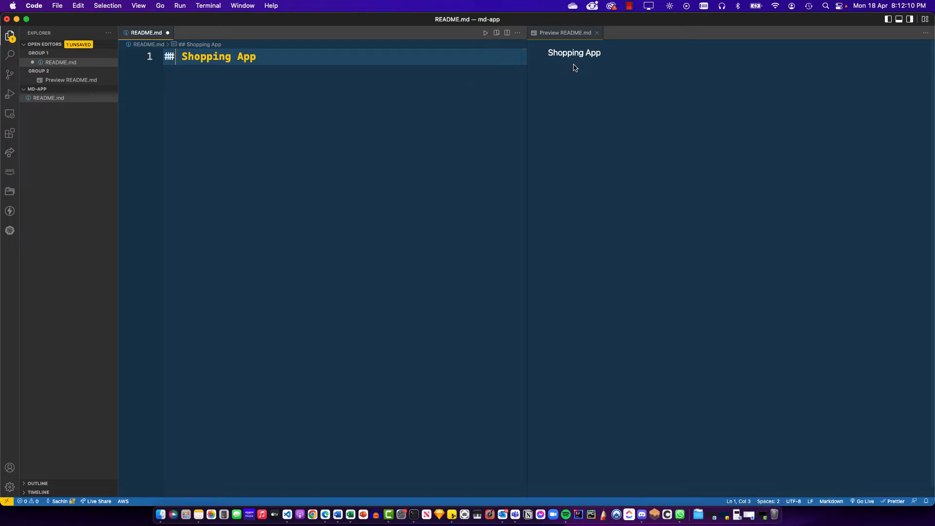
pyautogui.write('#')
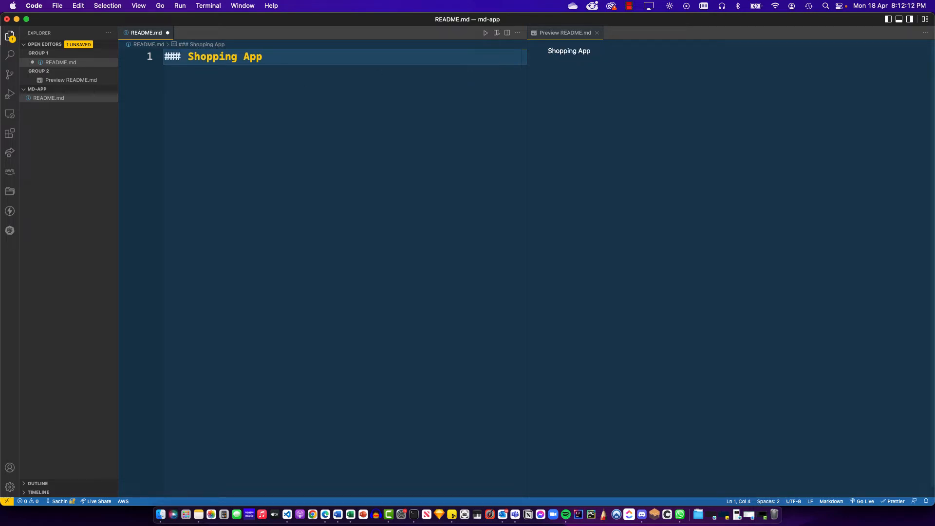
pyautogui.press('backspace')
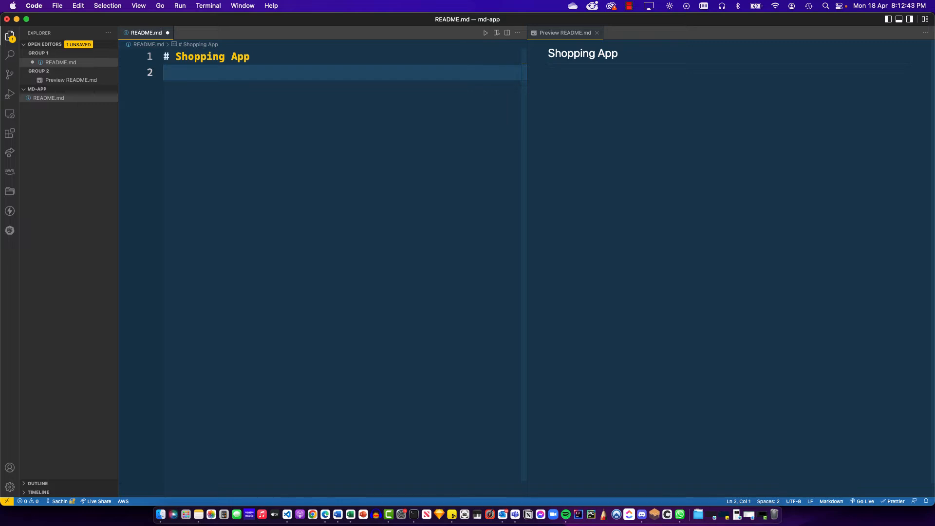
# Step: Write the intro: 'This repository contains a shopping app ... the MERN stack. Please follow the instructions t...'
pyautogui.press('enter')
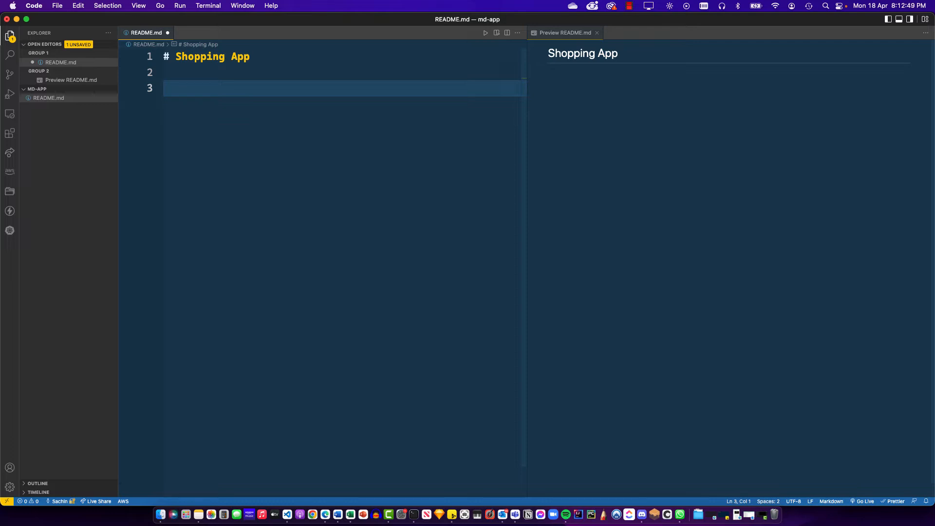
pyautogui.write('This')
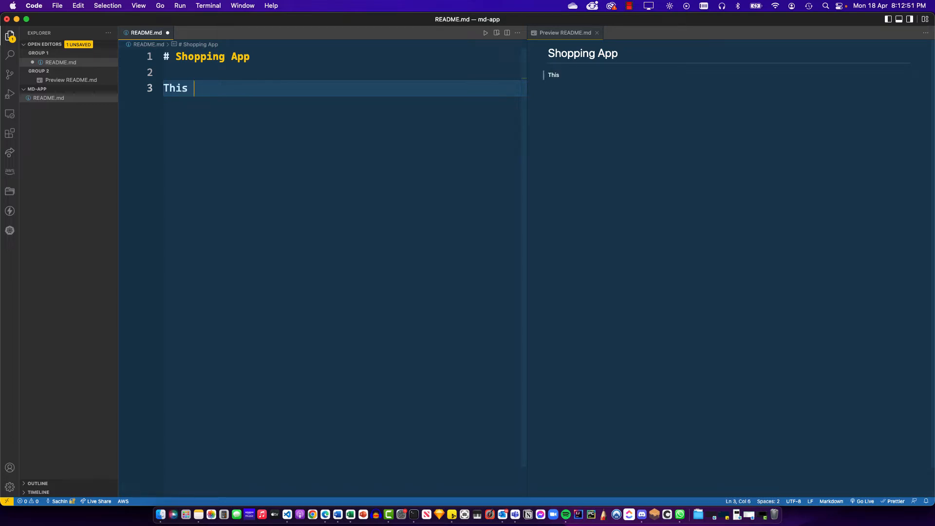
pyautogui.write('repository cont')
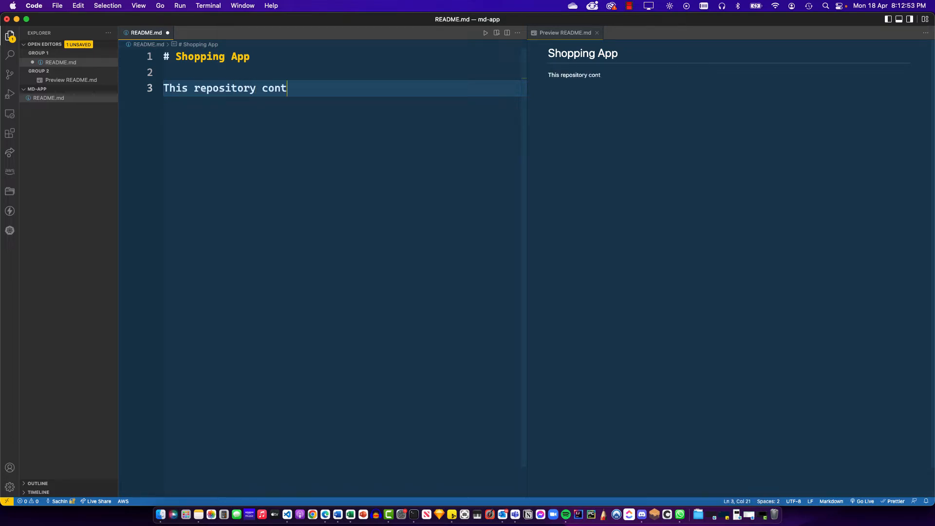
pyautogui.write('ains a shopp')
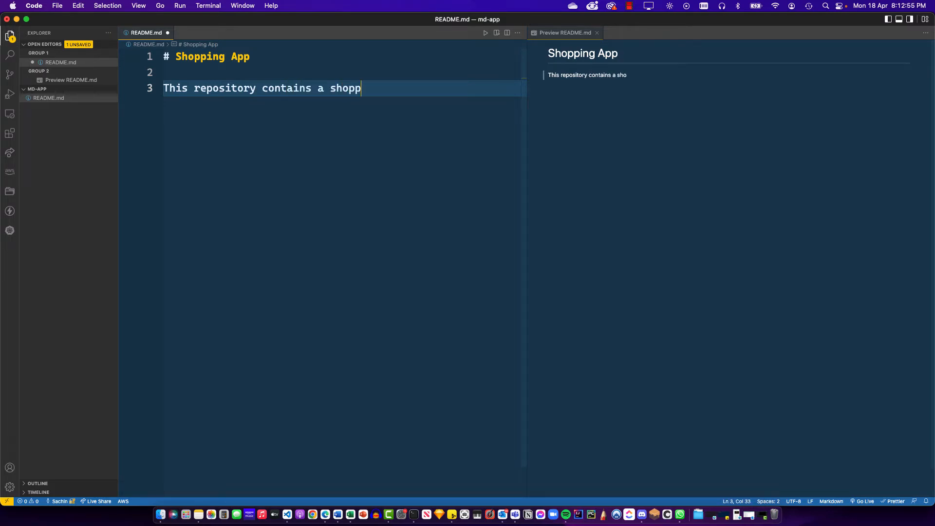
pyautogui.write('ing app built using')
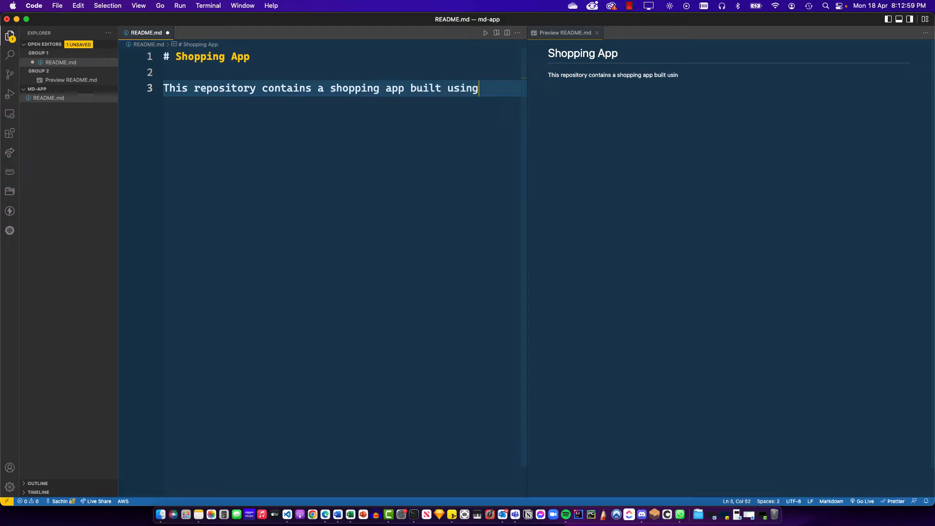
pyautogui.write('the MERN sta')
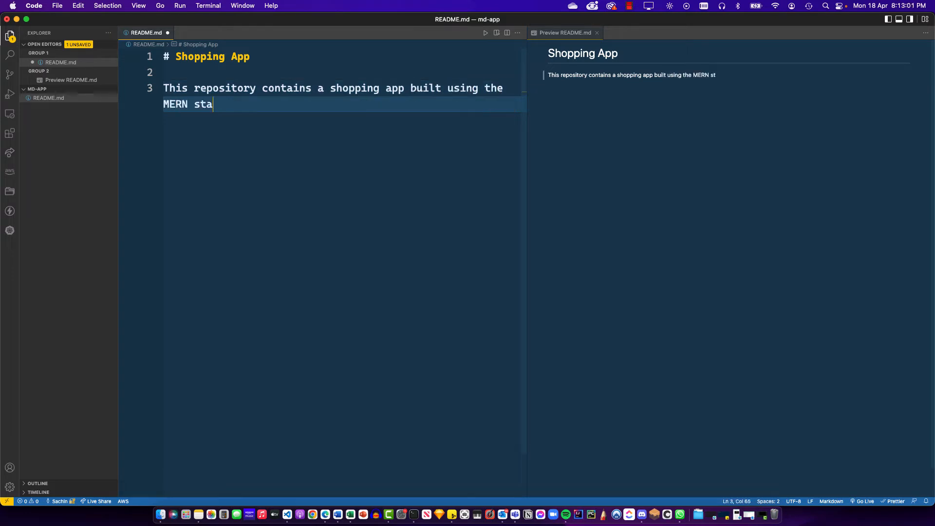
pyautogui.write('ck. Please f')
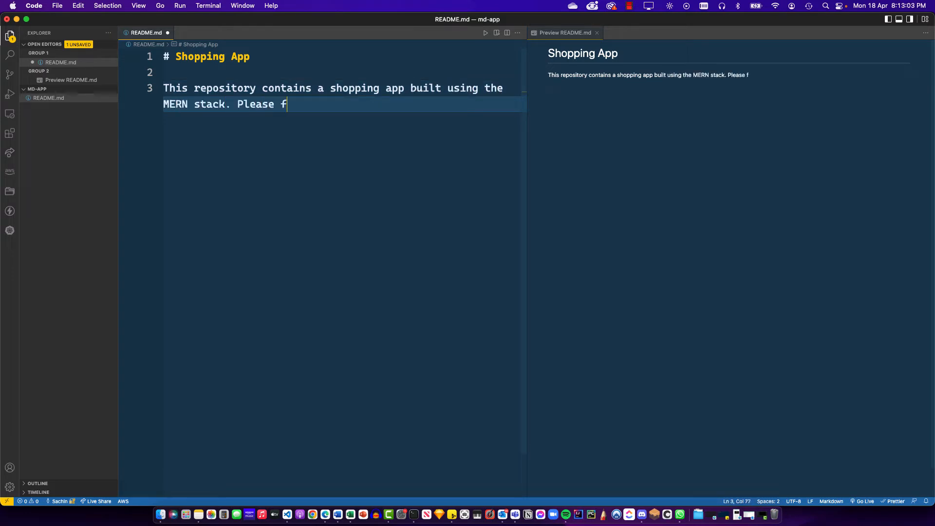
pyautogui.write('ollow the')
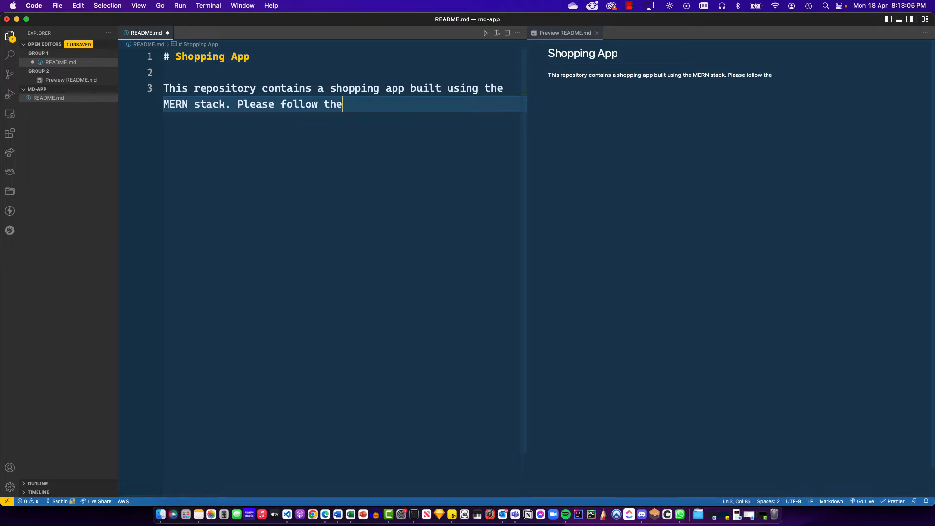
pyautogui.write('instructions to set it up.')
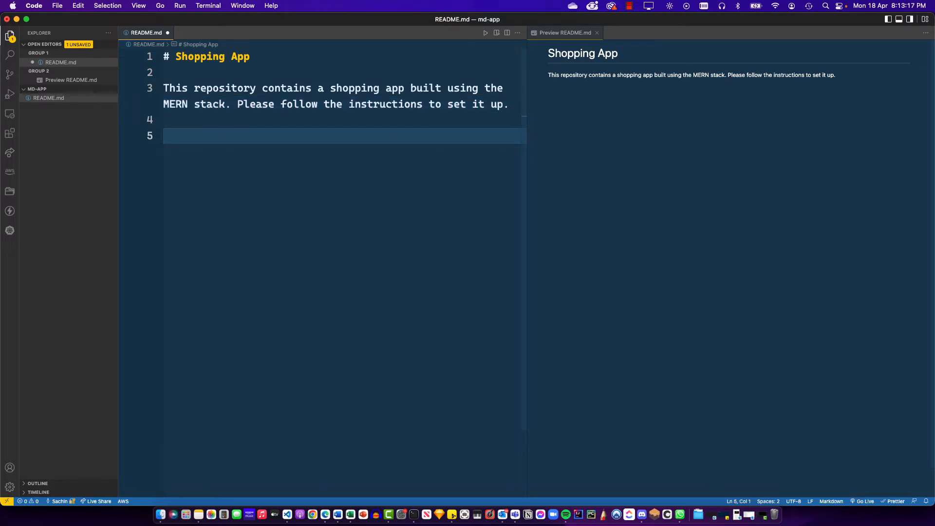
# Step: Add '**Features**' as a bold label and start a fresh line below it
pyautogui.write('Features')
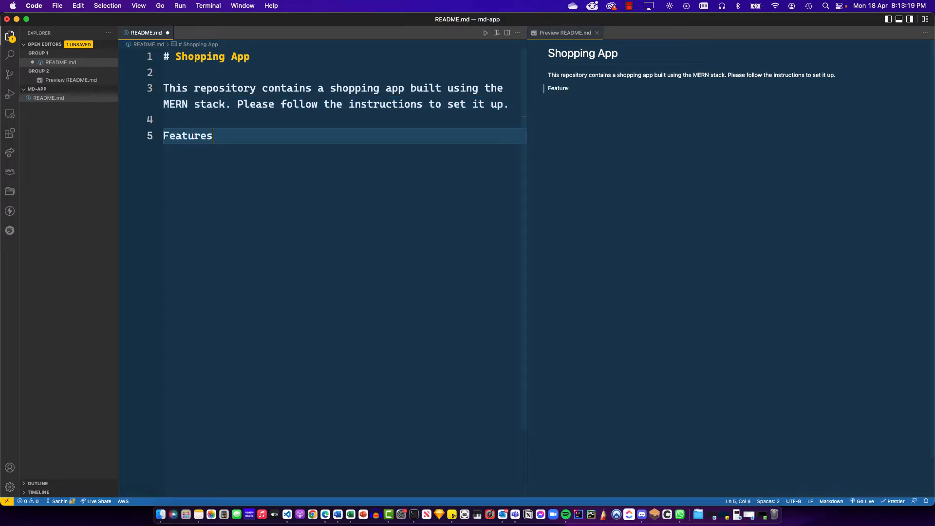
pyautogui.write('s')
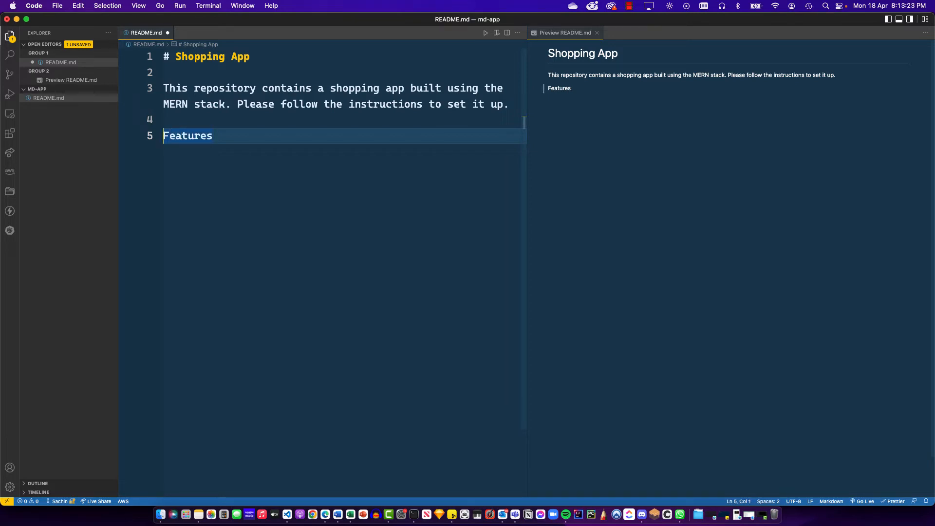
pyautogui.write('**')
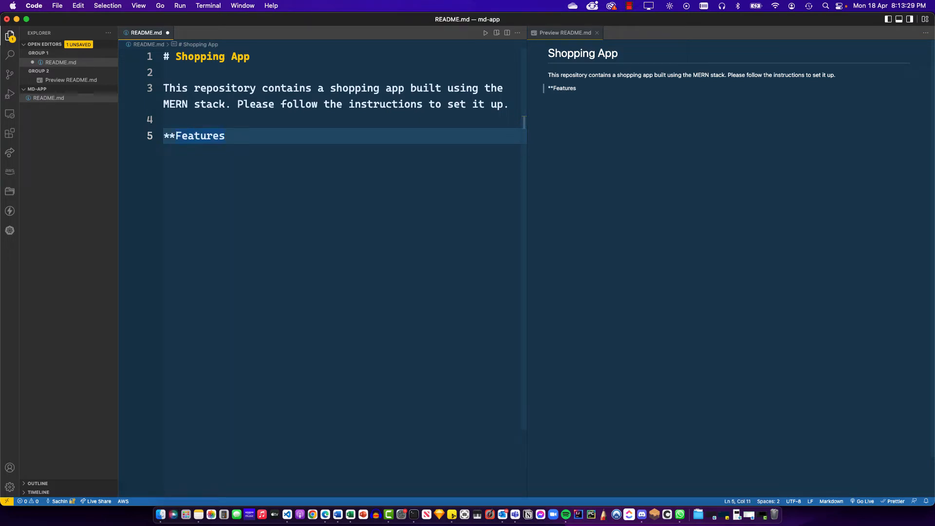
pyautogui.write('**')
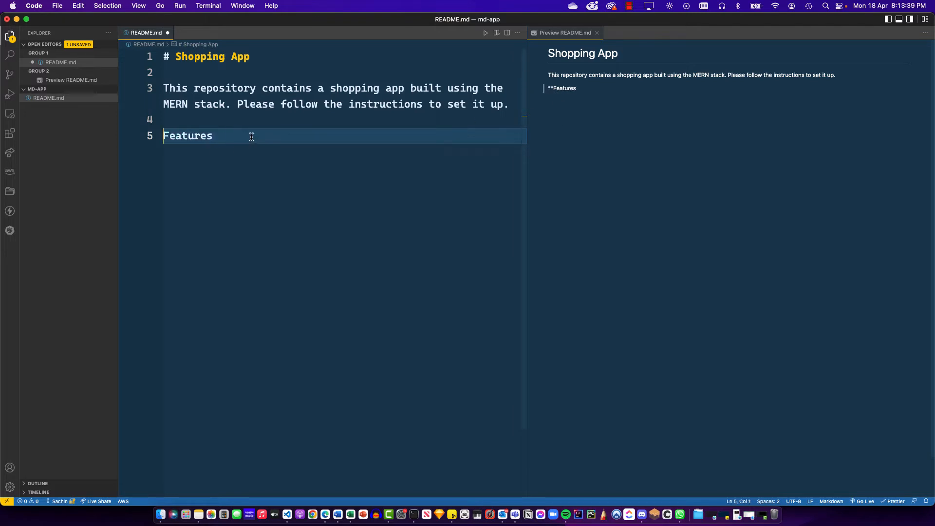
pyautogui.doubleClick(187, 135)
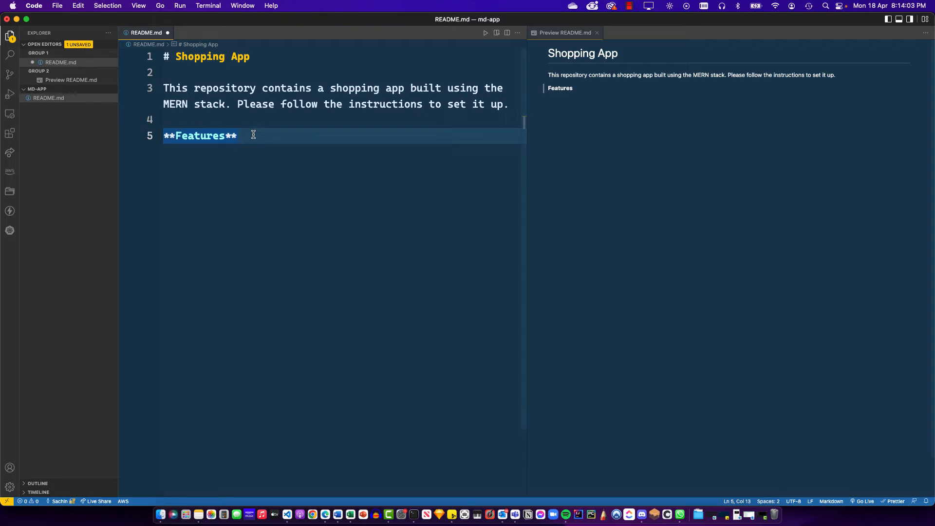
pyautogui.press('Enter')
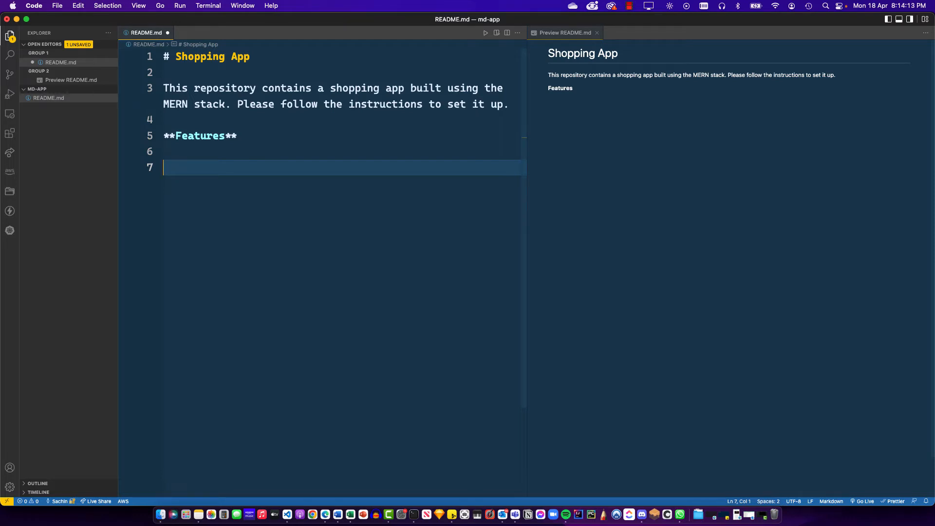
# Step: Write the ordered list: Product Categories, Admin section, Interactive Cart, Checkout, Discount Coupons
pyautogui.write('1.')
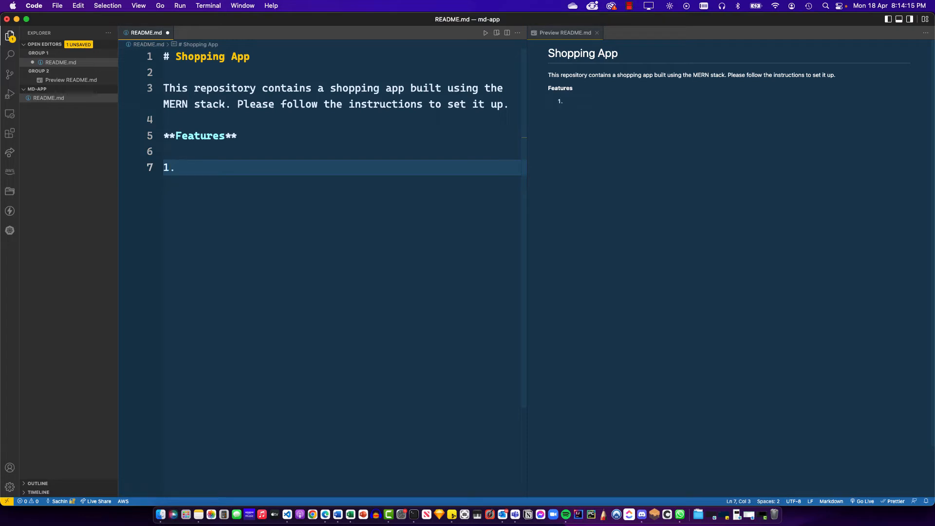
pyautogui.write('Product Ca')
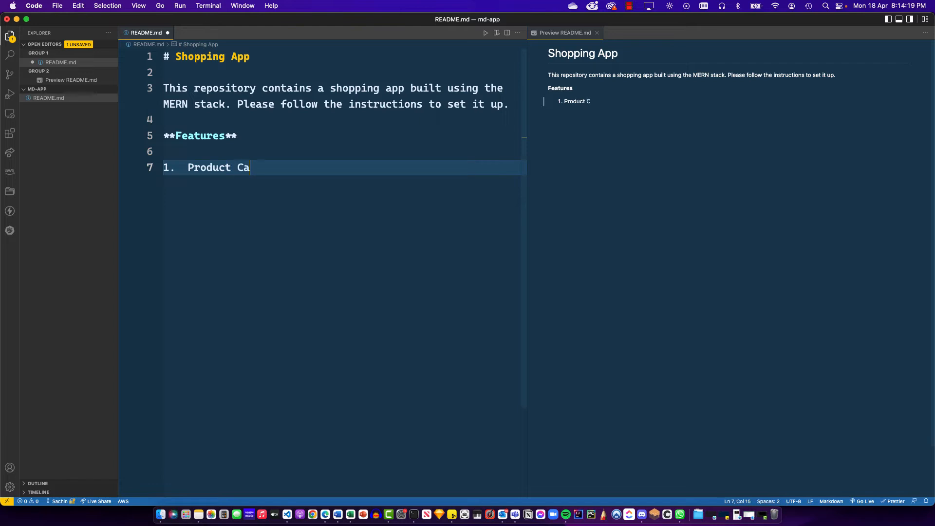
pyautogui.write('tegories')
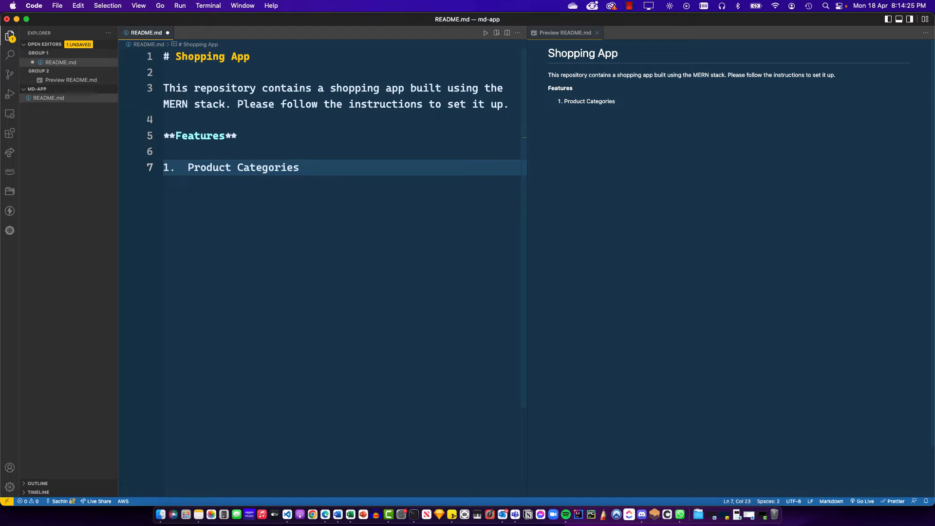
pyautogui.press('Enter')
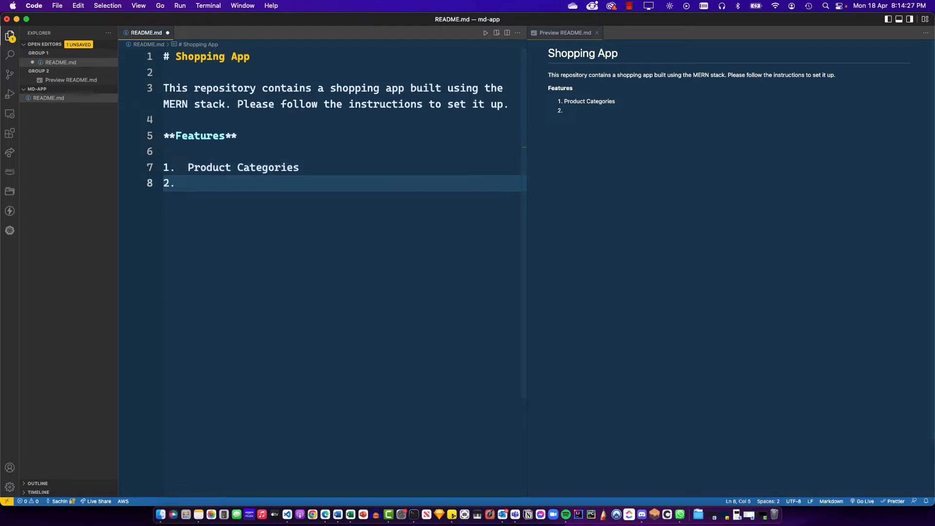
pyautogui.write('Admin sect')
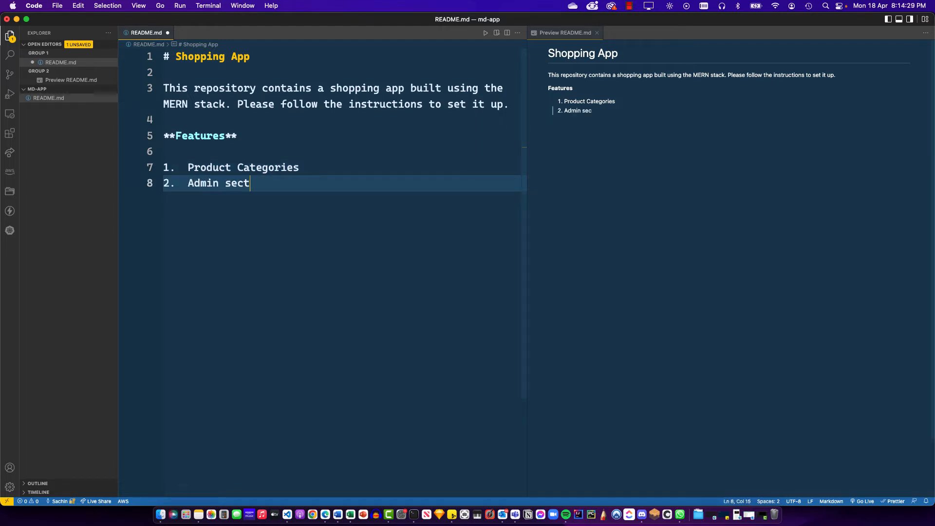
pyautogui.write('ion')
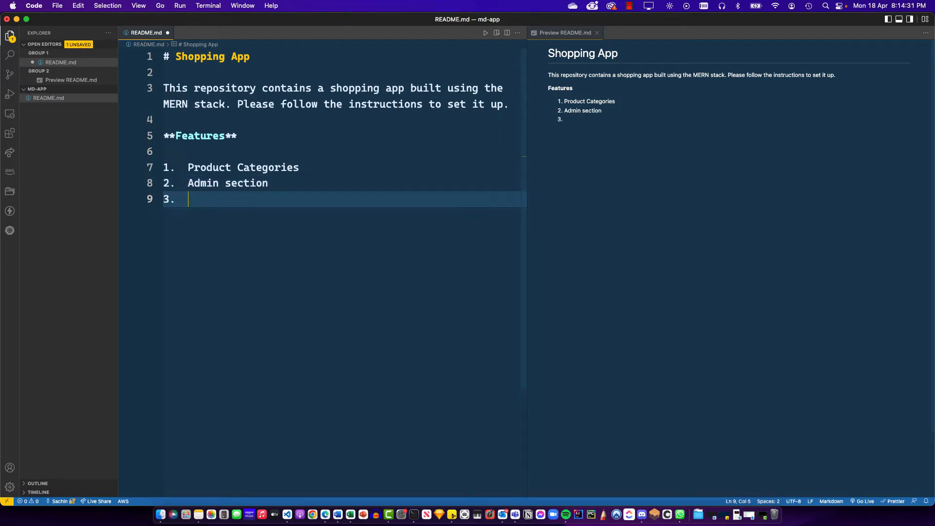
pyautogui.write('Interactive')
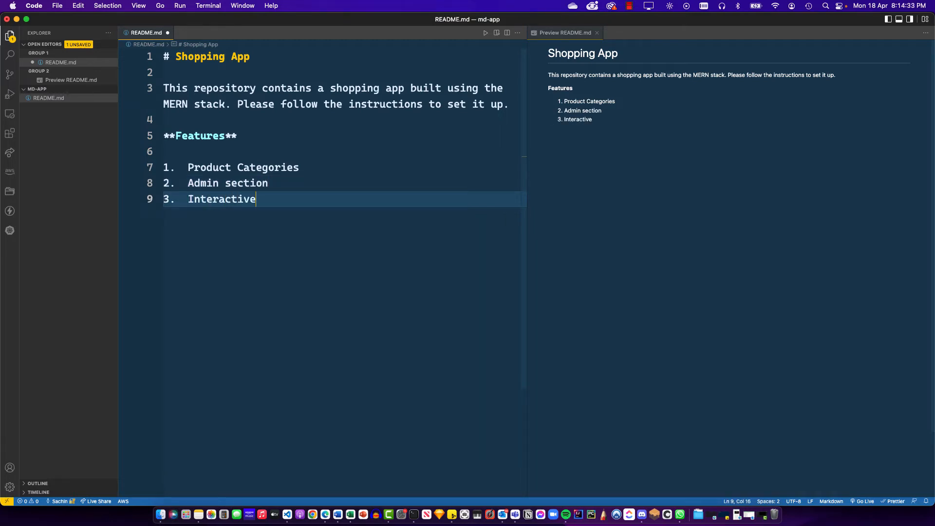
pyautogui.write('Cart')
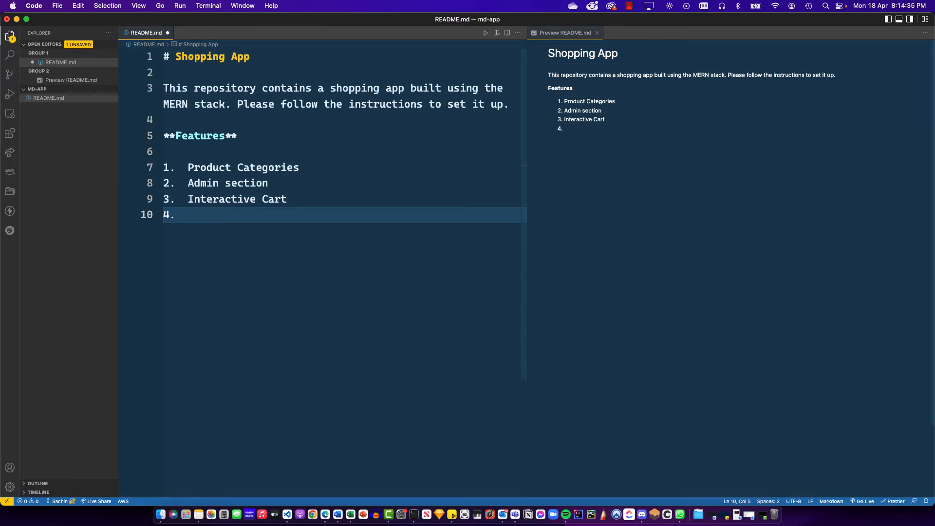
pyautogui.write('Checkout')
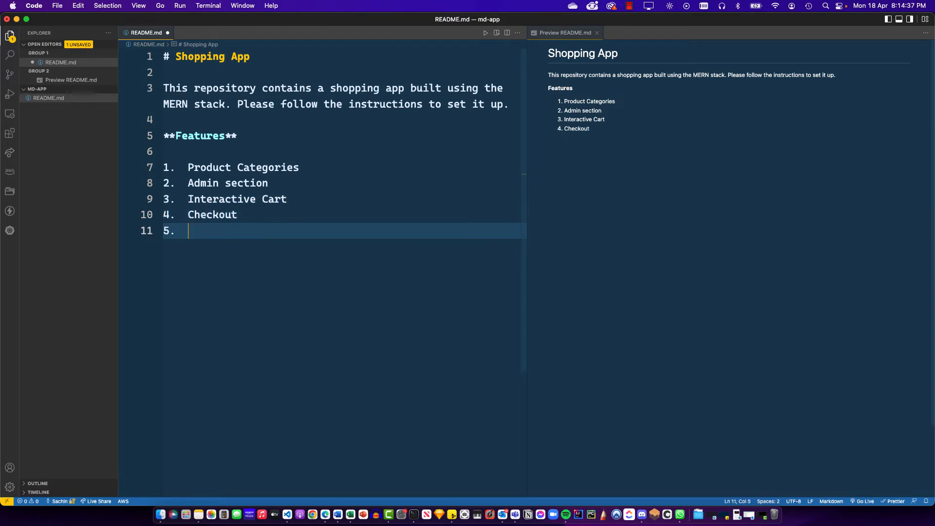
pyautogui.write('Discount Coupo')
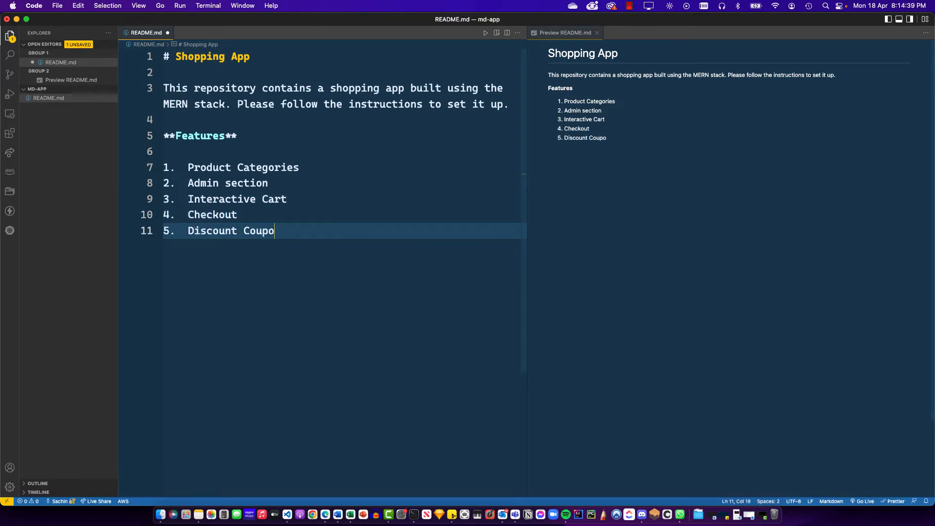
pyautogui.write('ns')
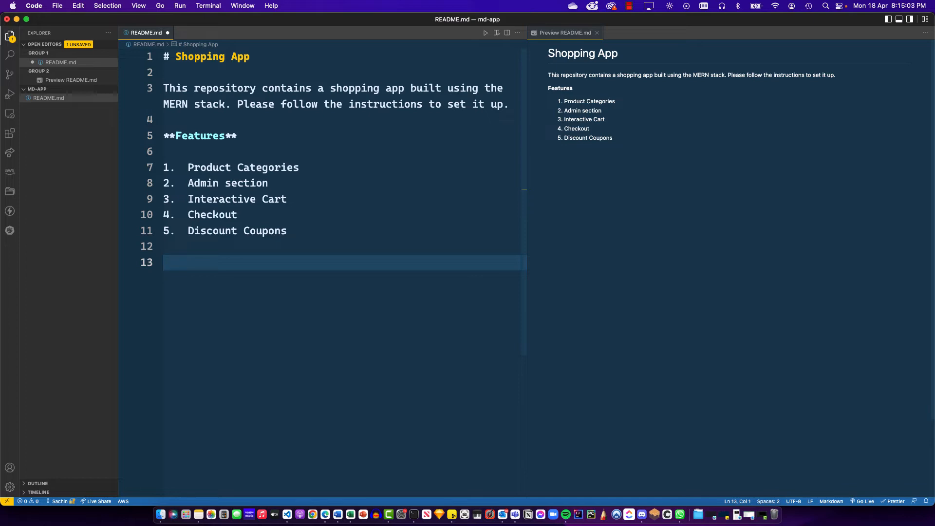
pyautogui.write('[]')
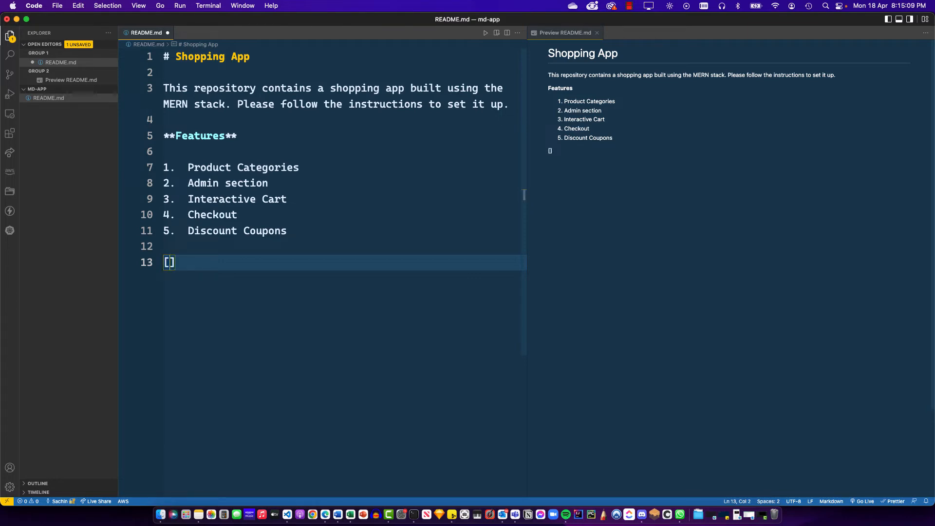
pyautogui.write('Working Demo')
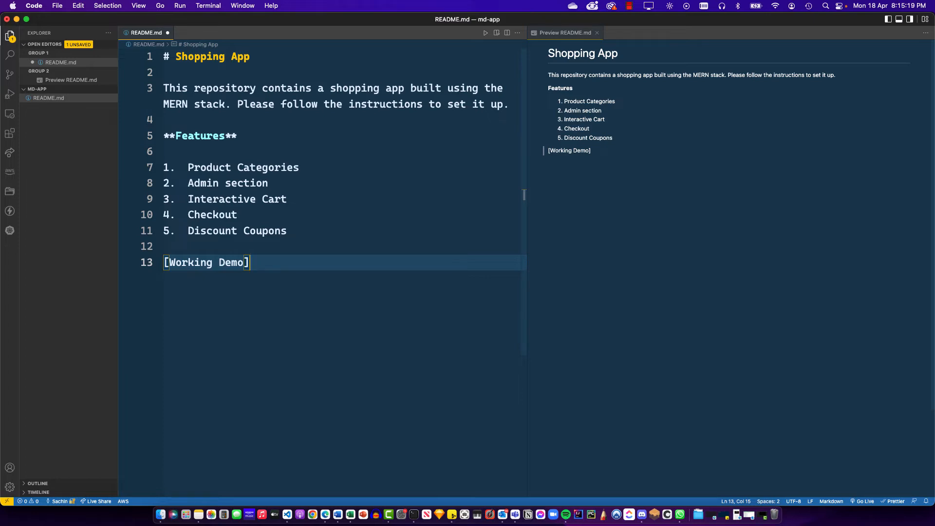
pyautogui.write('()')
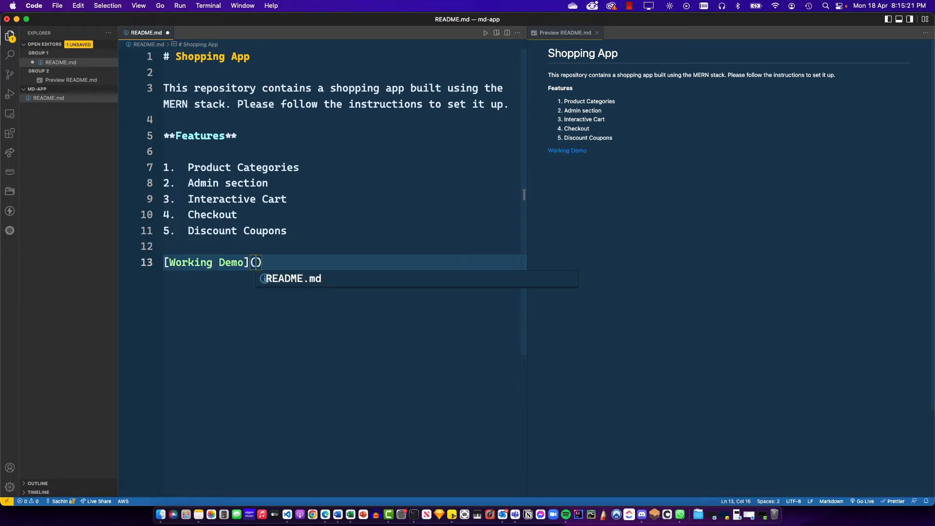
pyautogui.write('https:/')
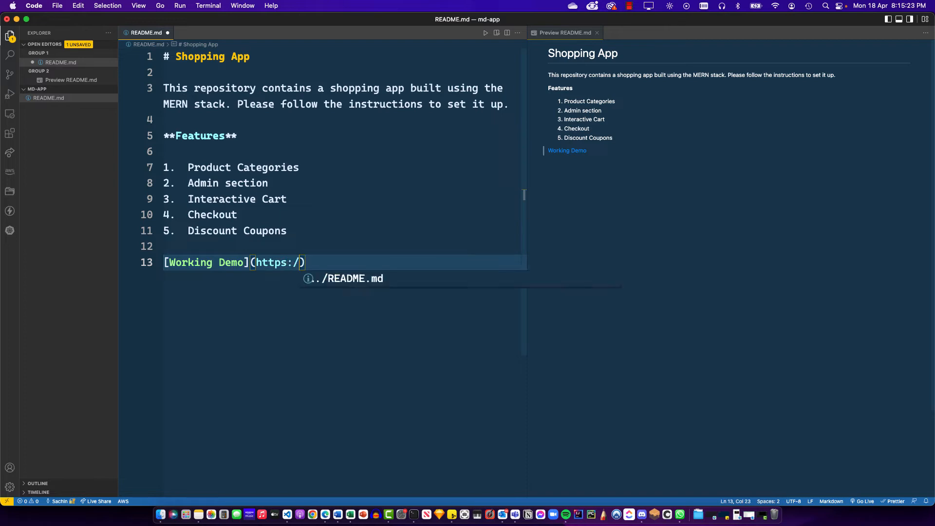
pyautogui.write('/www.')
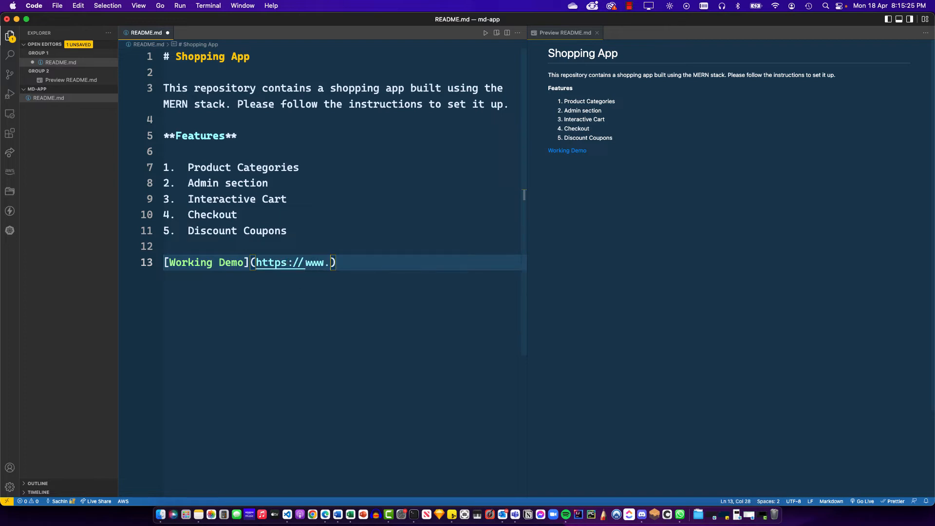
pyautogui.write('myapp.com/')
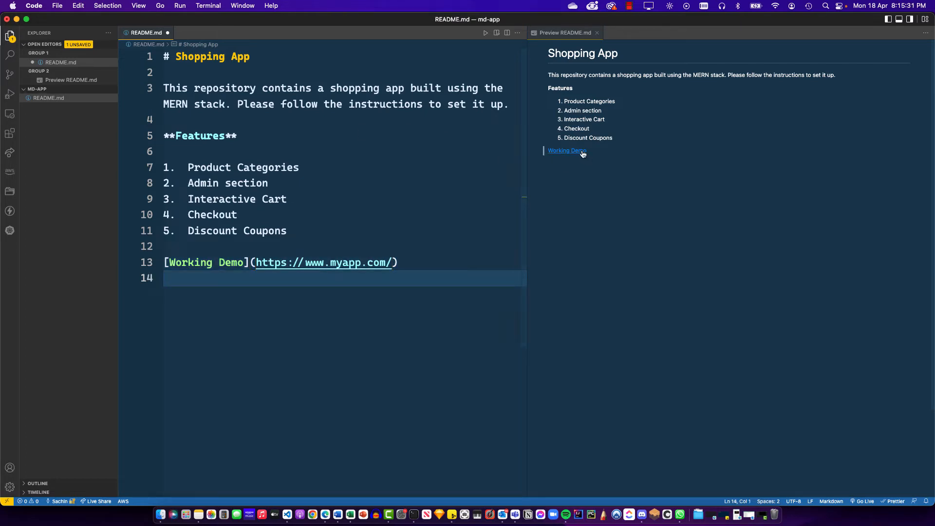
pyautogui.moveTo(579, 154)
pyautogui.write('> ')
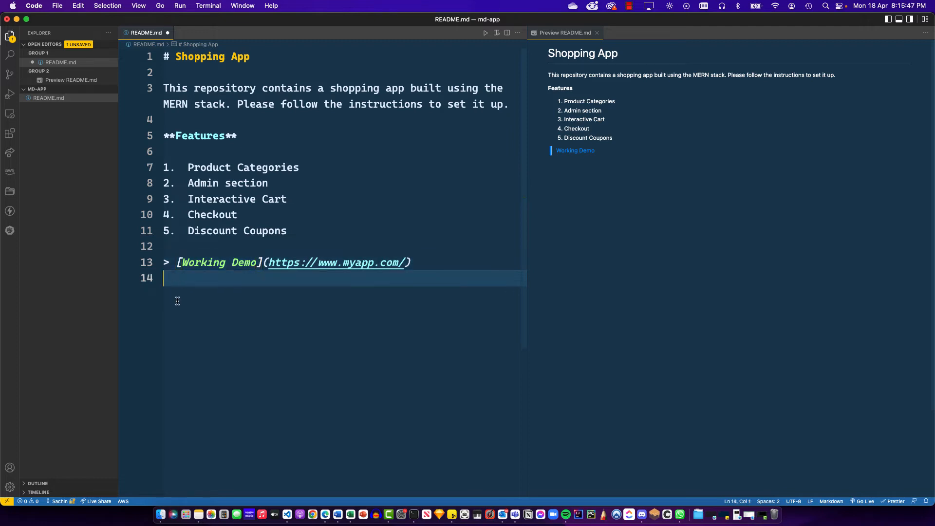
# Step: Add '### Instructions' followed by '1. Clone the repo and run npm install'
pyautogui.press('Enter')
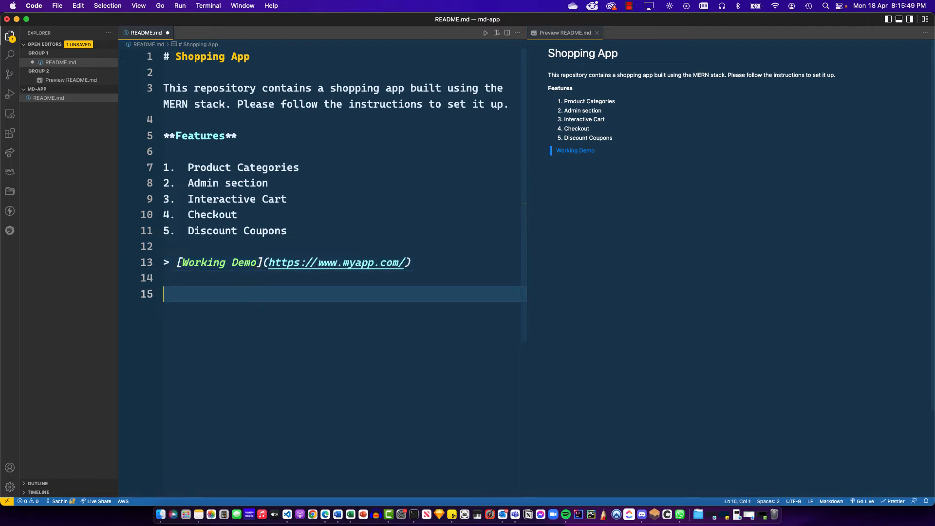
pyautogui.write('###')
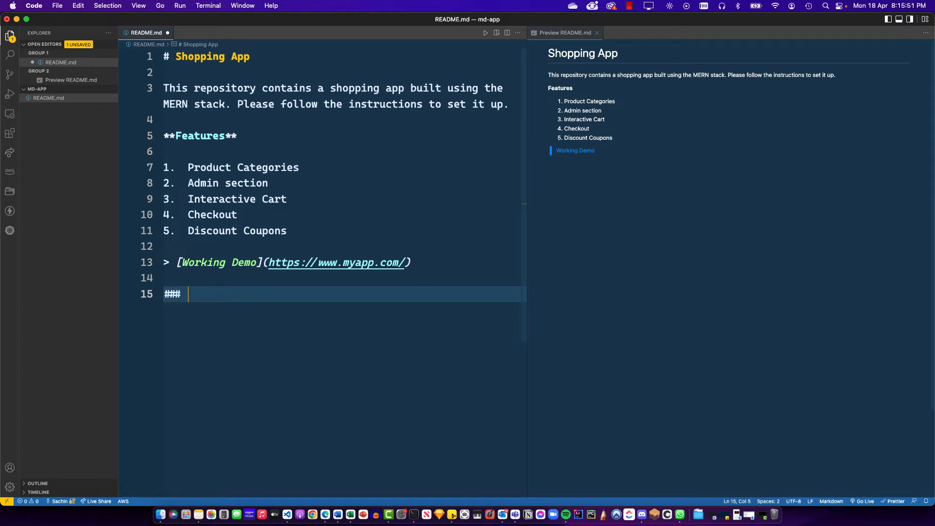
pyautogui.write('Ins')
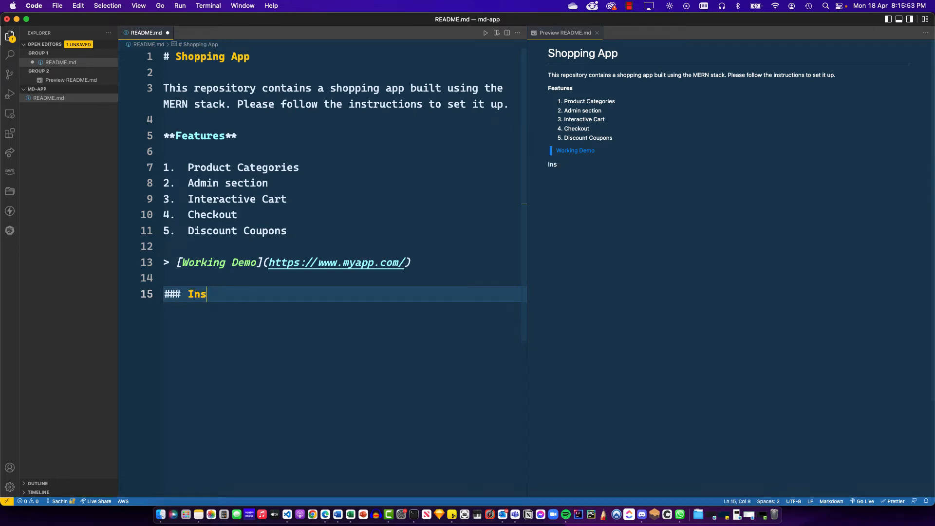
pyautogui.write('tructions')
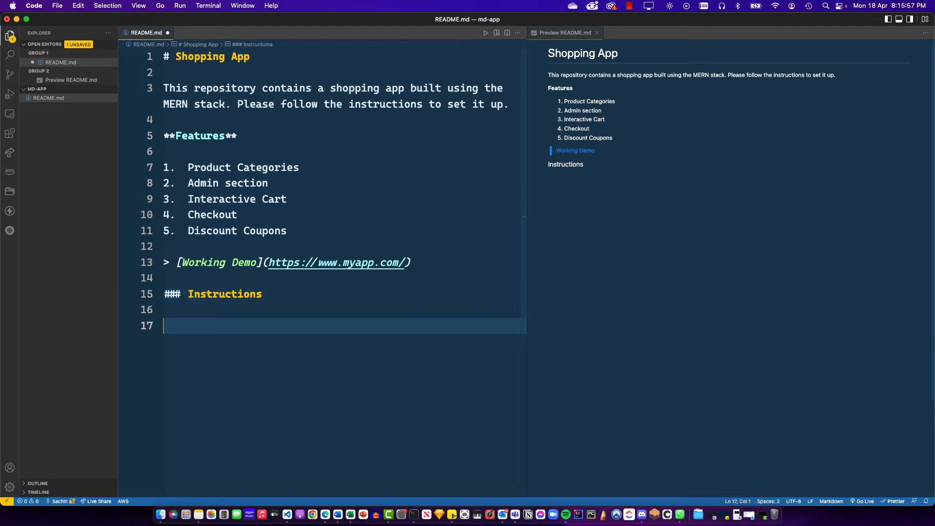
pyautogui.write('1.')
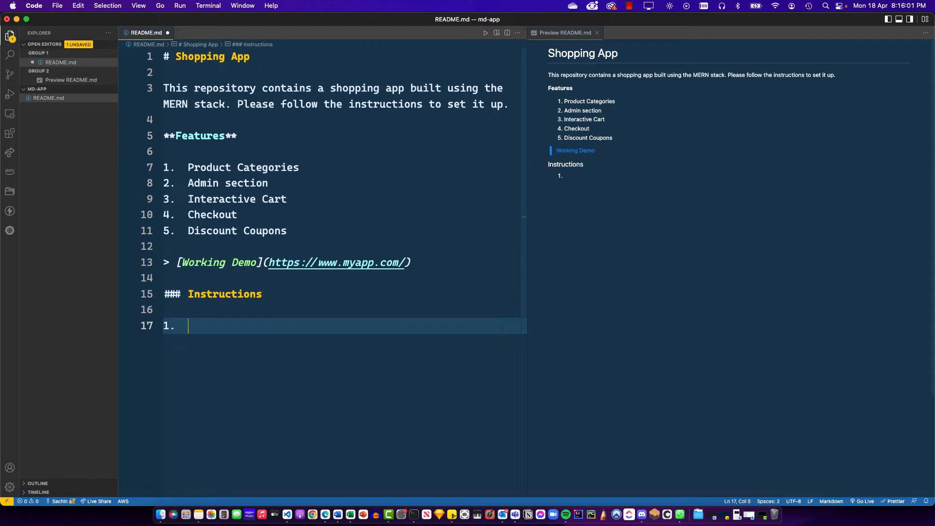
pyautogui.write('Clone the repo and run n')
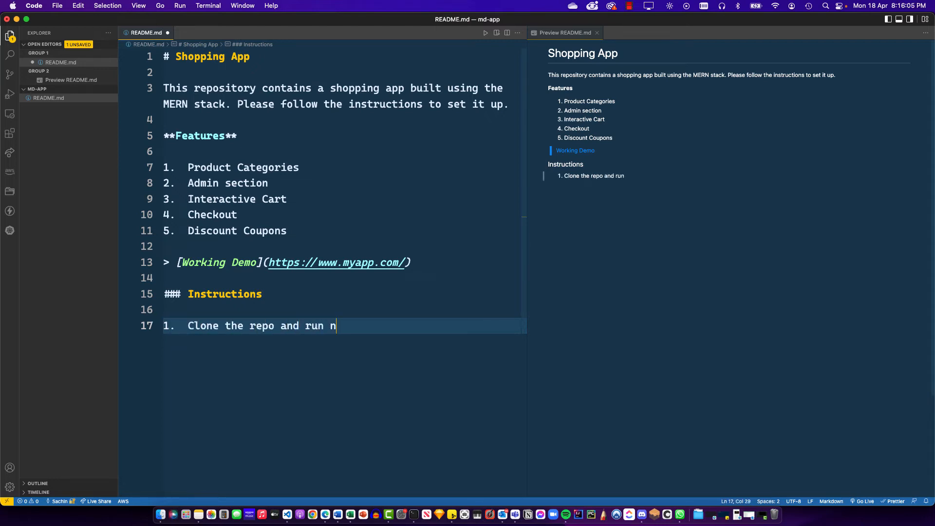
pyautogui.write('pm install')
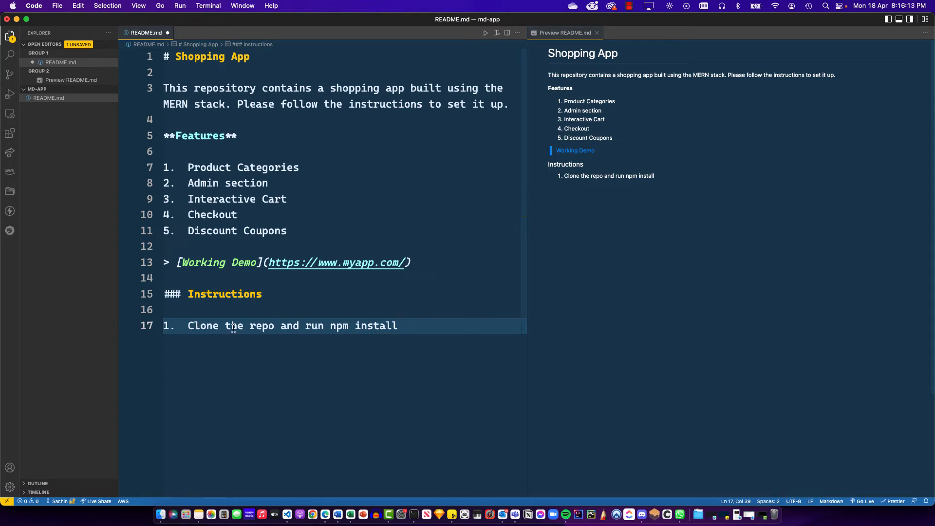
# Step: Wrap "npm install" in backticks so it renders as inline code
pyautogui.moveTo(330, 326); pyautogui.dragTo(397, 326)
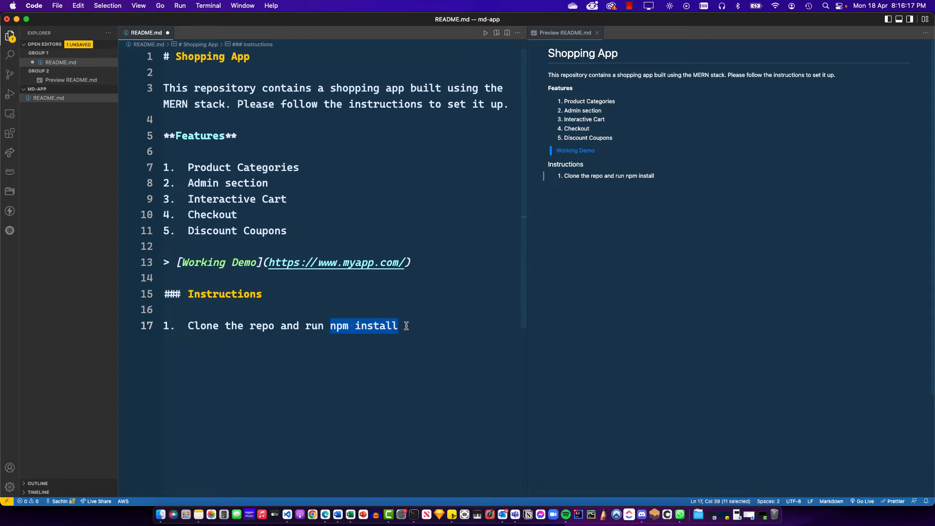
pyautogui.write('`')
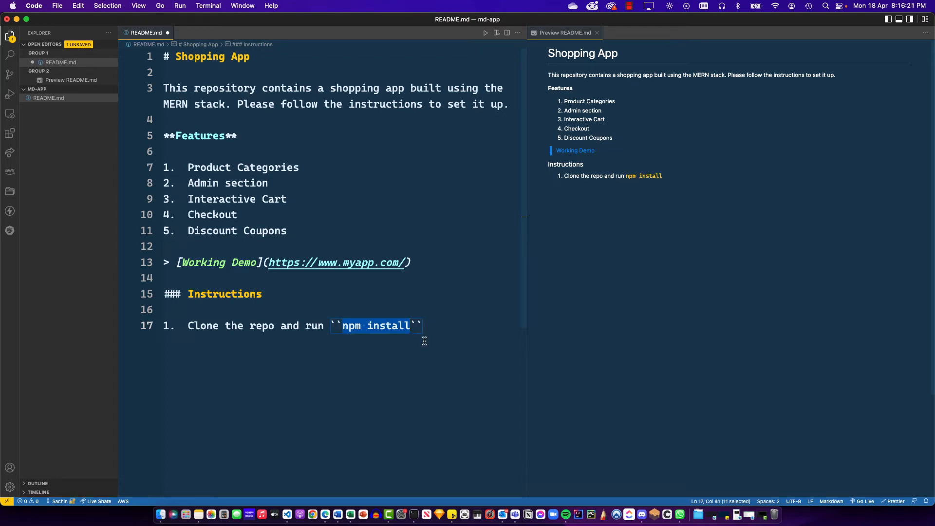
pyautogui.moveTo(424, 327)
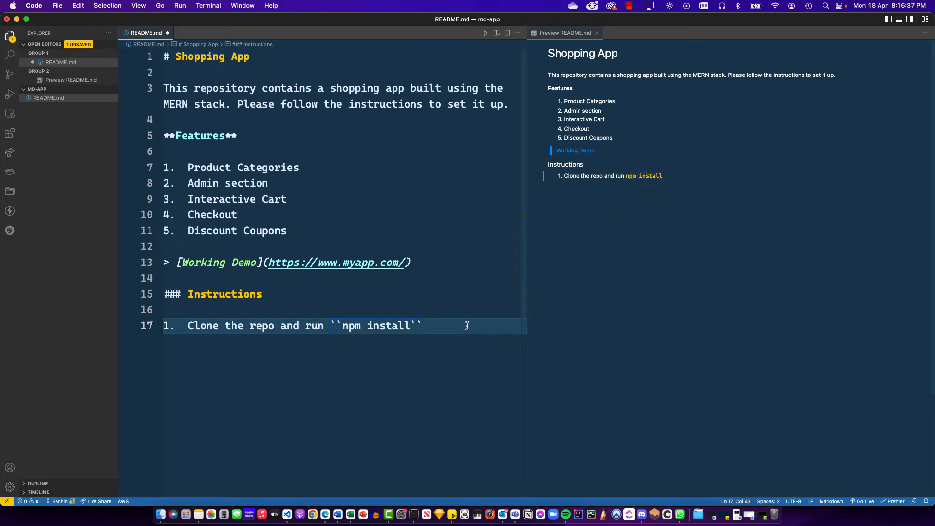
# Step: Add step 2: "From the app folder run ``npm run dev``" with the command as inline code
pyautogui.press('enter')
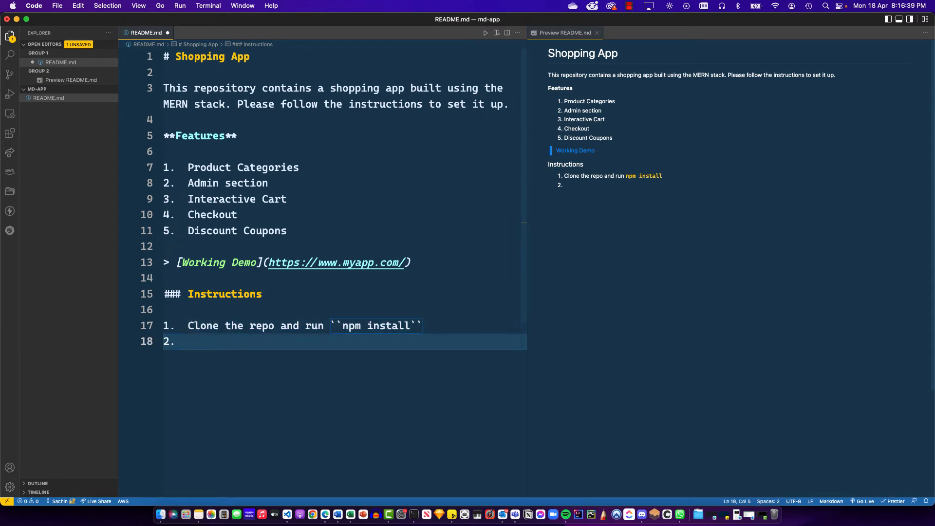
pyautogui.write('Fron the app folde')
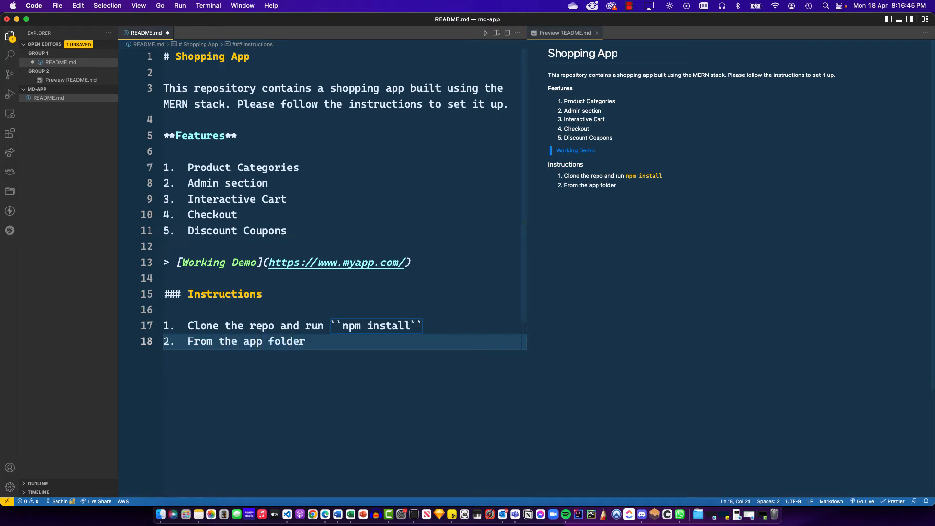
pyautogui.write('run ``nu')
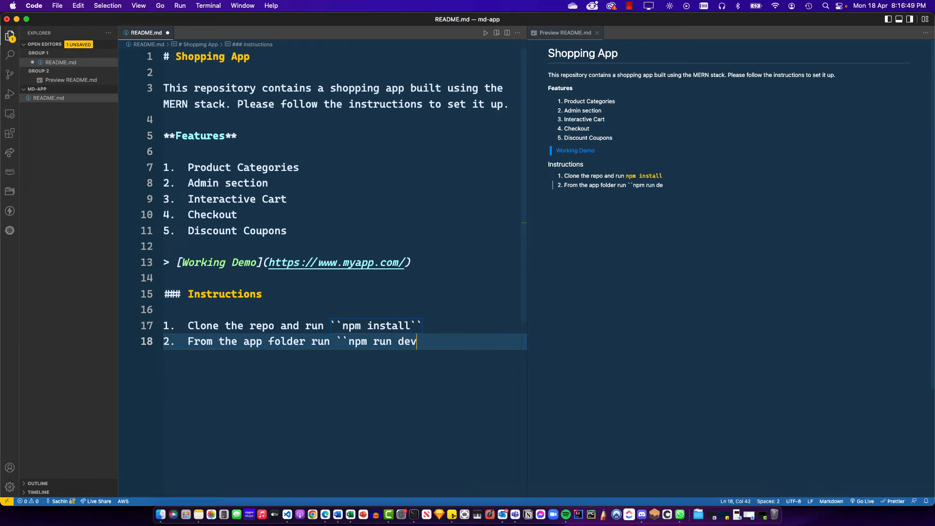
pyautogui.write('``')
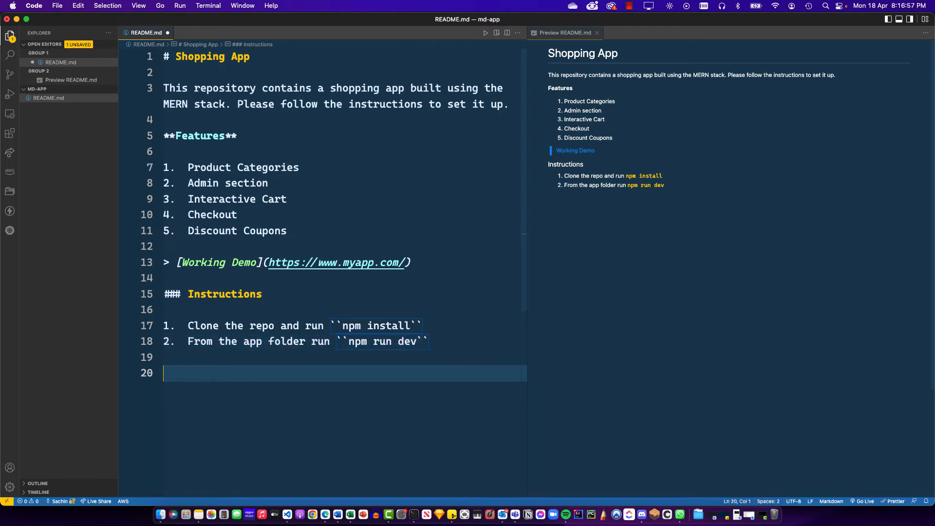
# Step: Add a --- horizontal rule after the instruction steps, followed by blank lines
pyautogui.write('-')
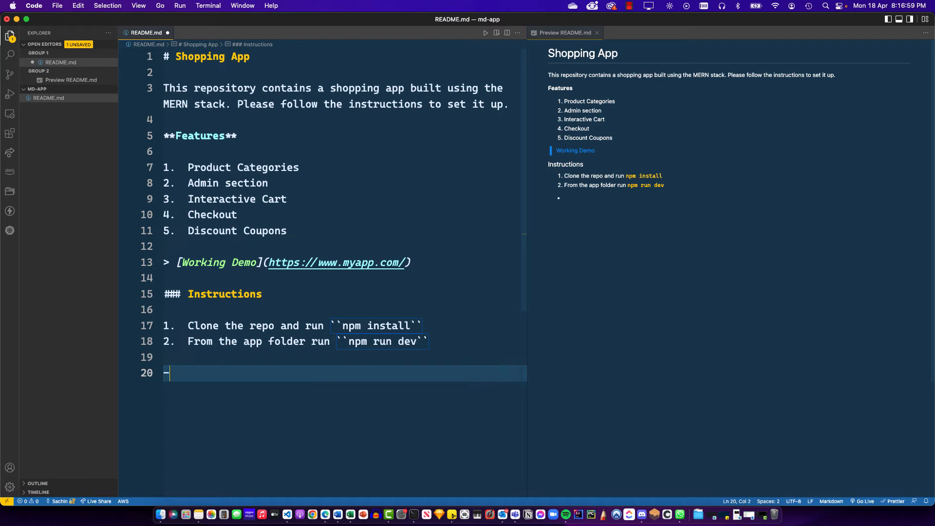
pyautogui.write('--')
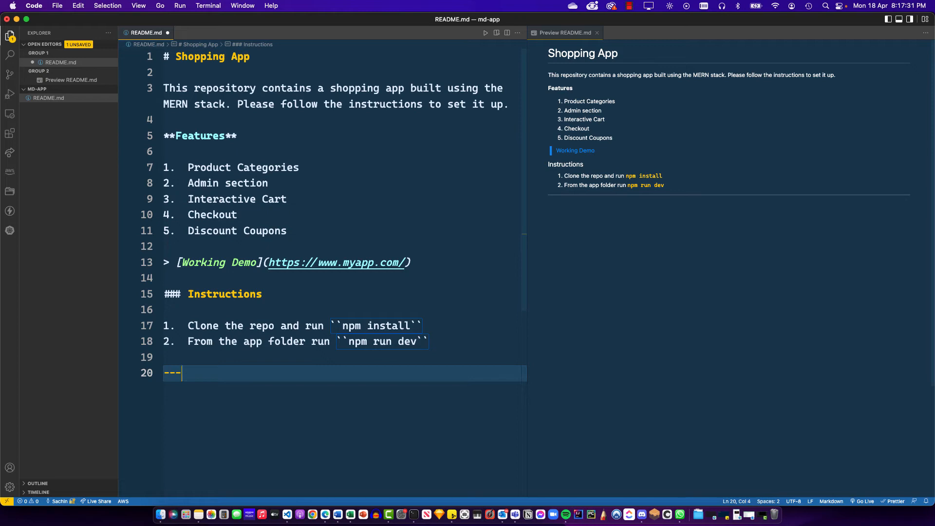
pyautogui.press('enter')
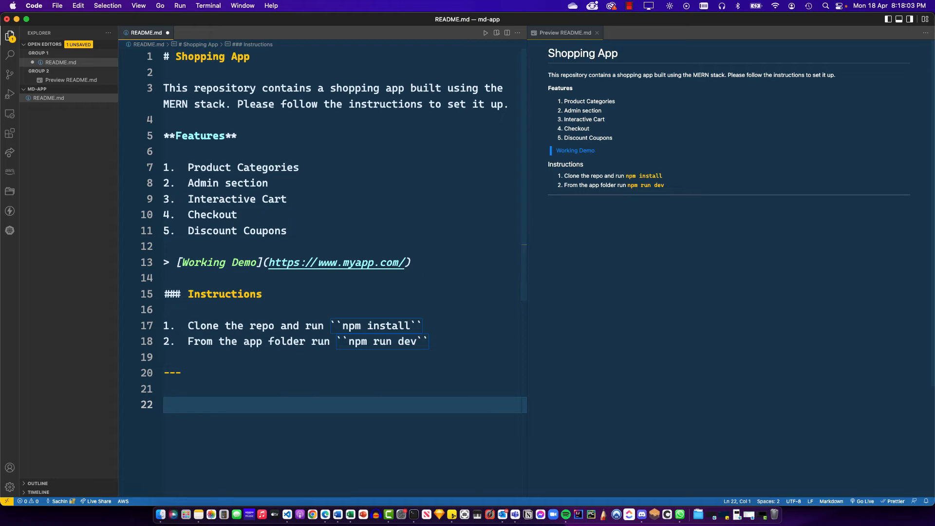
# Step: Add the bold label **Calculating Sales Ratio Function** below the divider
pyautogui.write('****')
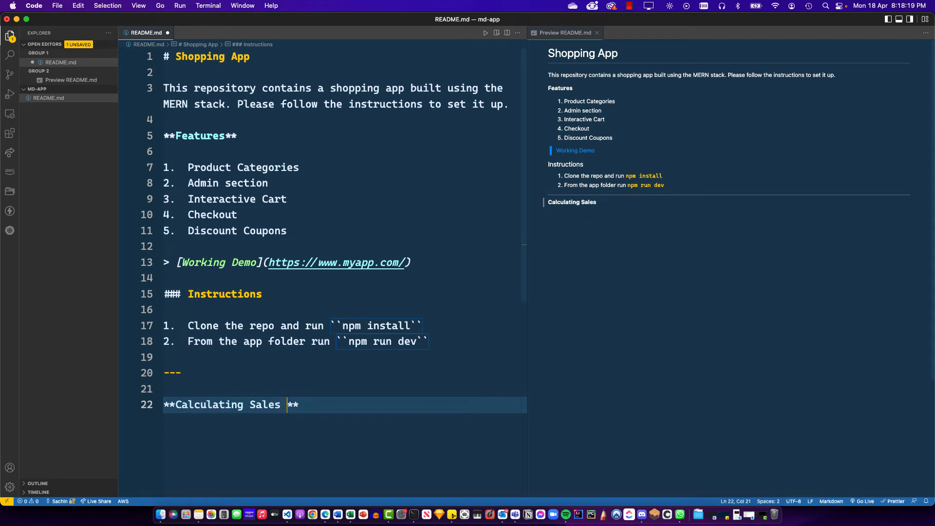
pyautogui.write('Ratio Funct')
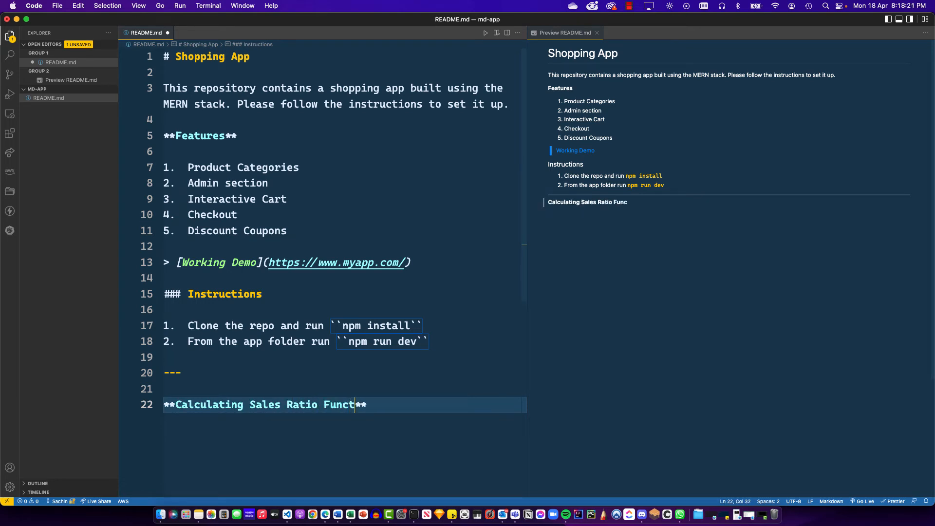
pyautogui.write('ion')
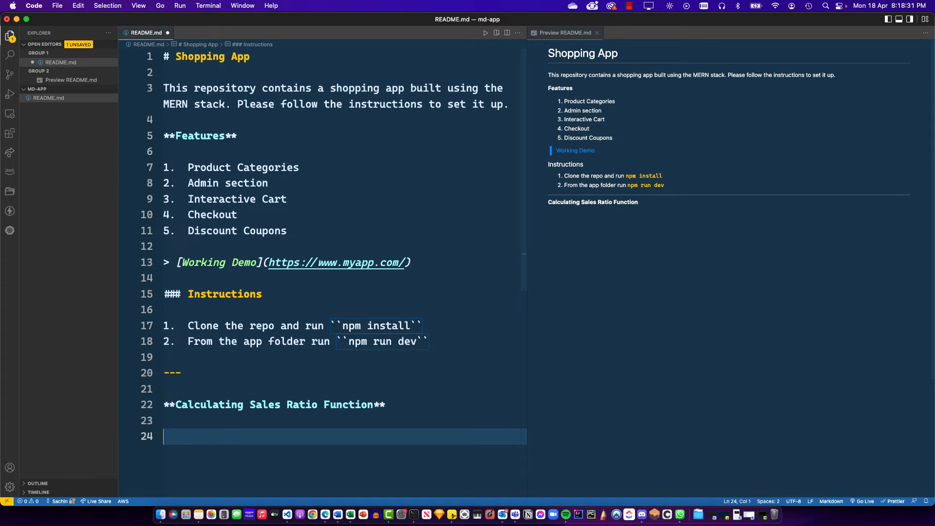
# Step: Write async function calculateRatio(val) {} and start declaring let calc inside it
pyautogui.write('async function c')
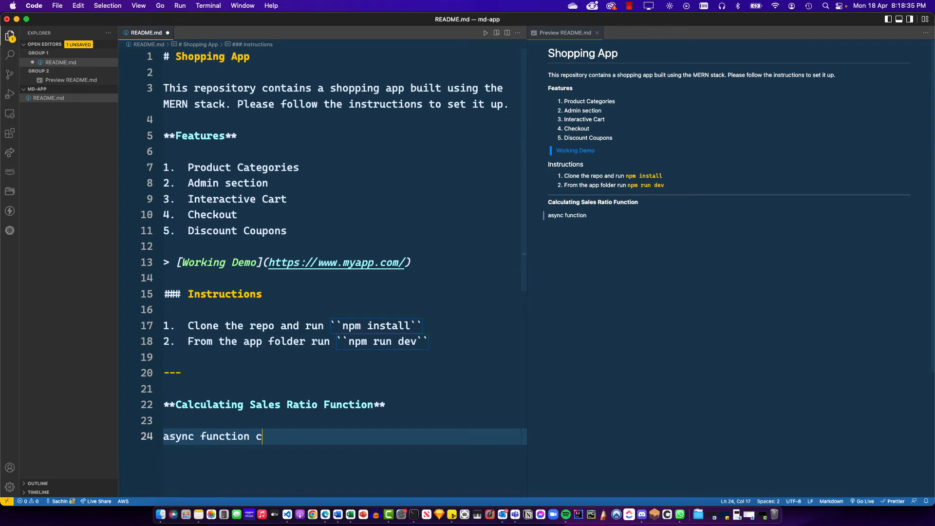
pyautogui.write('alculateRa')
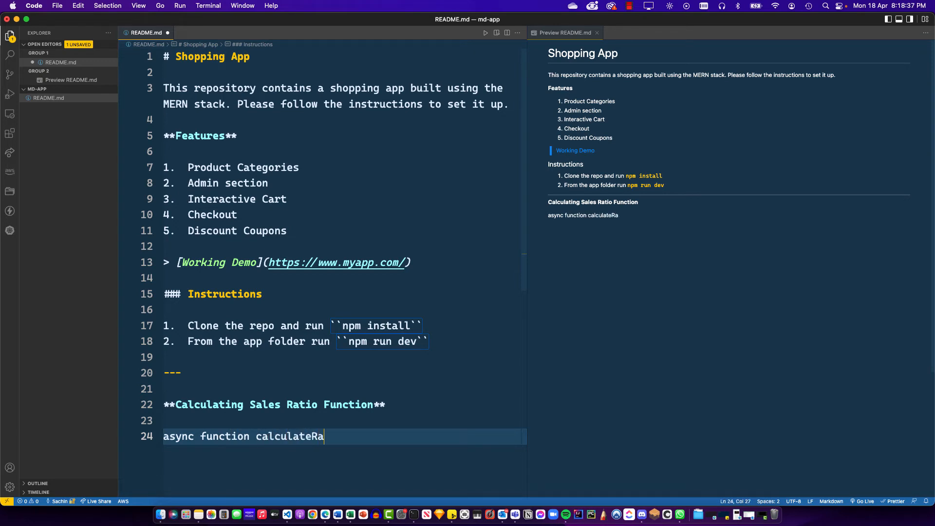
pyautogui.write('tio(v)')
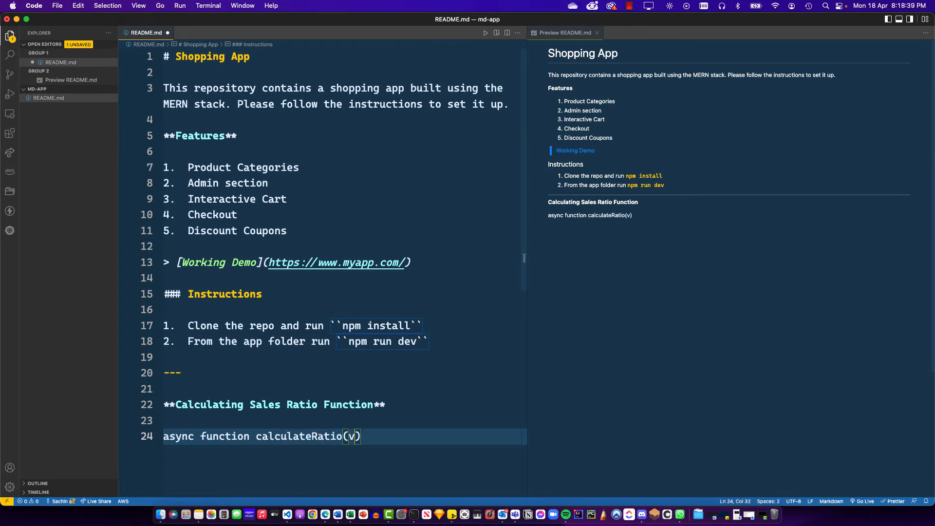
pyautogui.write('al) {}')
pyautogui.write('let')
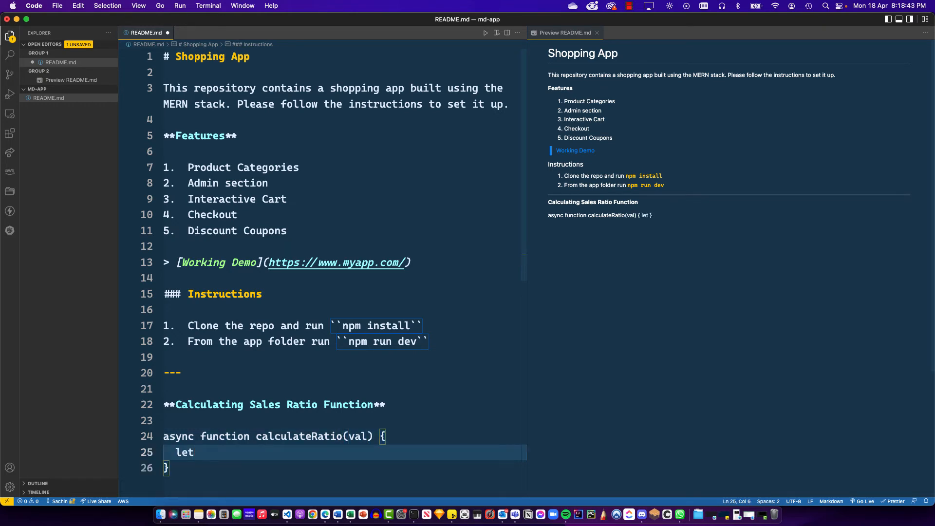
pyautogui.write('cal')
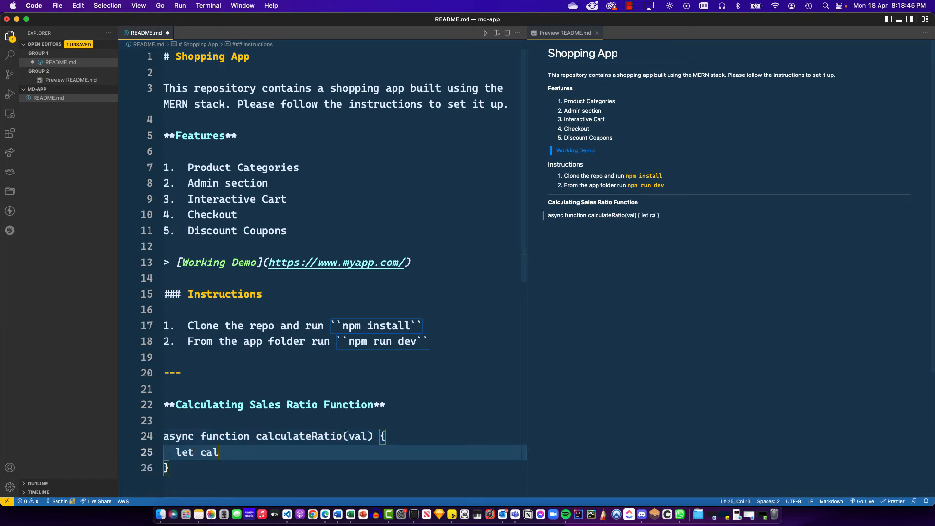
pyautogui.write('c = a')
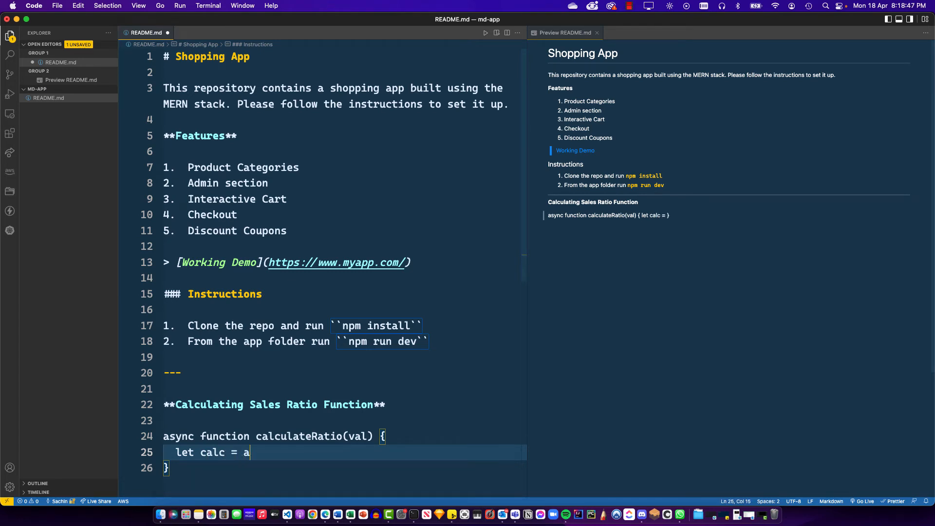
# Step: Complete the body with calc = await ratioCalc(val, true); and return calc;
pyautogui.write('wait rat')
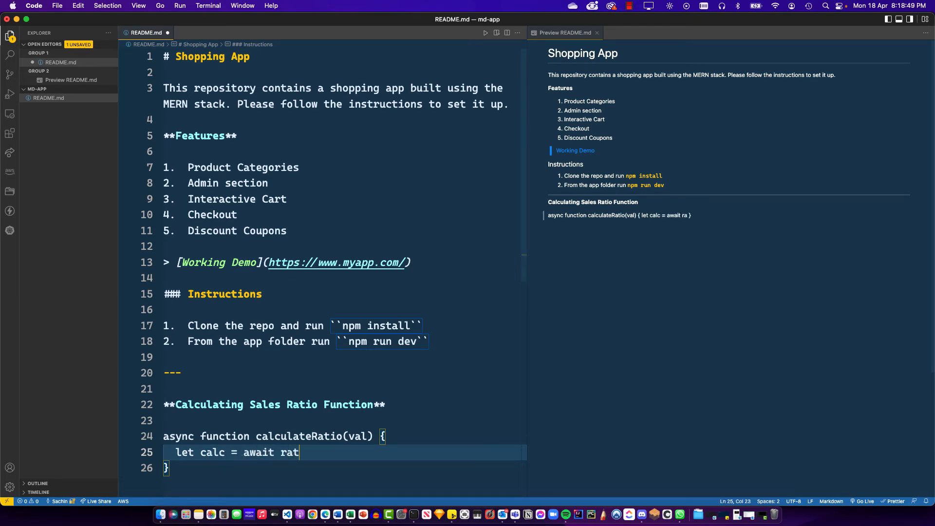
pyautogui.write('ioCalc()')
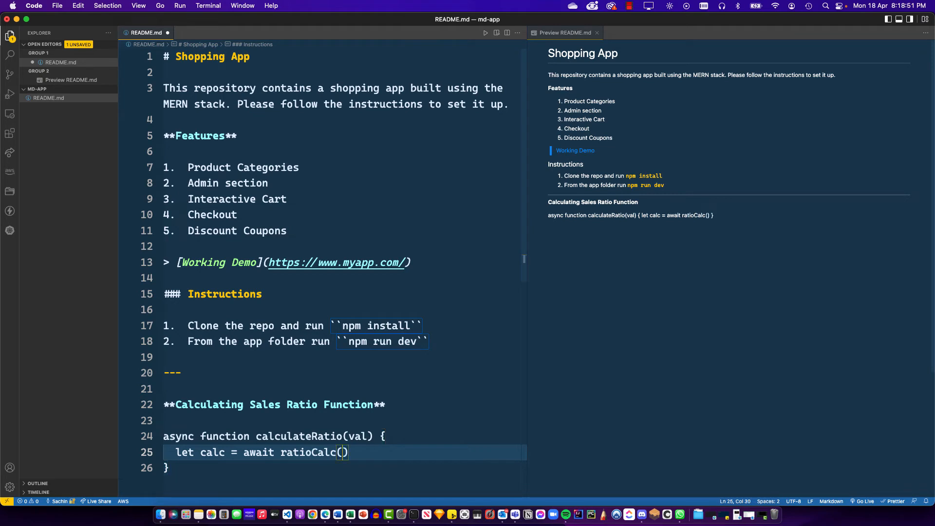
pyautogui.write(', true);')
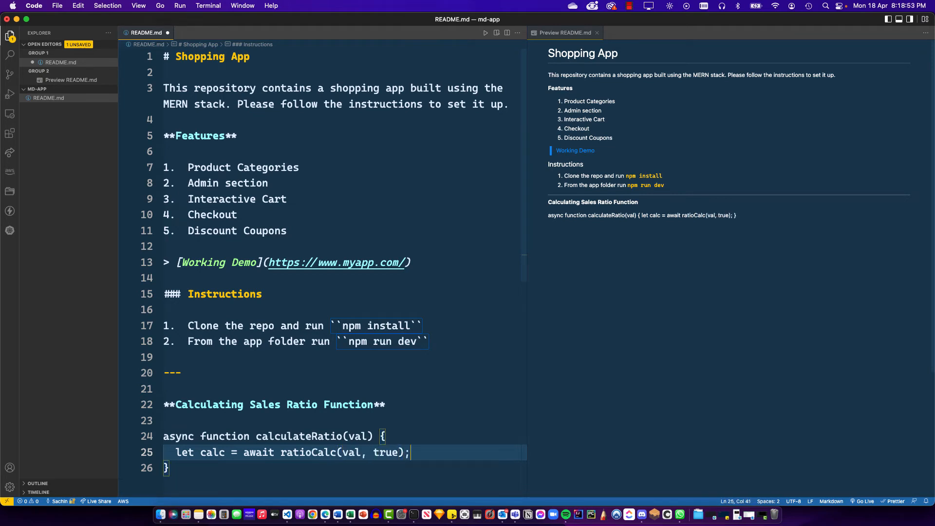
pyautogui.write('return cals')
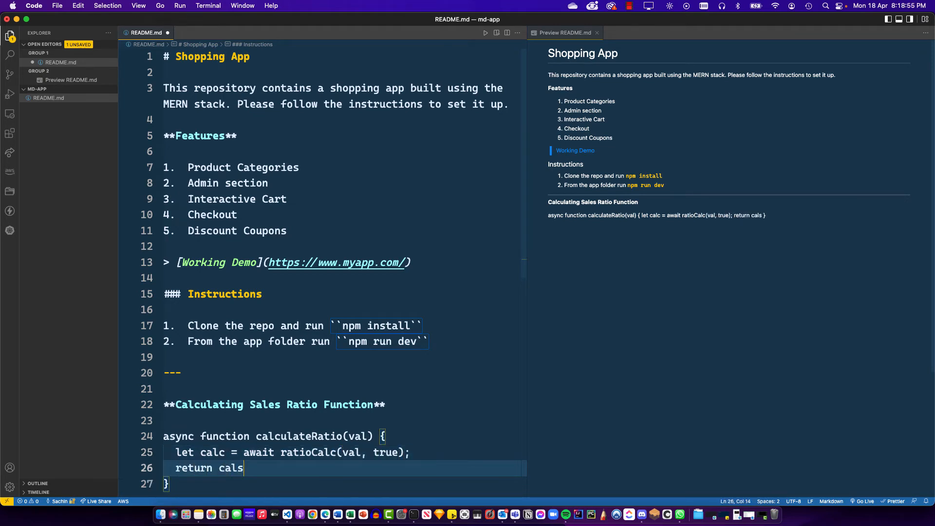
pyautogui.write('calc;')
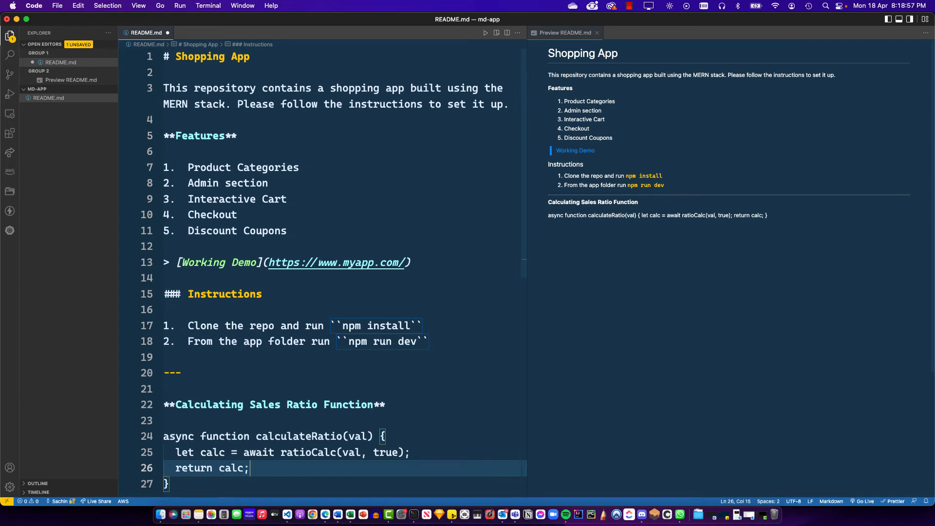
pyautogui.scroll(-3)
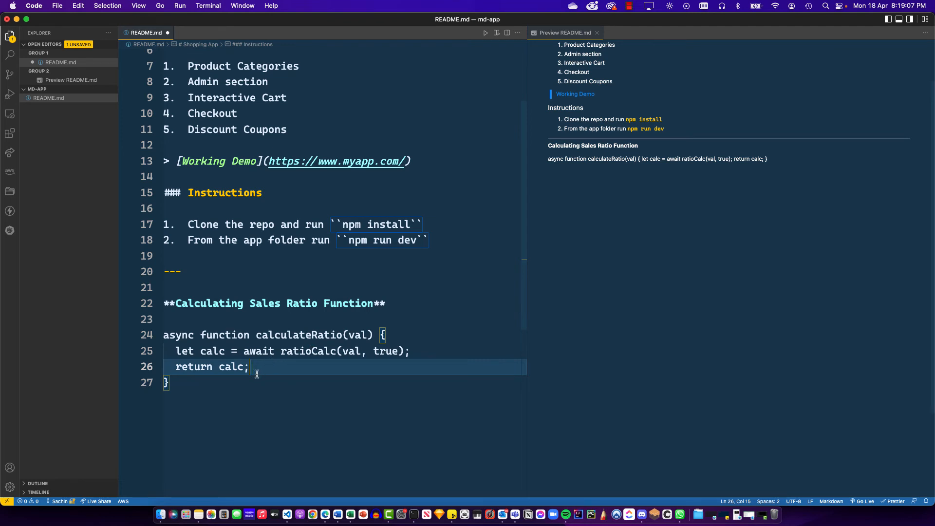
pyautogui.moveTo(192, 355)
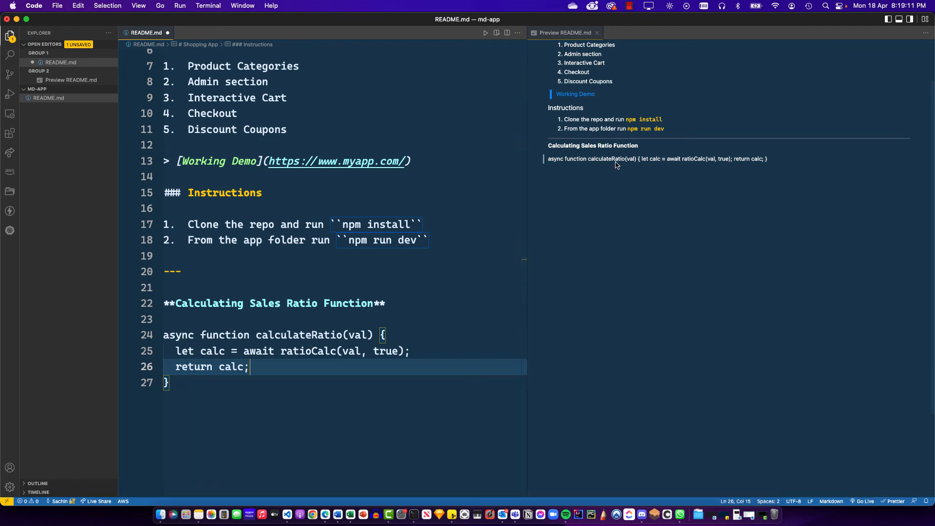
pyautogui.moveTo(696, 167)
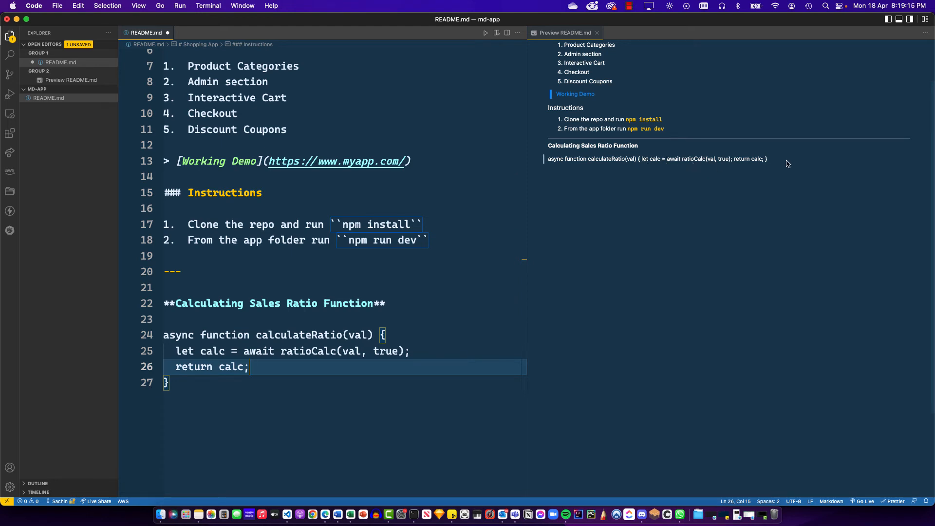
# Step: Place the cursor at the start of the async line where the code fence should open
pyautogui.click(173, 382)
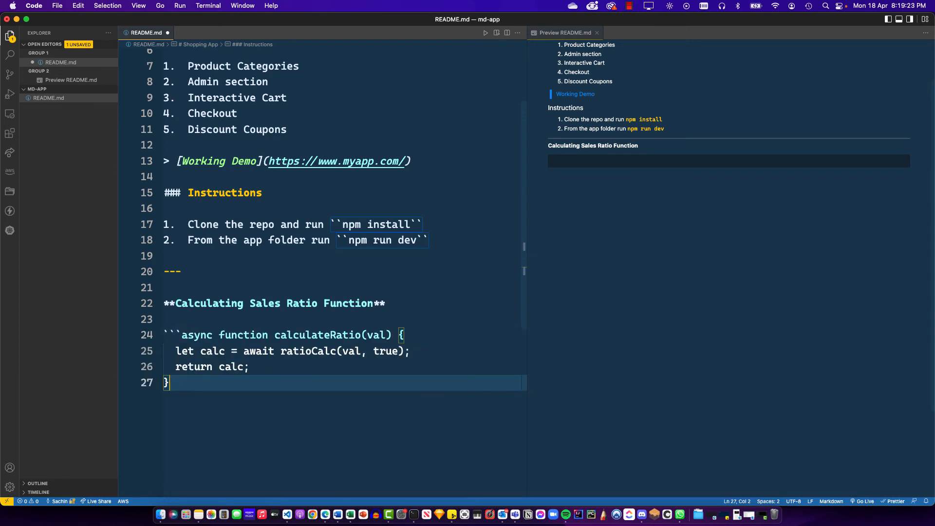
# Step: Close the calculateRatio snippet with ``` on its own line and tag the opening fence js
pyautogui.write('```')
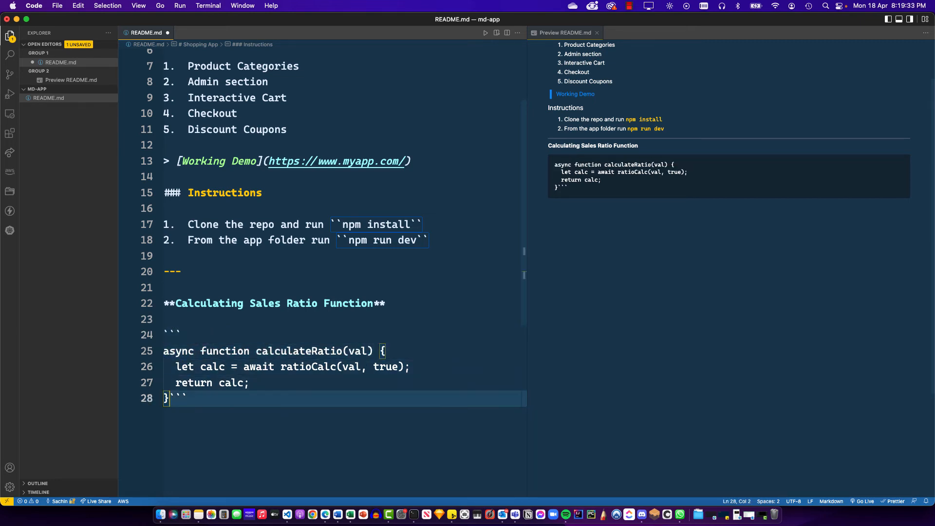
pyautogui.press('Enter')
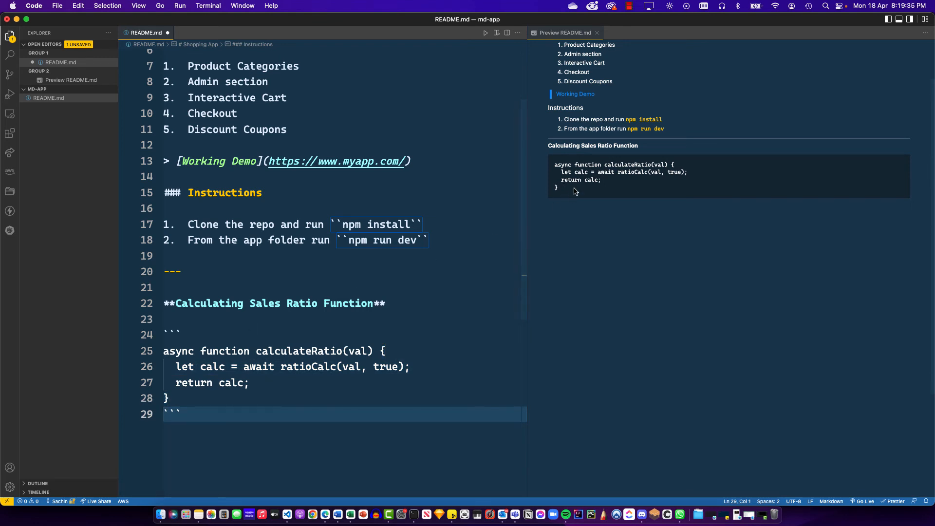
pyautogui.moveTo(194, 342)
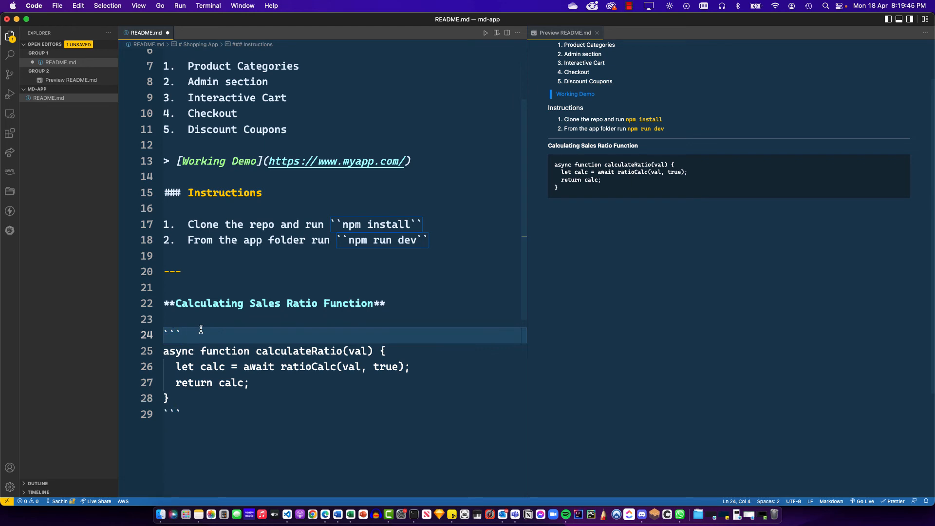
pyautogui.write('js')
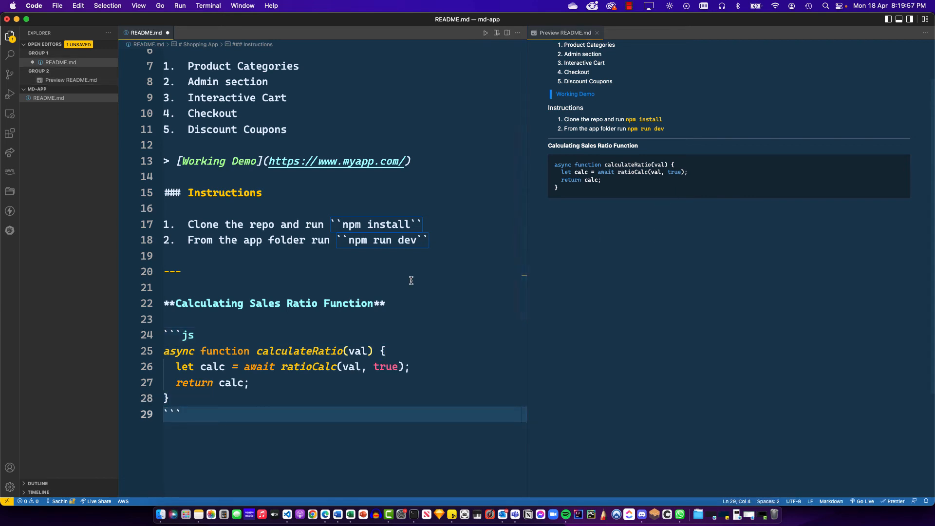
pyautogui.scroll(-3)
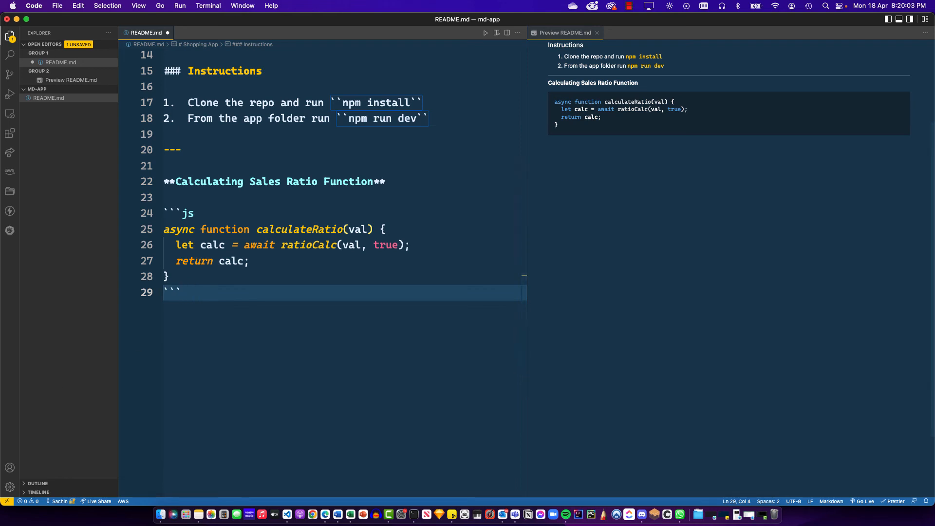
# Step: Add the bold label **HTML for a Dialog Box**, open a ``` fence and write <div class="dialog"></div>
pyautogui.press('Enter')
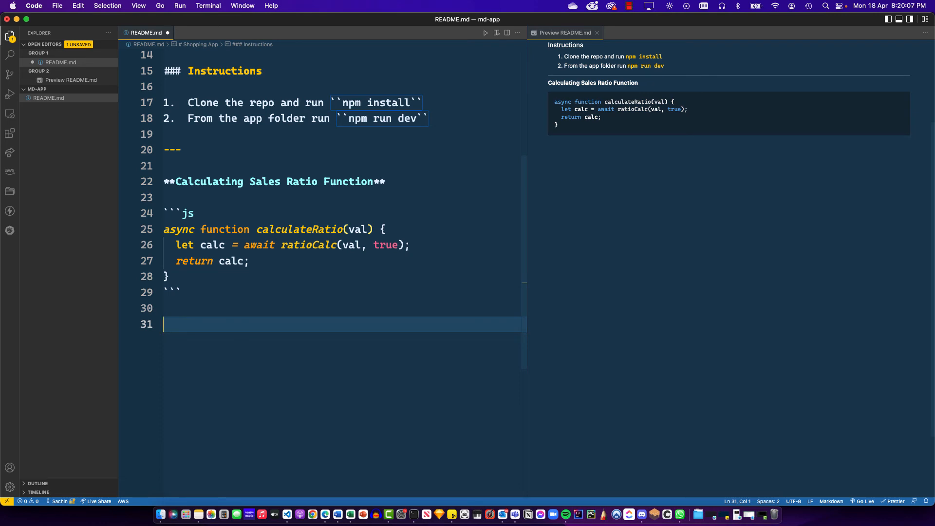
pyautogui.write('**H**')
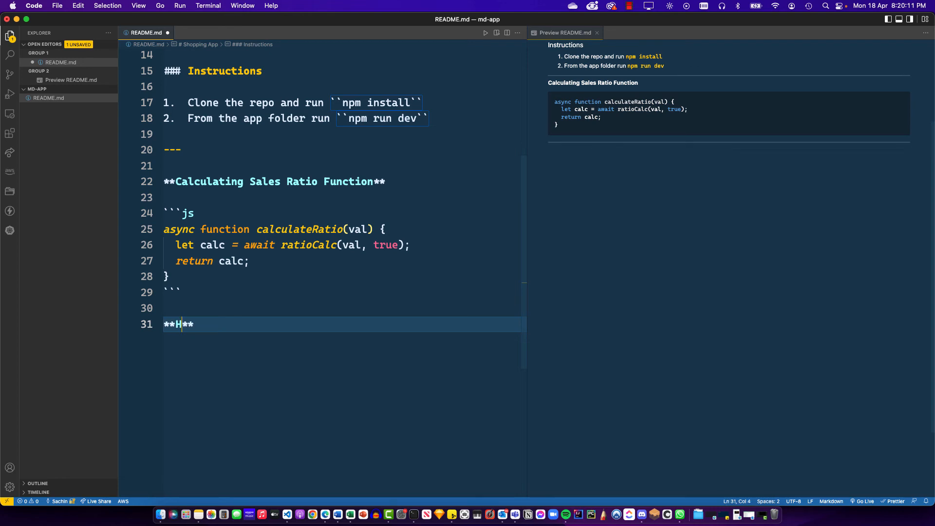
pyautogui.write('TML for')
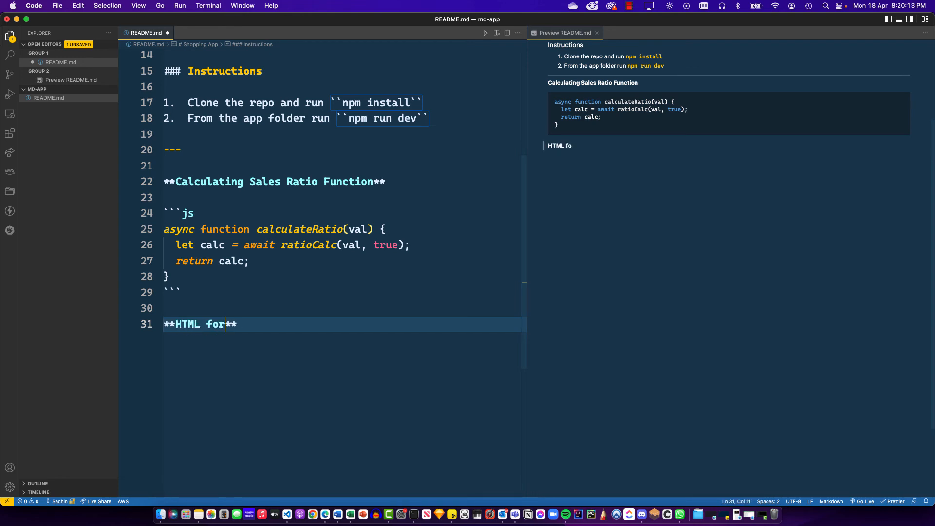
pyautogui.write('a Dialog Box')
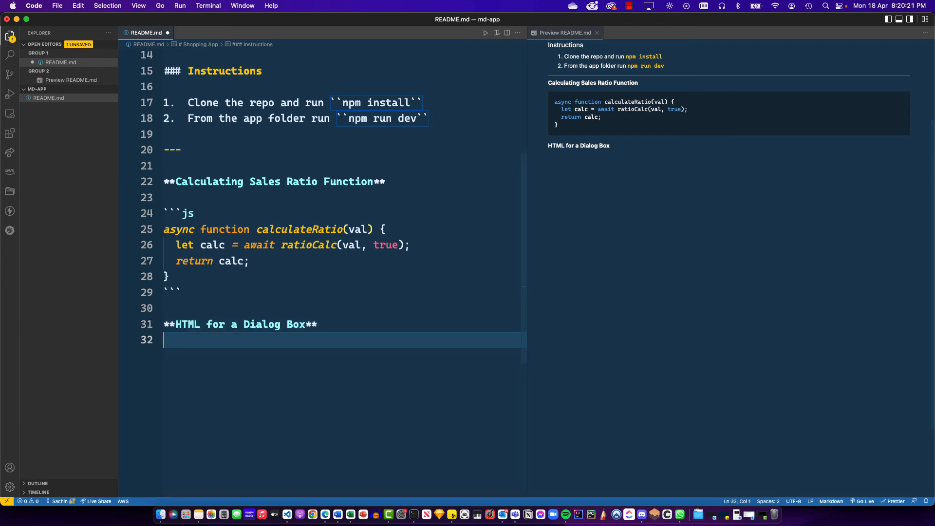
pyautogui.write('```')
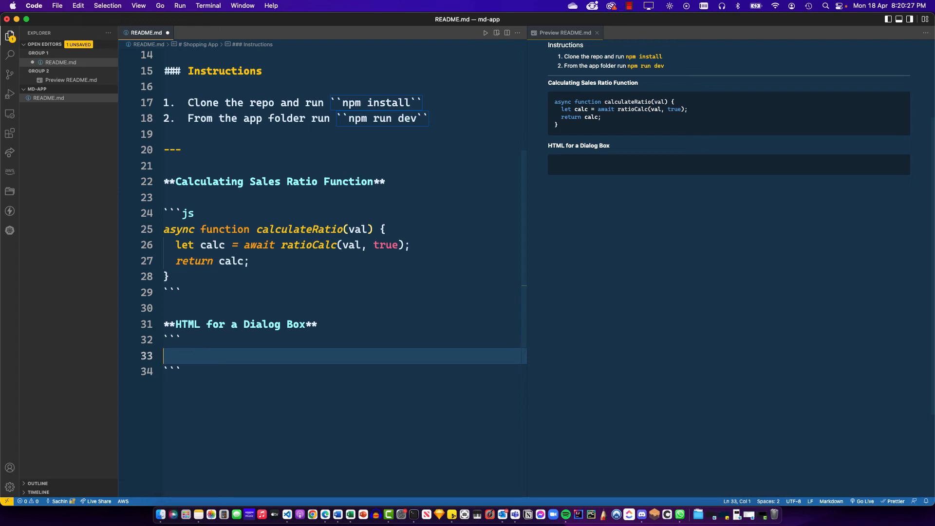
pyautogui.write('<div >')
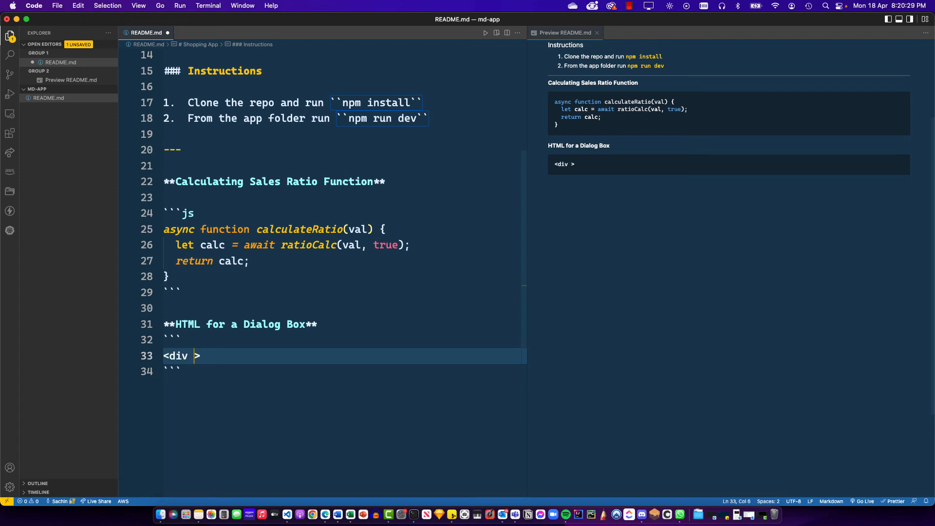
pyautogui.write('class="dialog"')
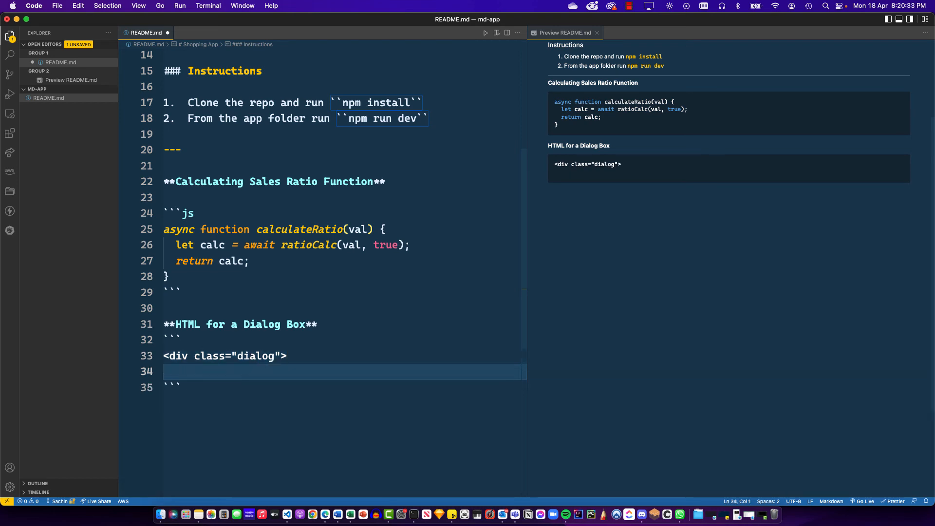
pyautogui.write('</div>')
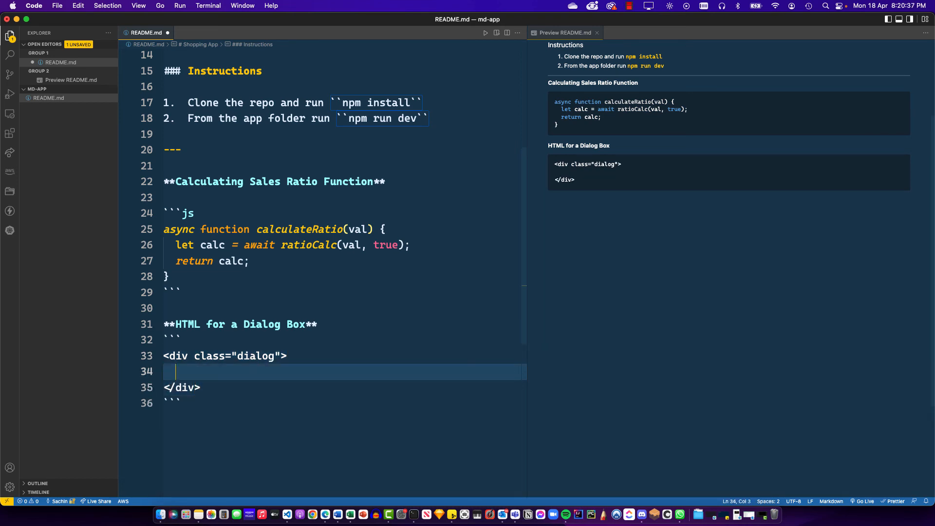
# Step: Inside the div add <h1>Action Needed</h1>, <p>Do you wish to continue?</p> and the button elements
pyautogui.write('<h1>')
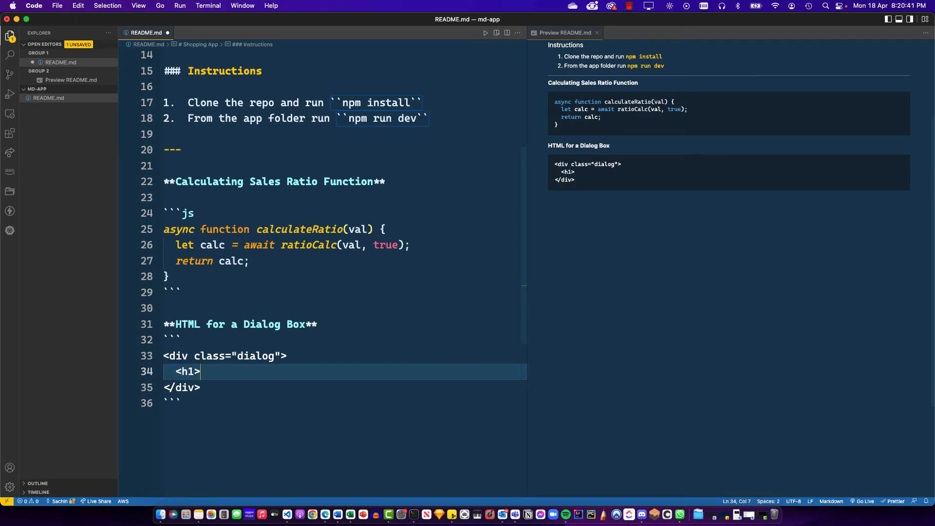
pyautogui.write('Action Ne')
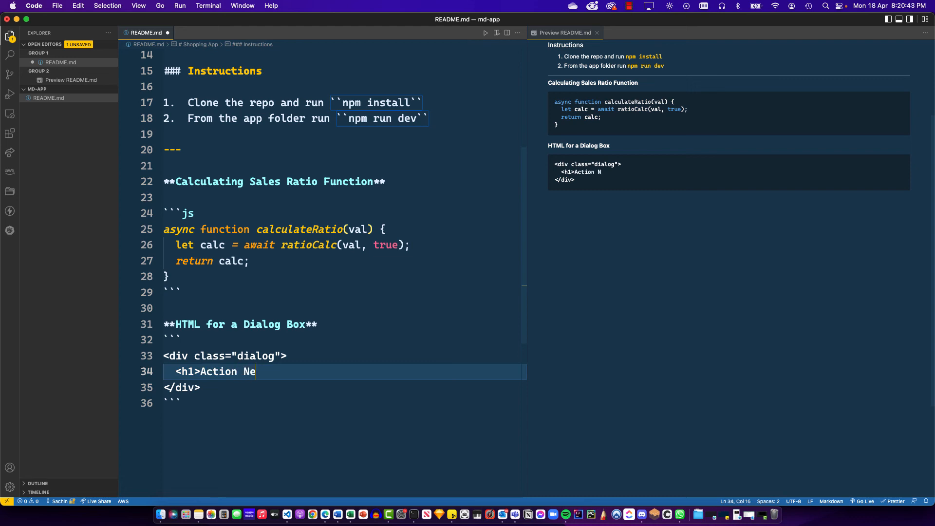
pyautogui.write('eded</h1>')
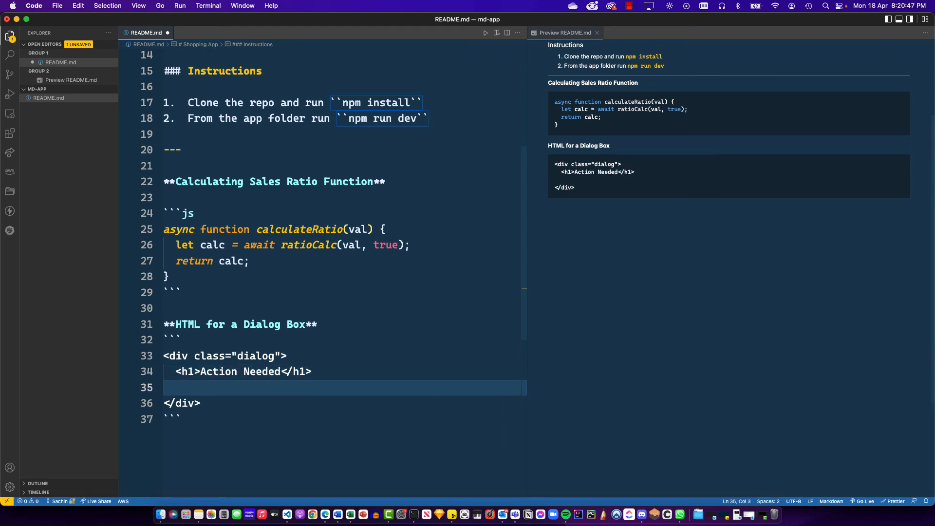
pyautogui.write('<p>')
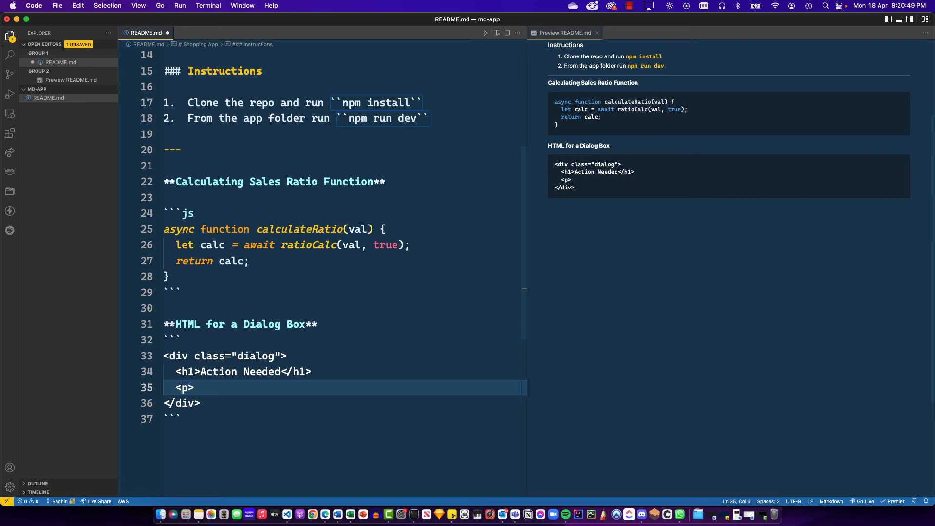
pyautogui.write('Do you wish to')
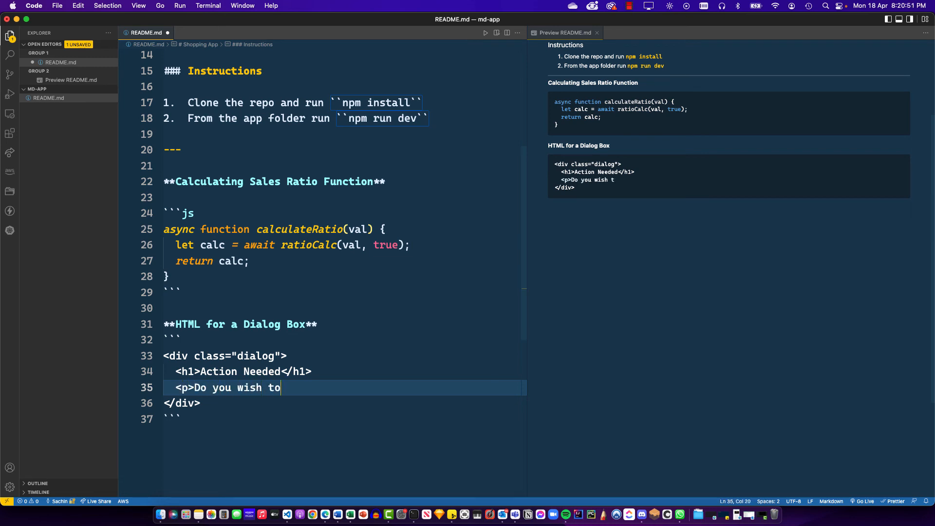
pyautogui.write('continue?>')
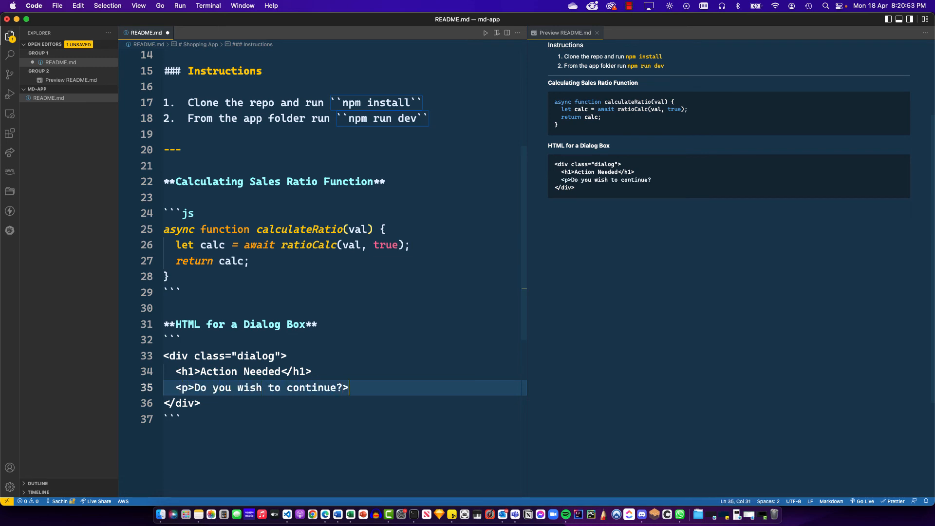
pyautogui.write('</p')
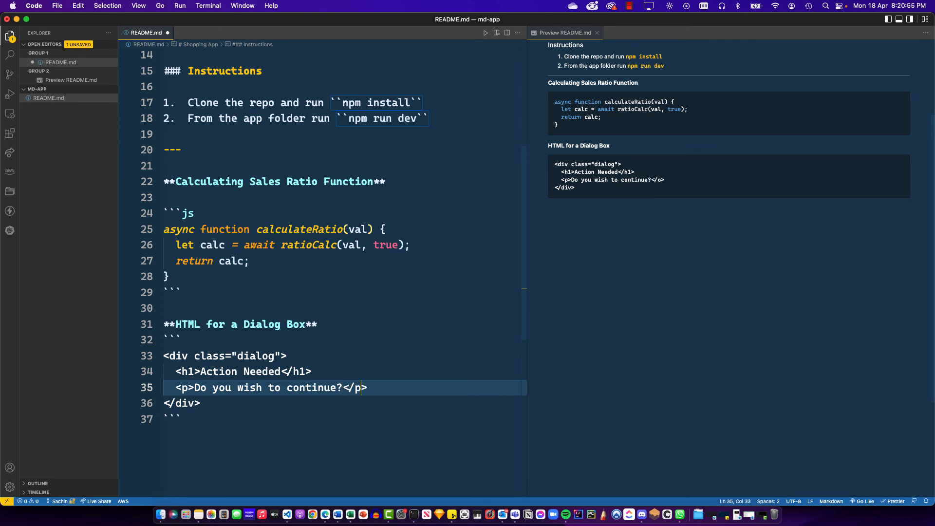
pyautogui.press('Right')
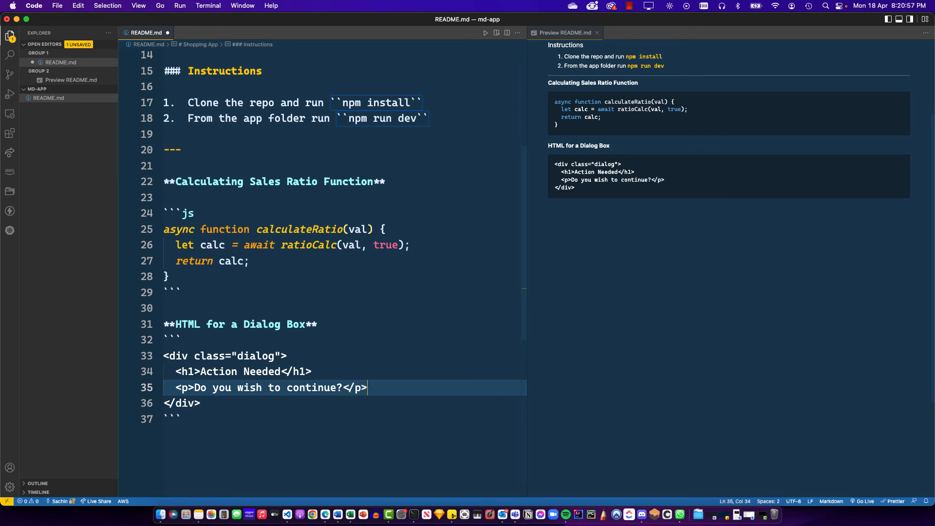
pyautogui.write('<button>No</but>')
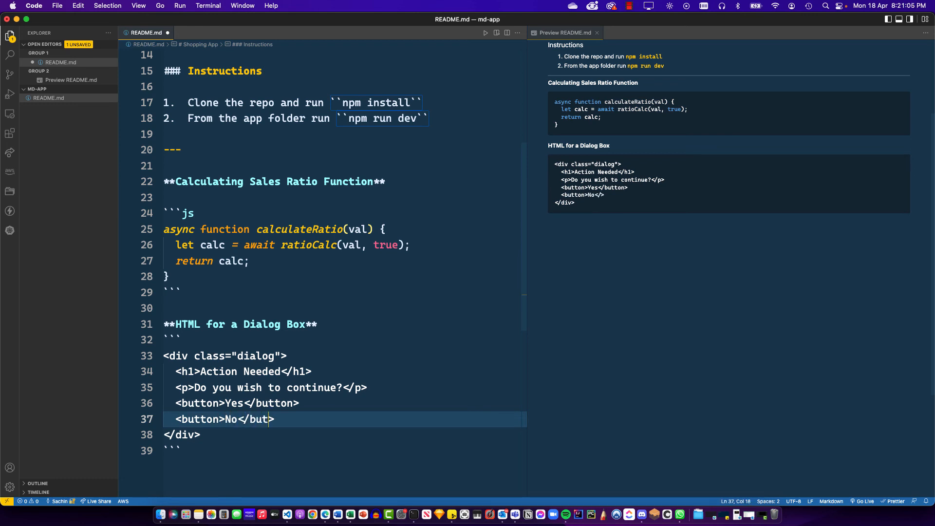
pyautogui.write('ton>')
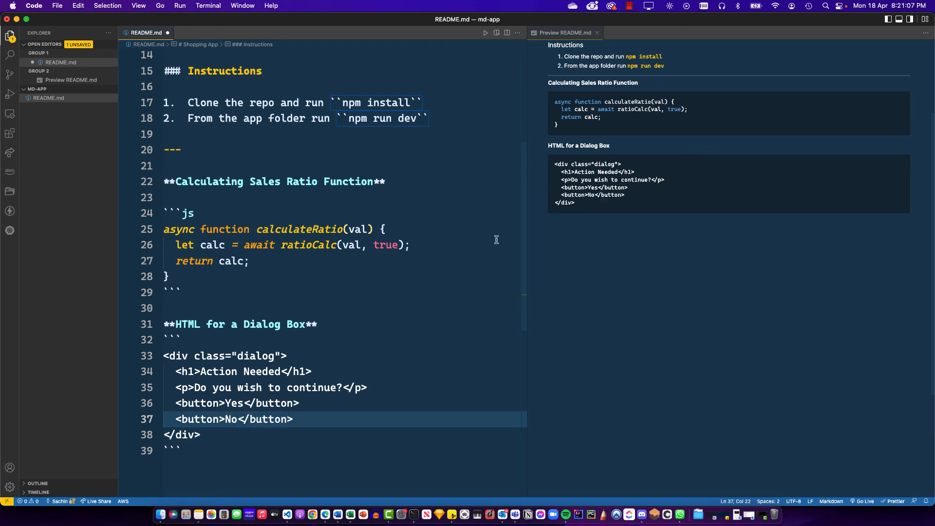
pyautogui.moveTo(652, 179)
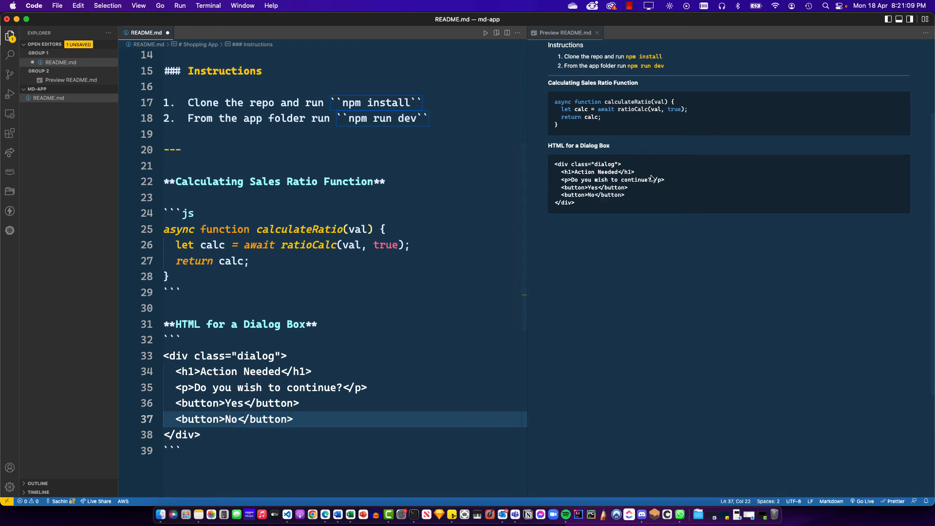
pyautogui.moveTo(589, 205)
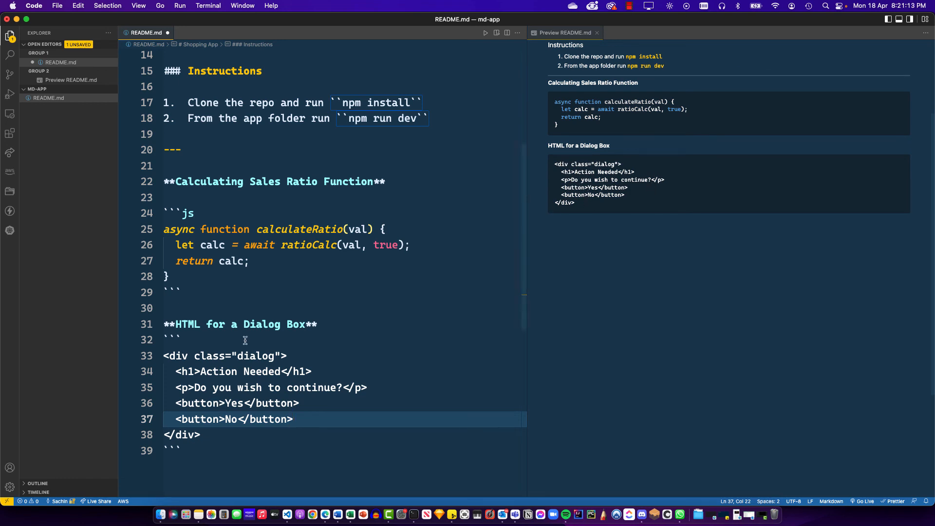
# Step: Tag the dialog code block's opening fence with html for syntax highlighting
pyautogui.write('html')
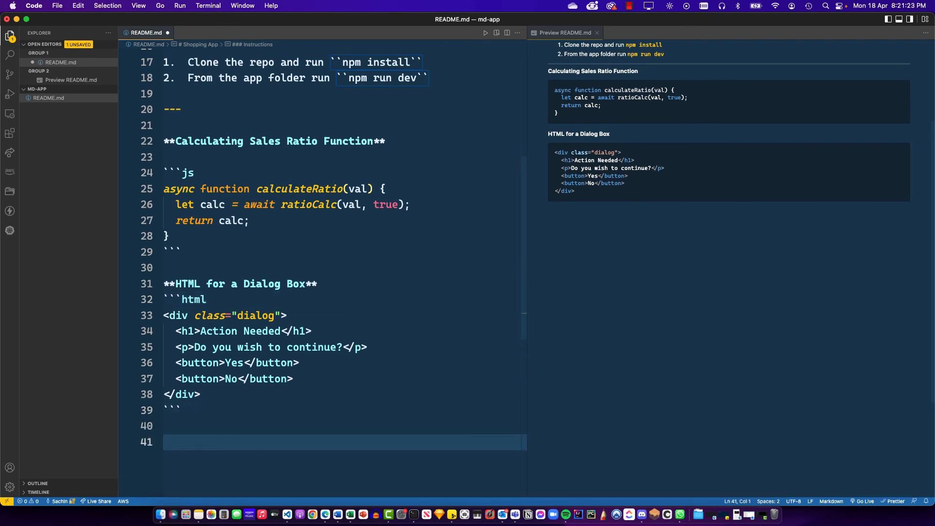
# Step: Add the bold label **Running a cleanup bash script** with a ```sh block containing sudo exec cleanup
pyautogui.write('**Runnin**')
pyautogui.write('`')
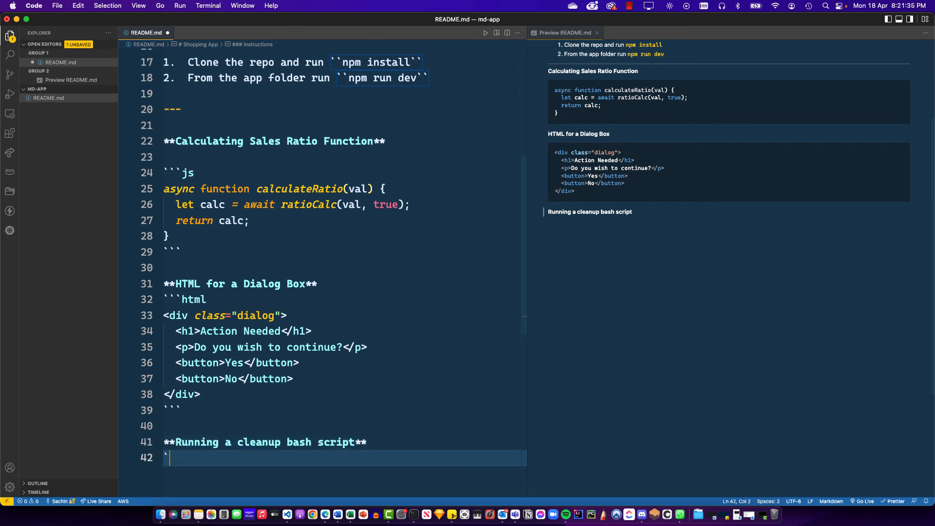
pyautogui.write('sh')
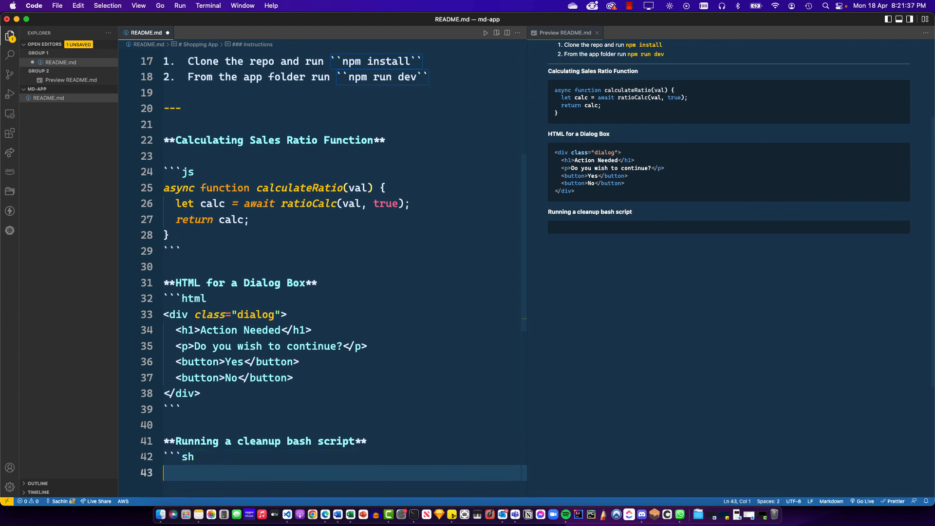
pyautogui.write('sudo exec cleanup')
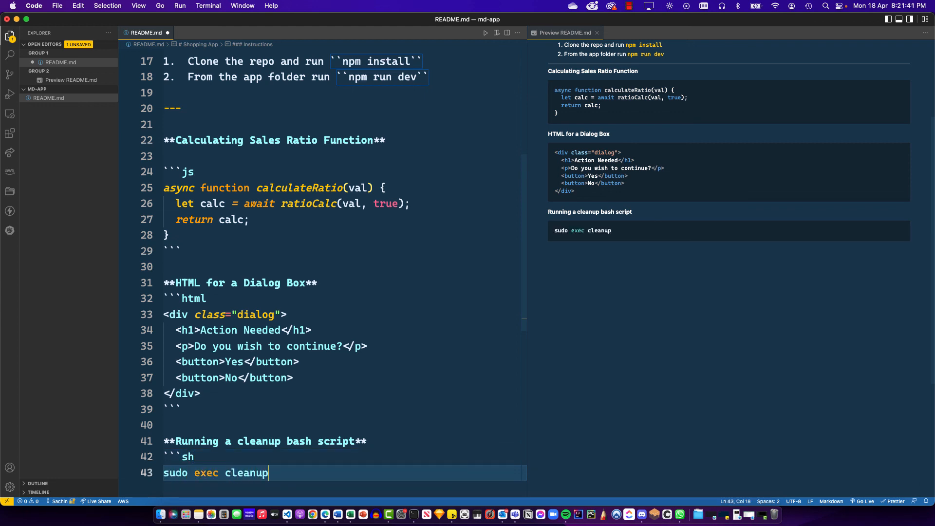
pyautogui.press('enter')
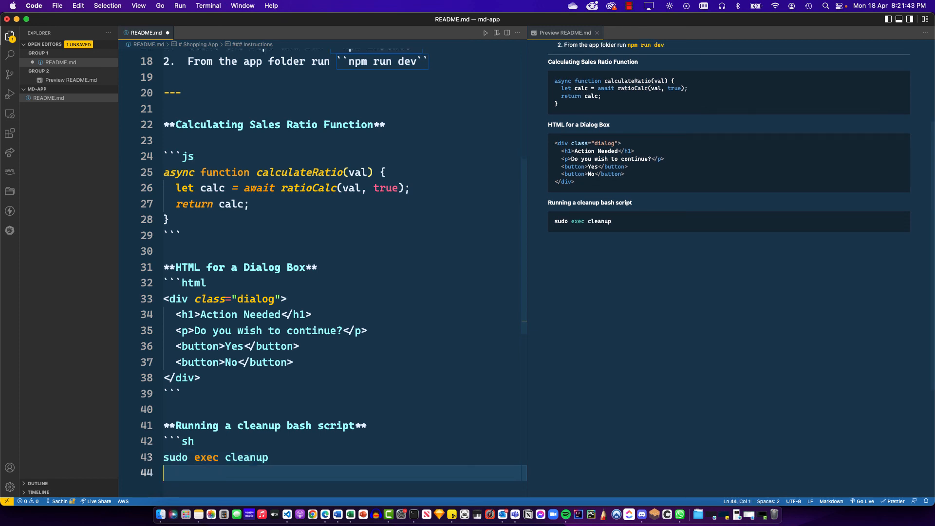
pyautogui.write('```')
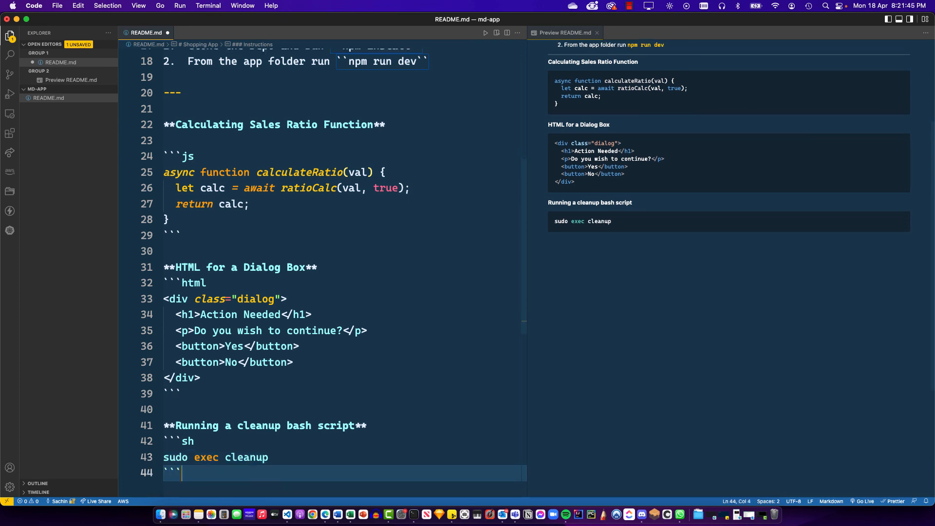
pyautogui.moveTo(580, 300)
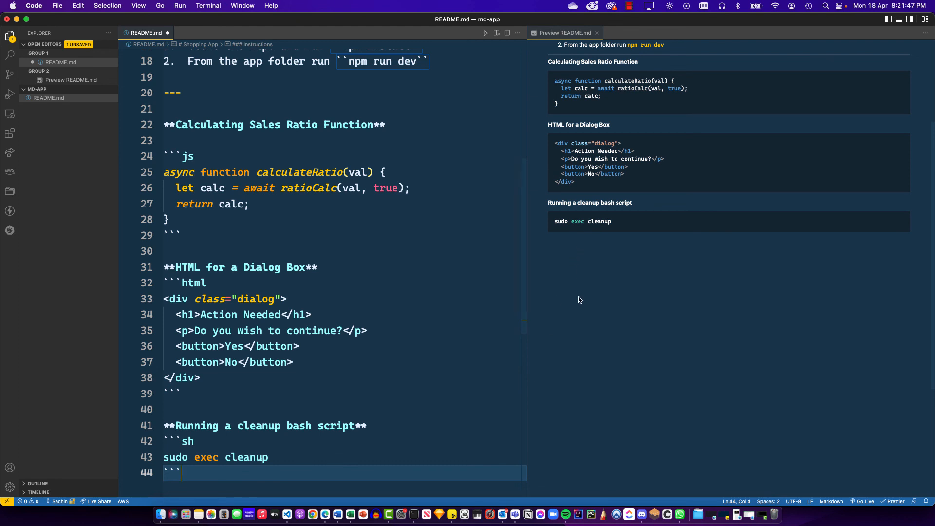